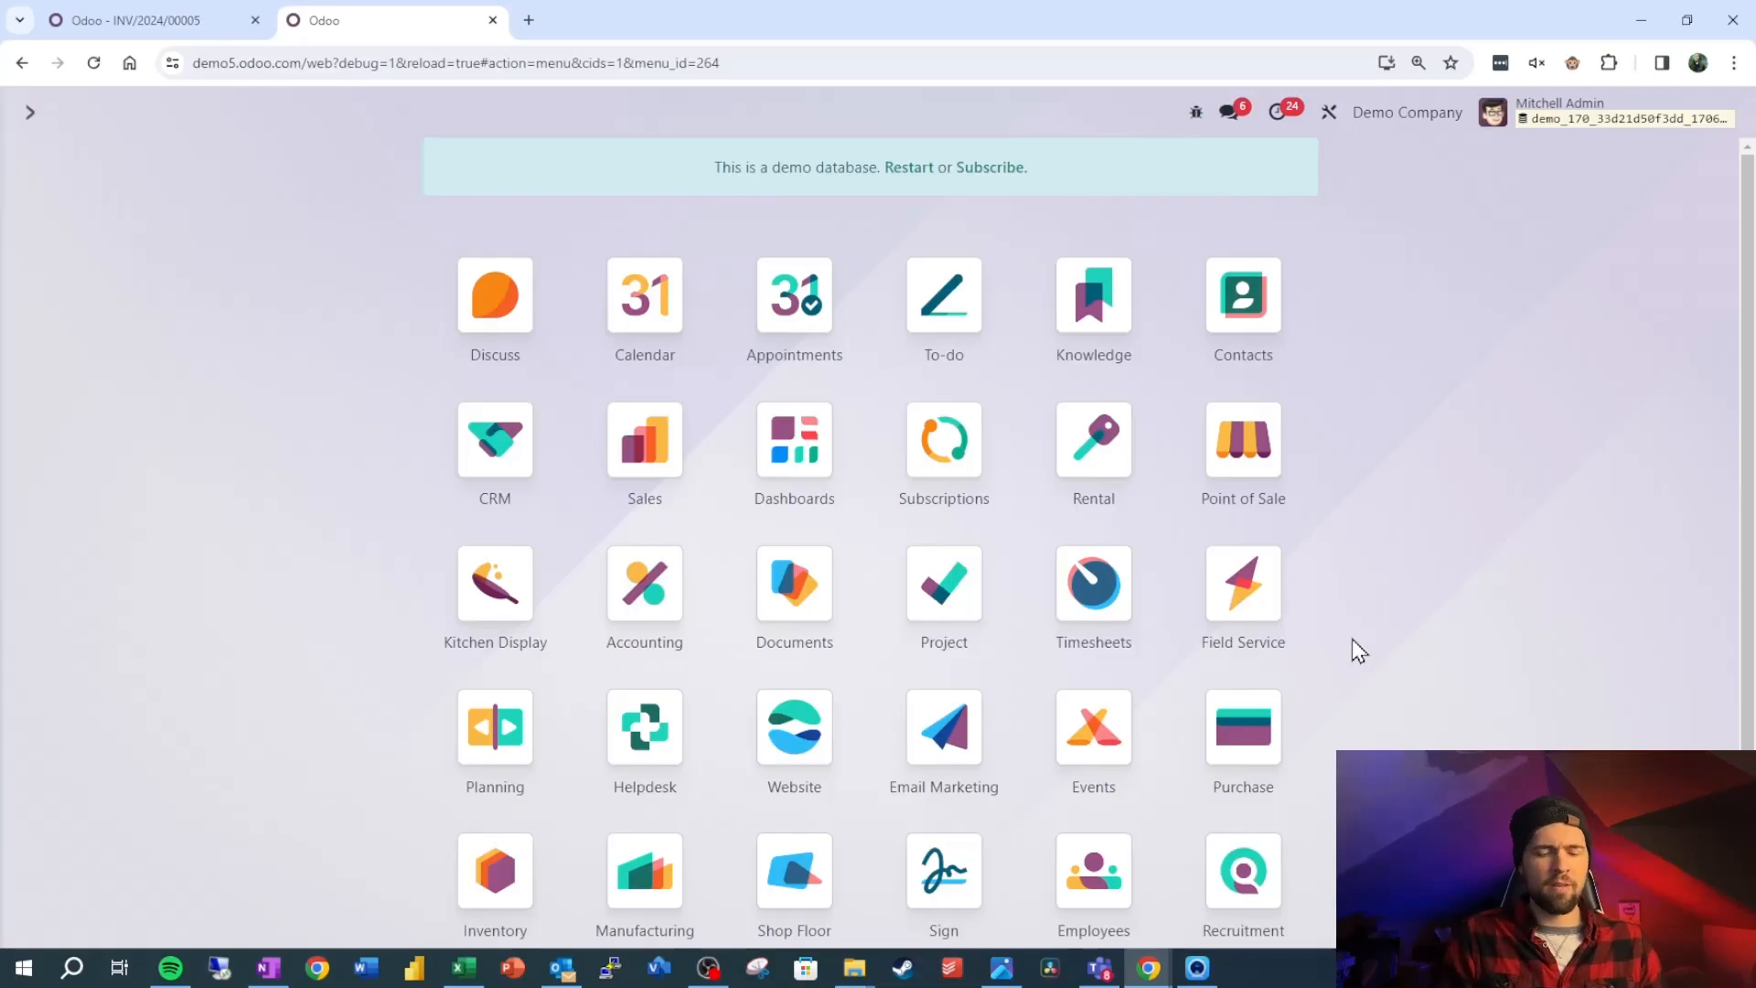
- Search 'plans' in the command palette and open Accounting's Analytic Plans list
{"action": "type", "text": "plans"}
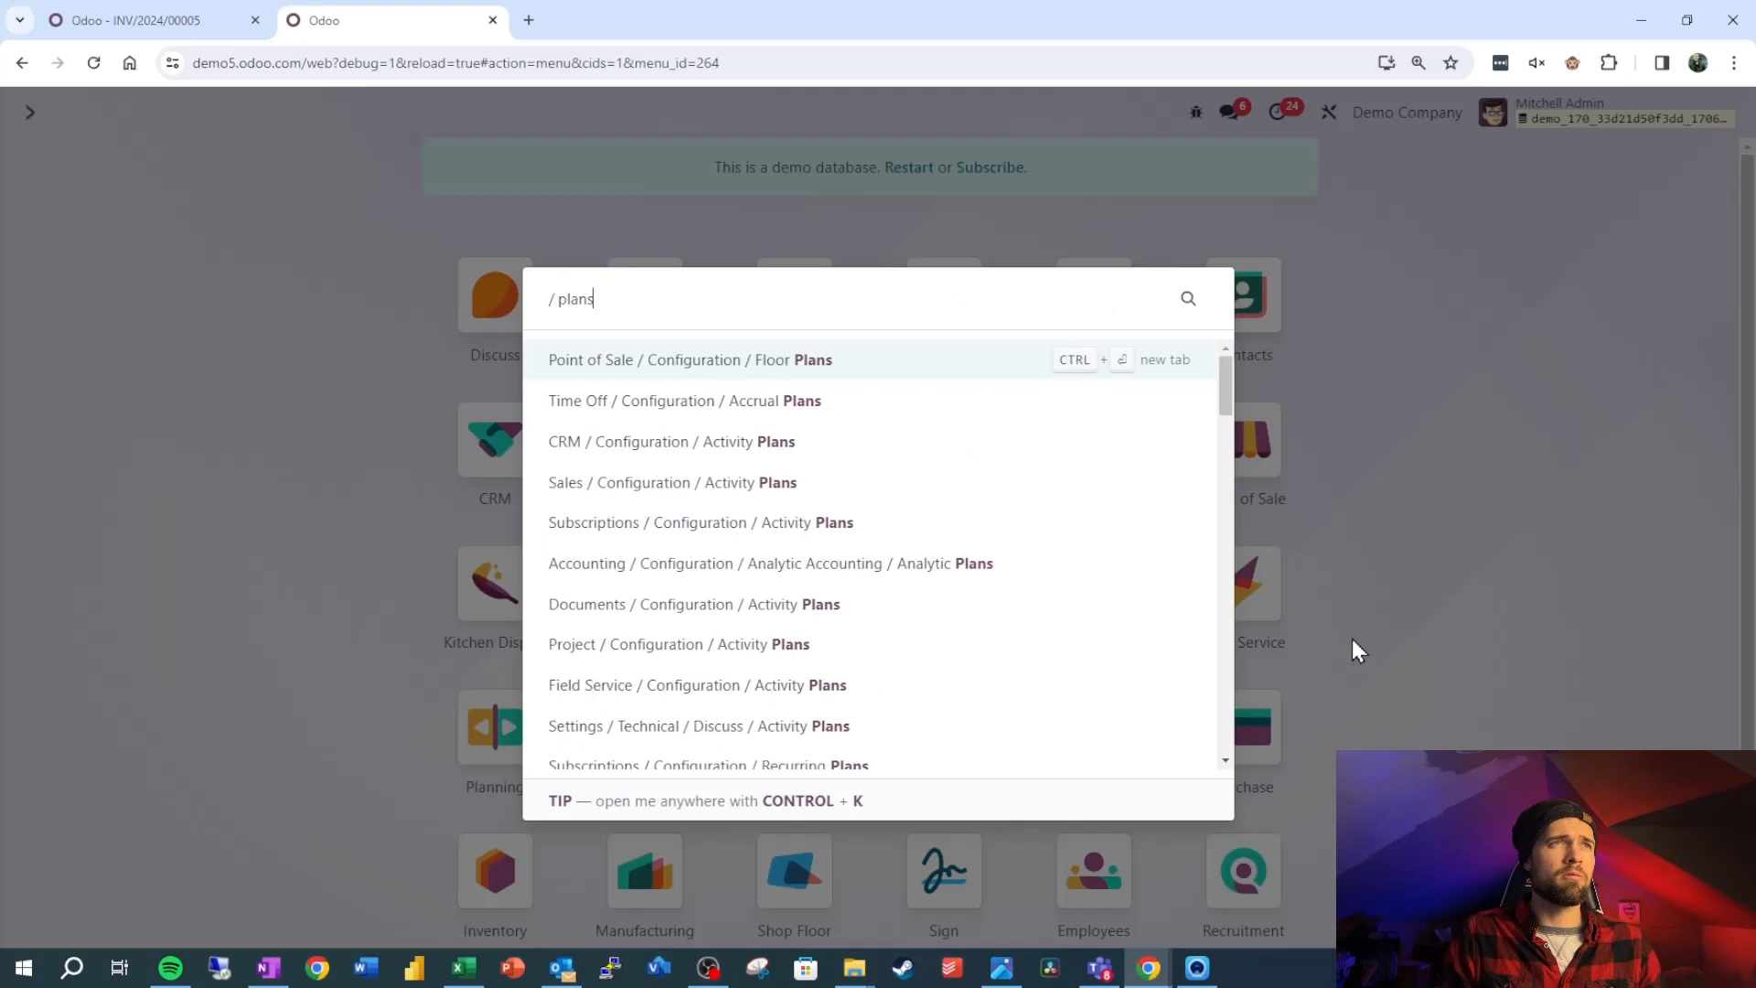
{"action": "mouse_move", "coordinate": [700, 373]}
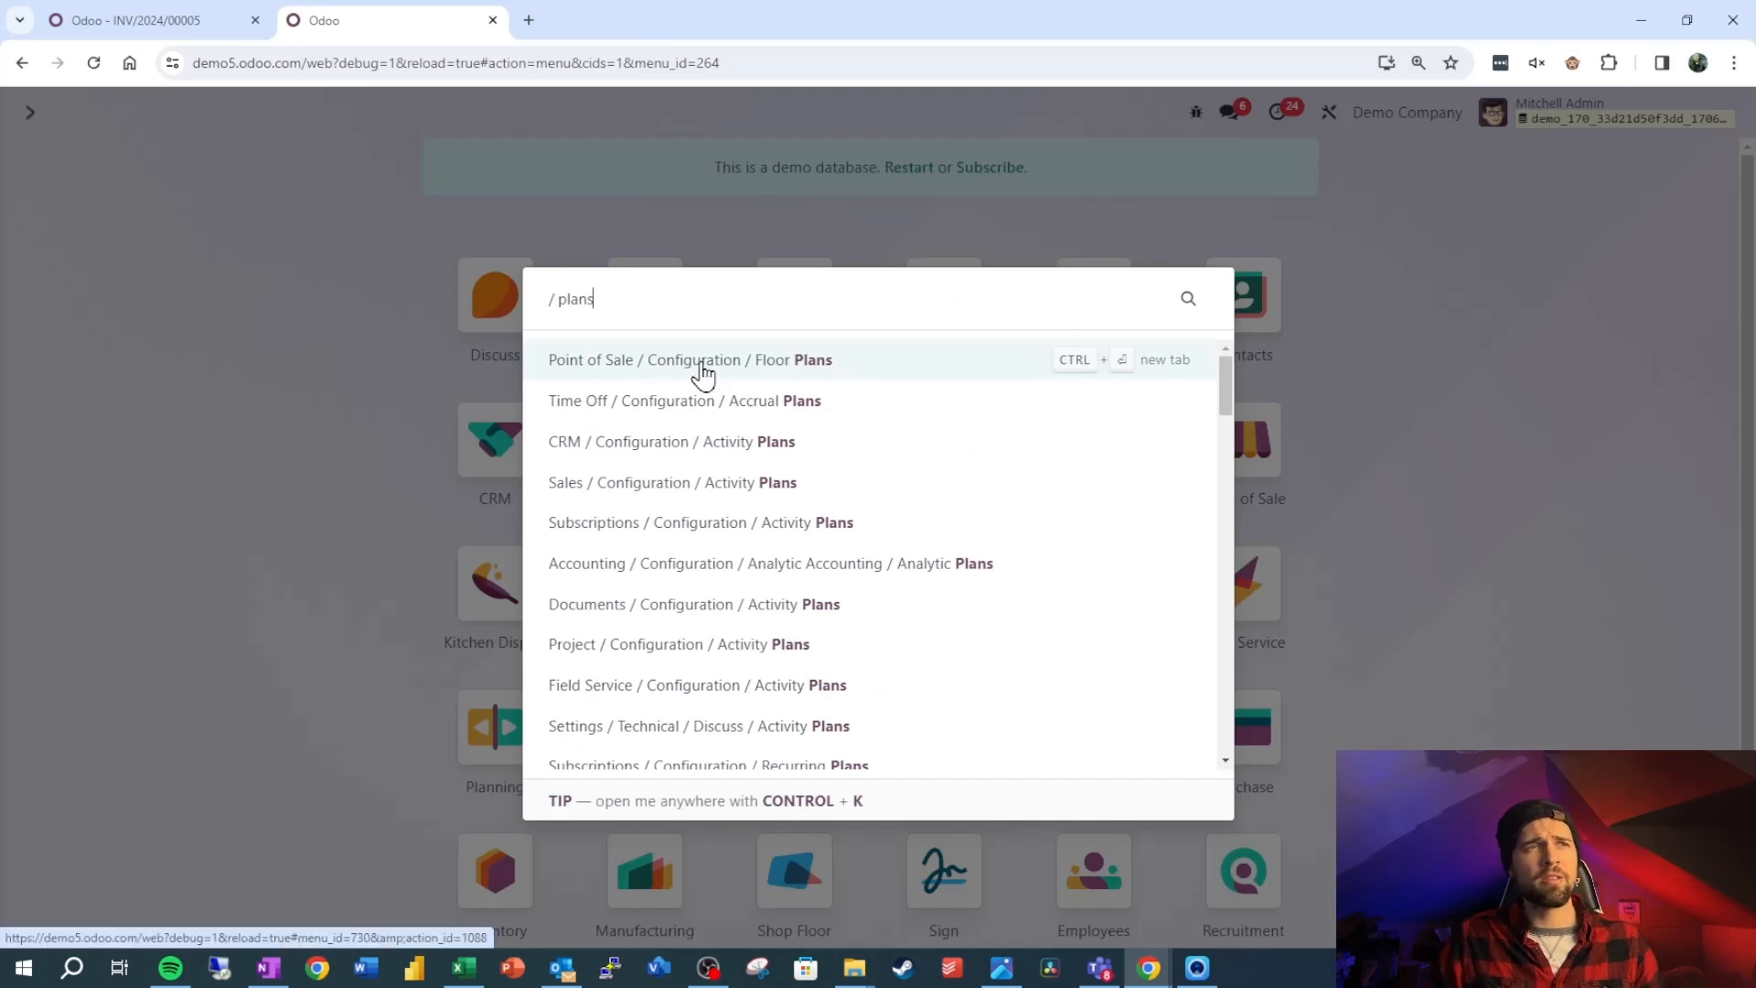
{"action": "mouse_move", "coordinate": [885, 570]}
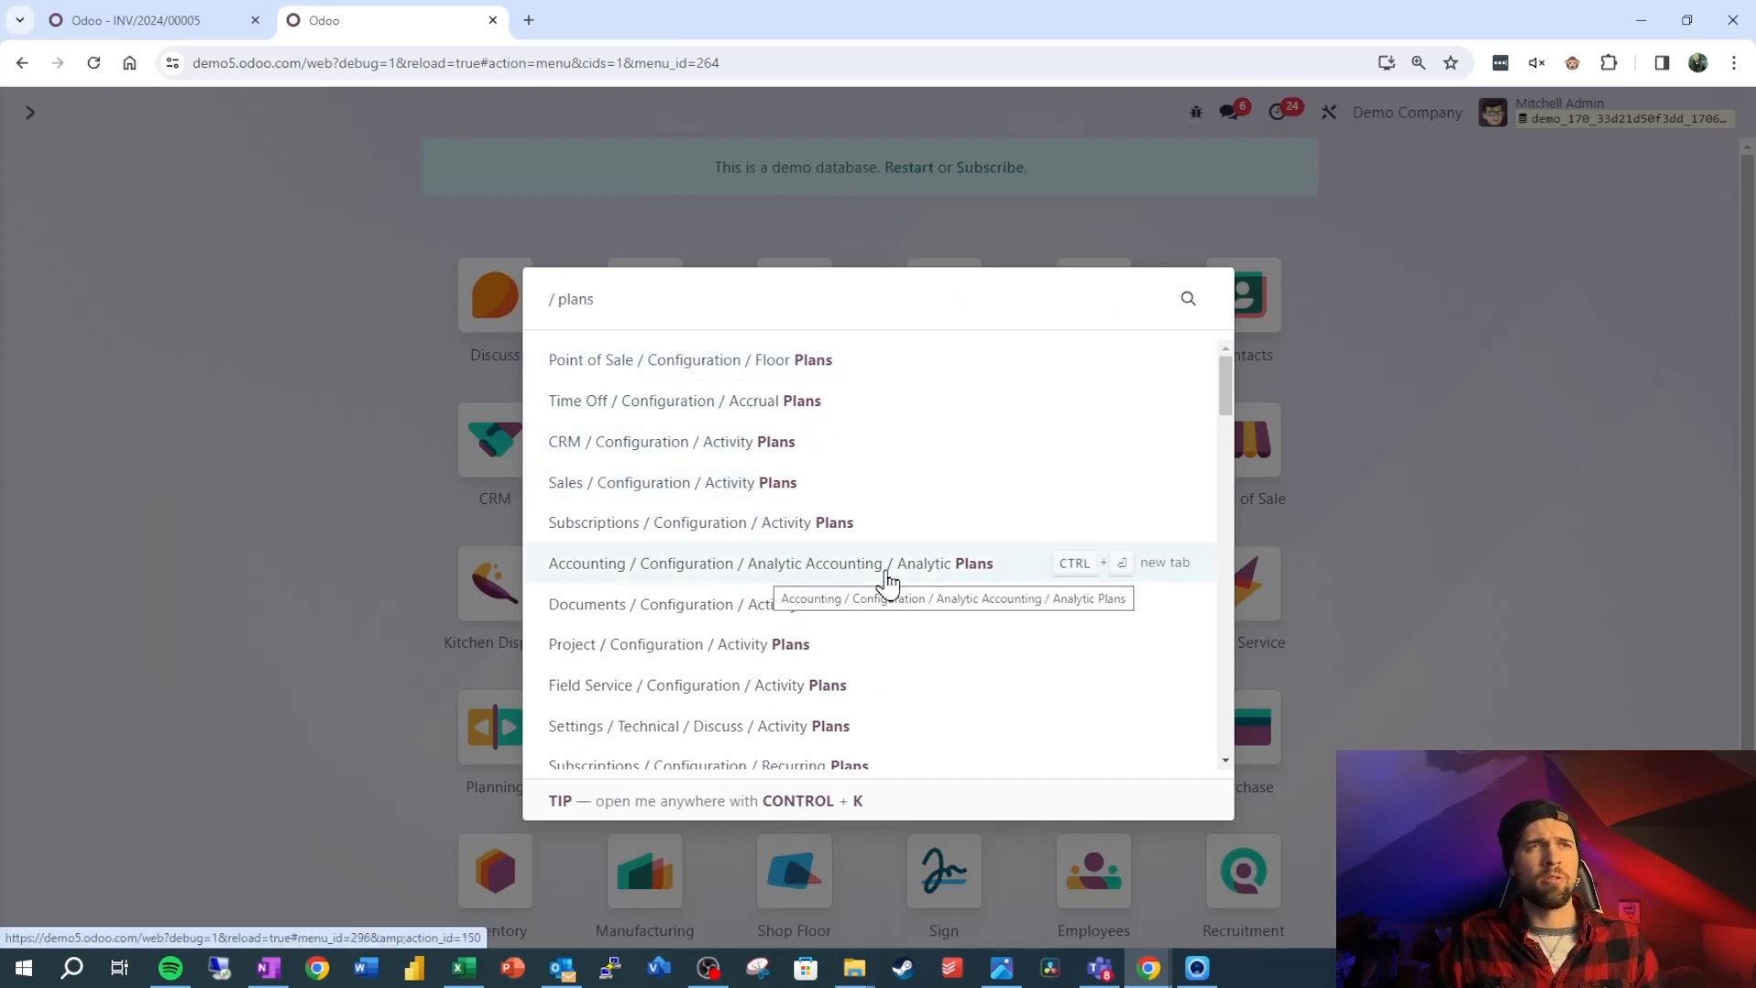
{"action": "left_click", "coordinate": [768, 563]}
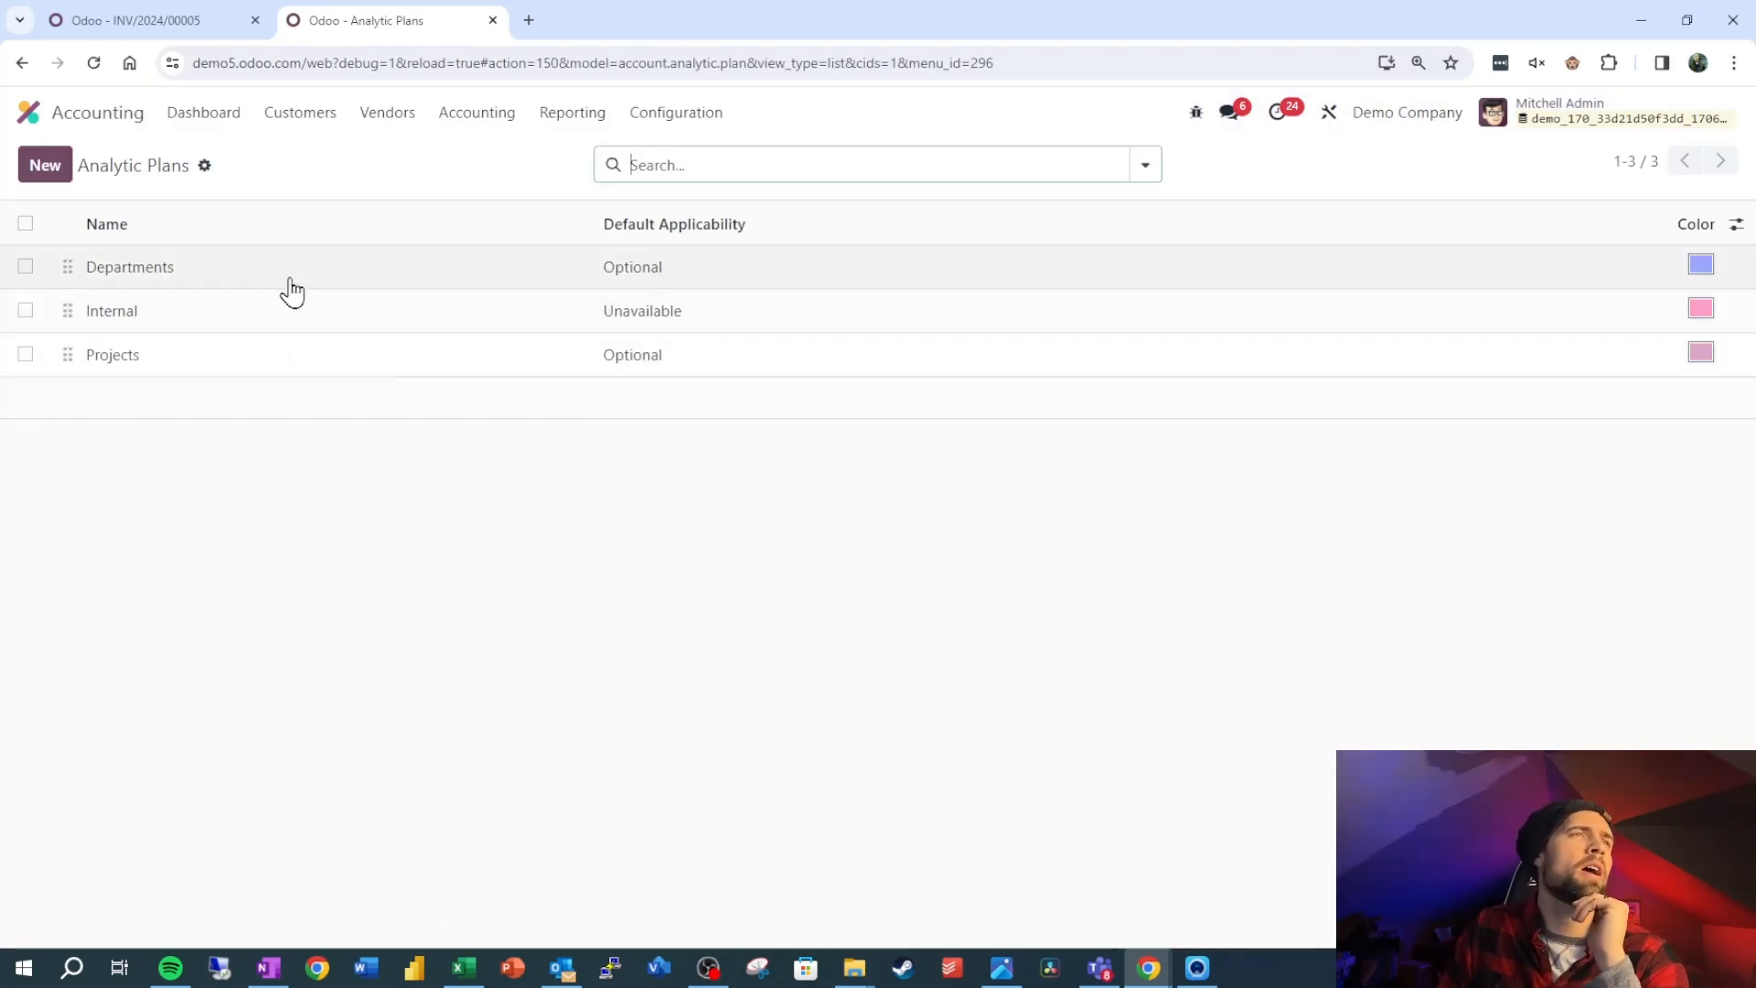
- Open the Departments plan and review its Parent and Default Applicability options without changing them
{"action": "left_click", "coordinate": [129, 266]}
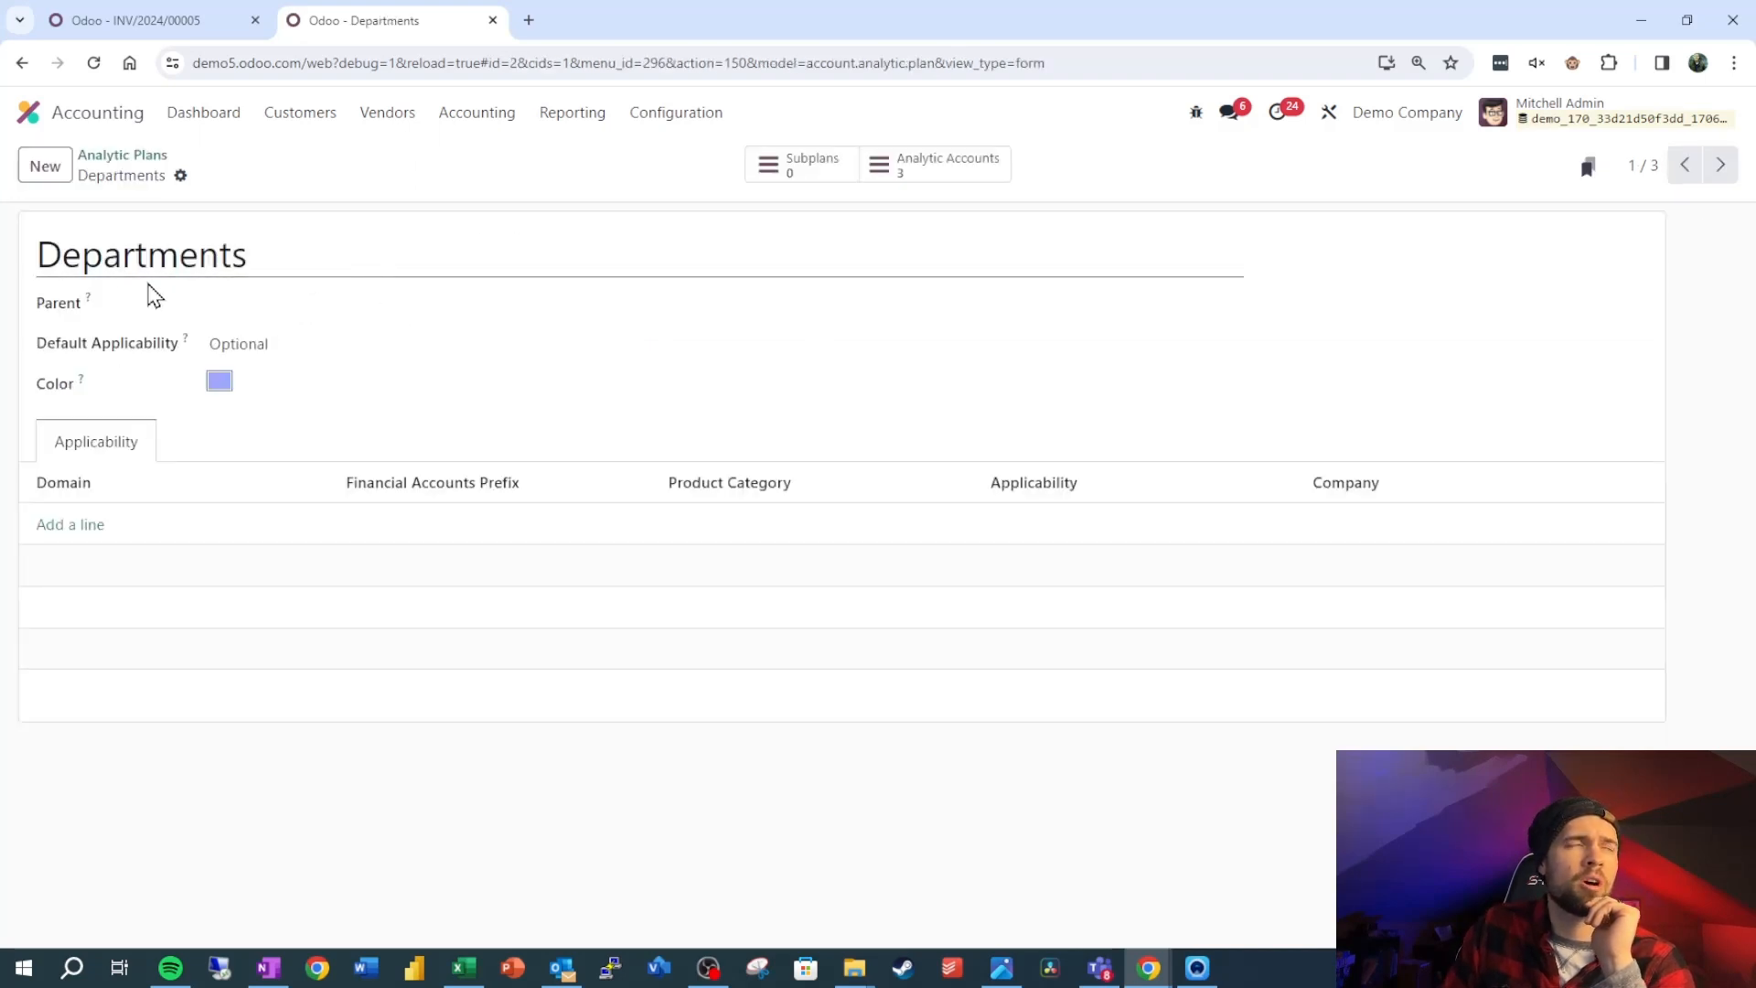
{"action": "triple_click", "coordinate": [140, 255]}
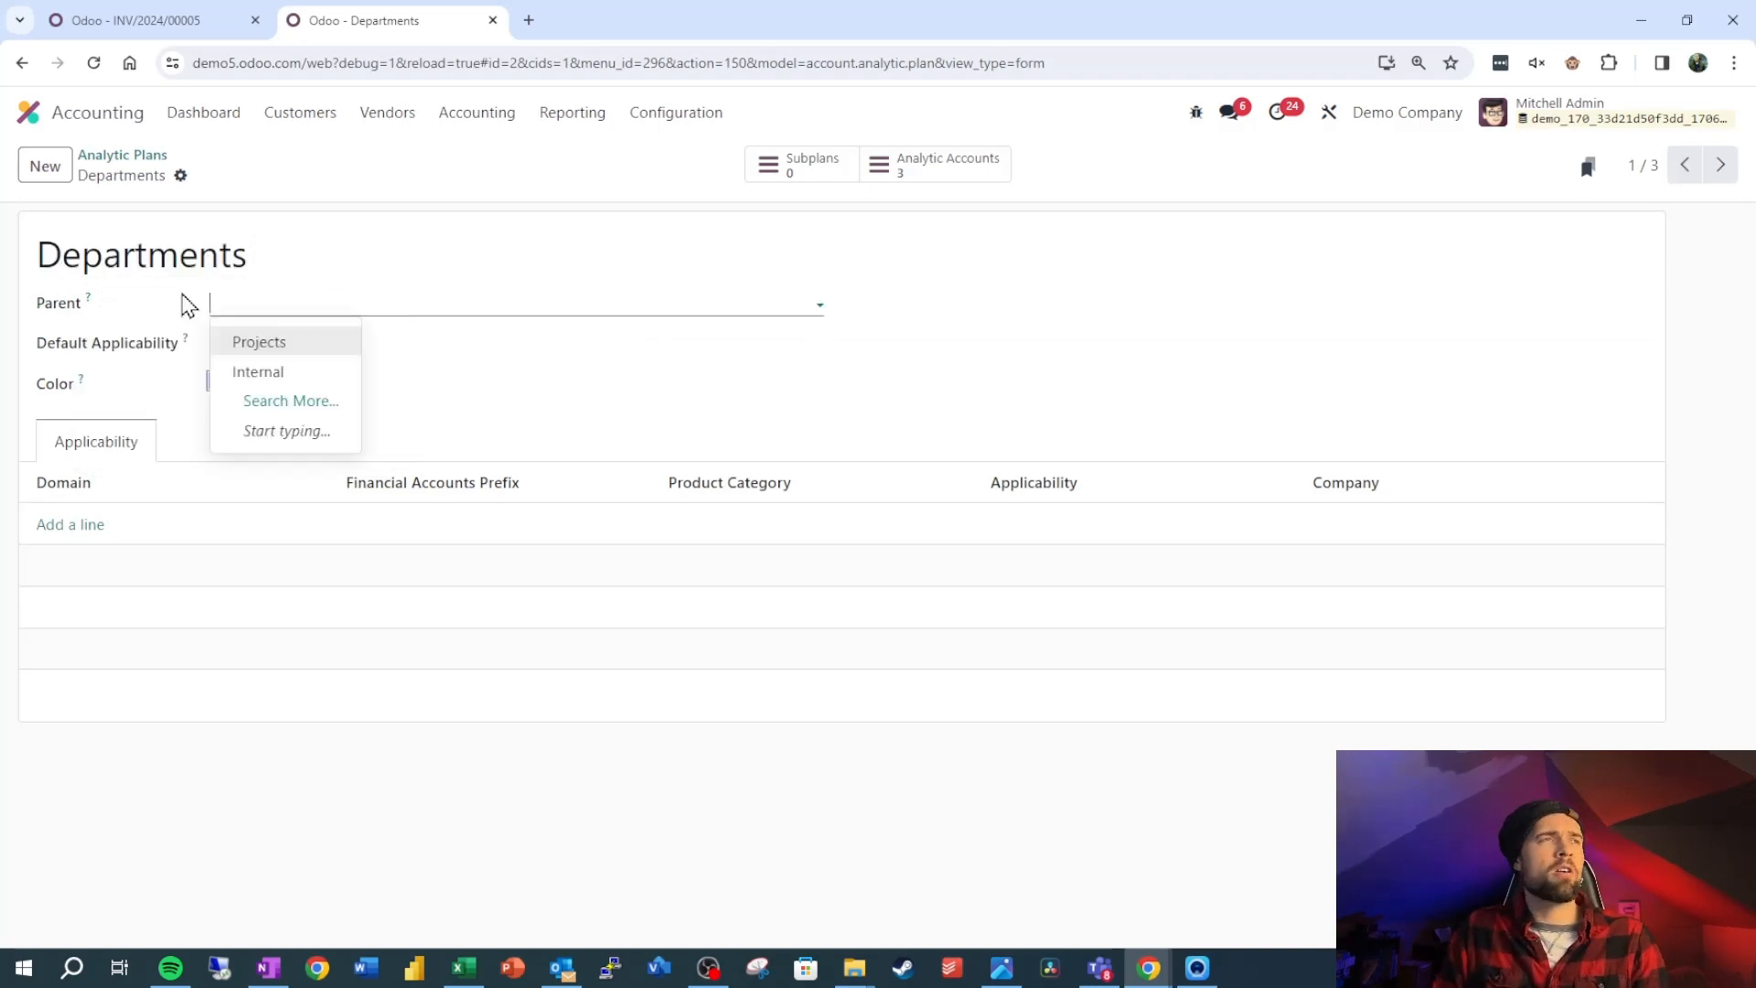
{"action": "mouse_move", "coordinate": [386, 358]}
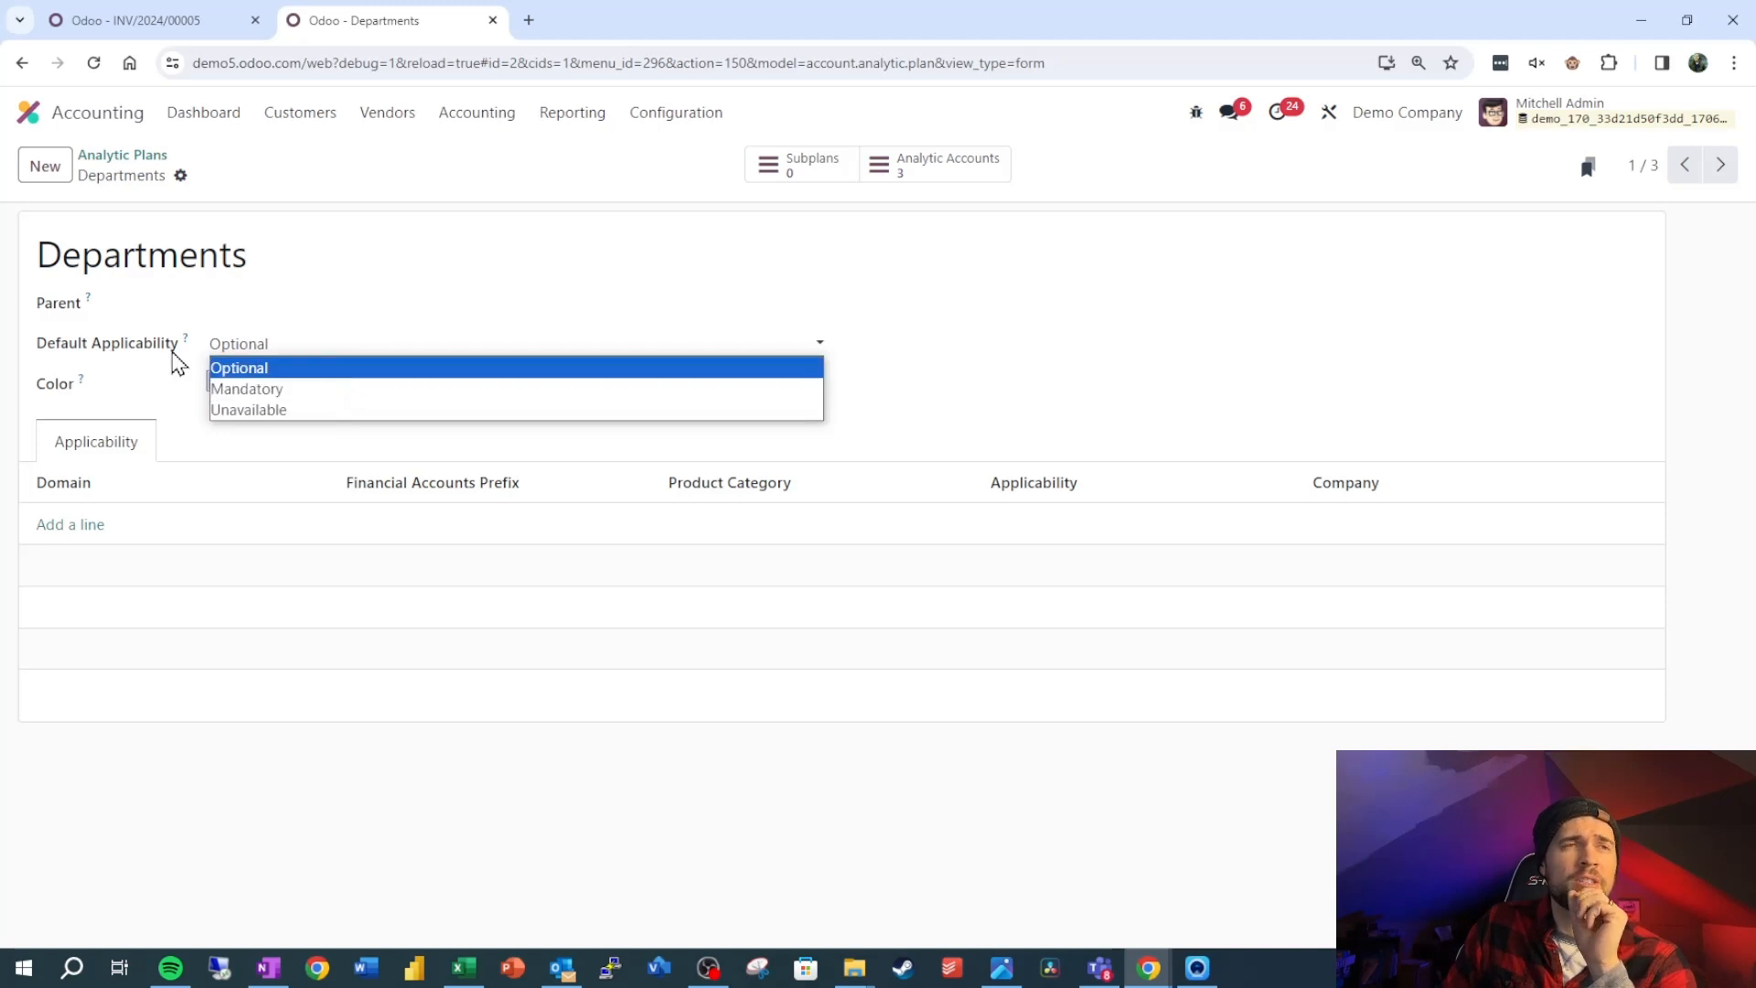
{"action": "left_click", "coordinate": [238, 368]}
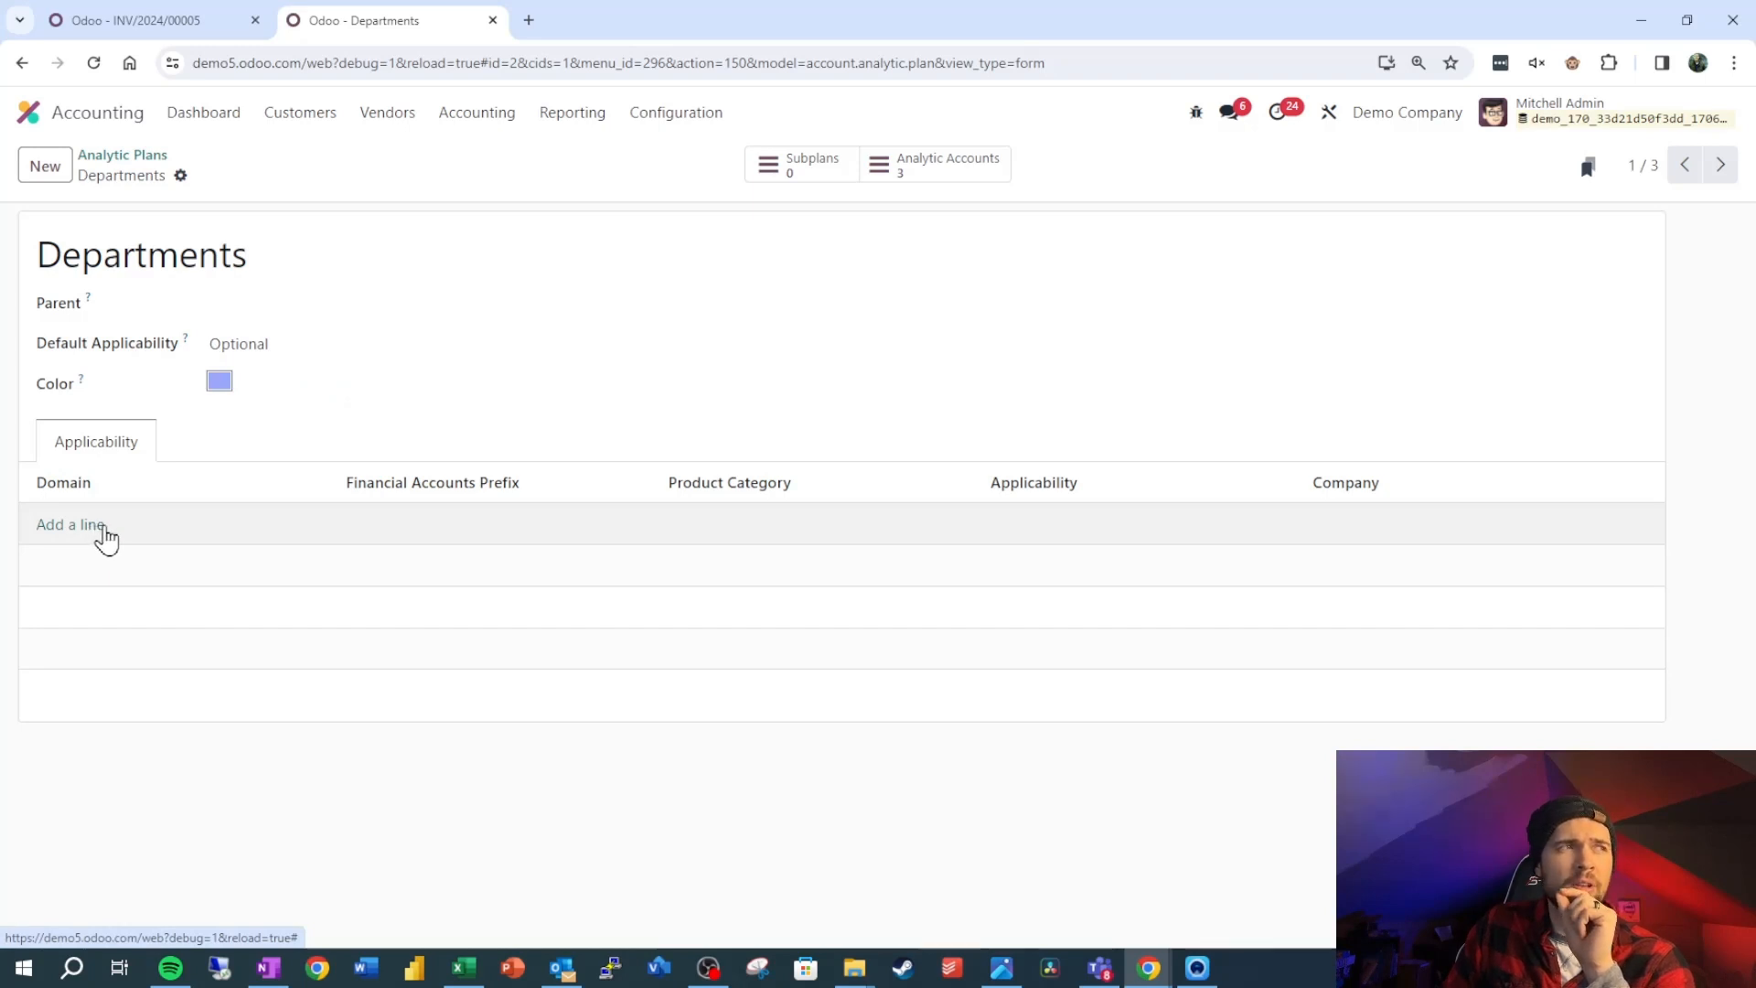
- Add a Departments applicability rule with Miscellaneous domain set to Unavailable
{"action": "left_click", "coordinate": [70, 524]}
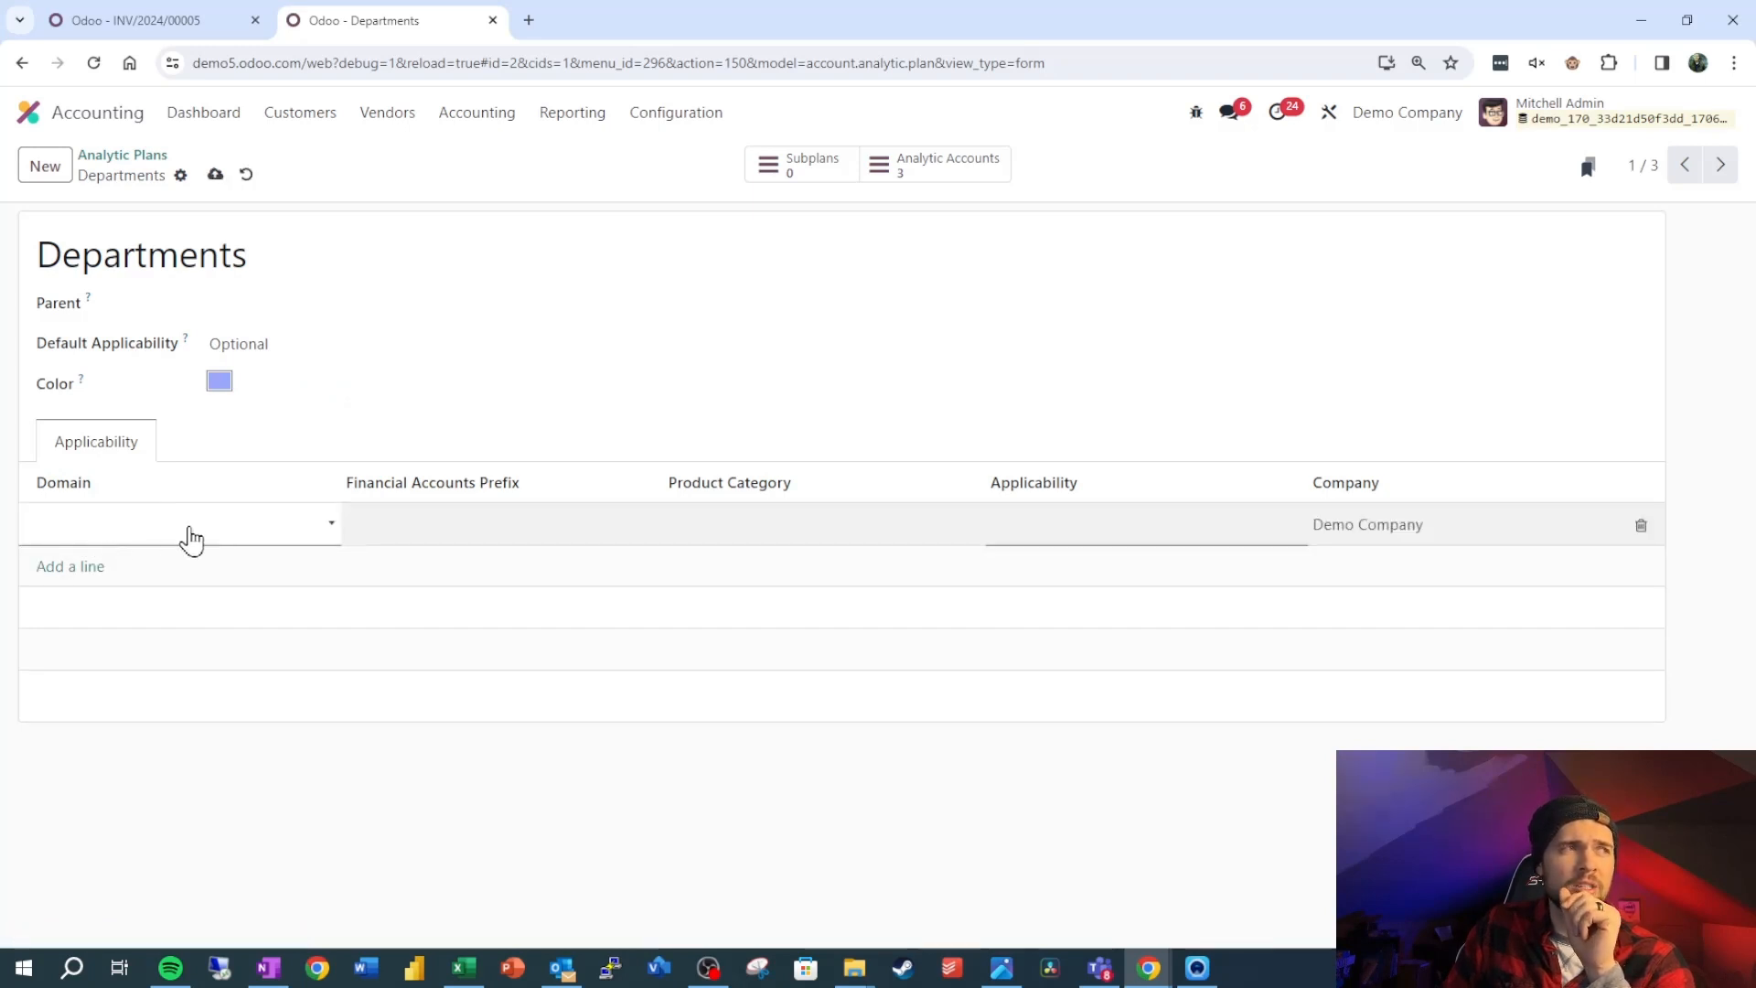
{"action": "left_click", "coordinate": [179, 522]}
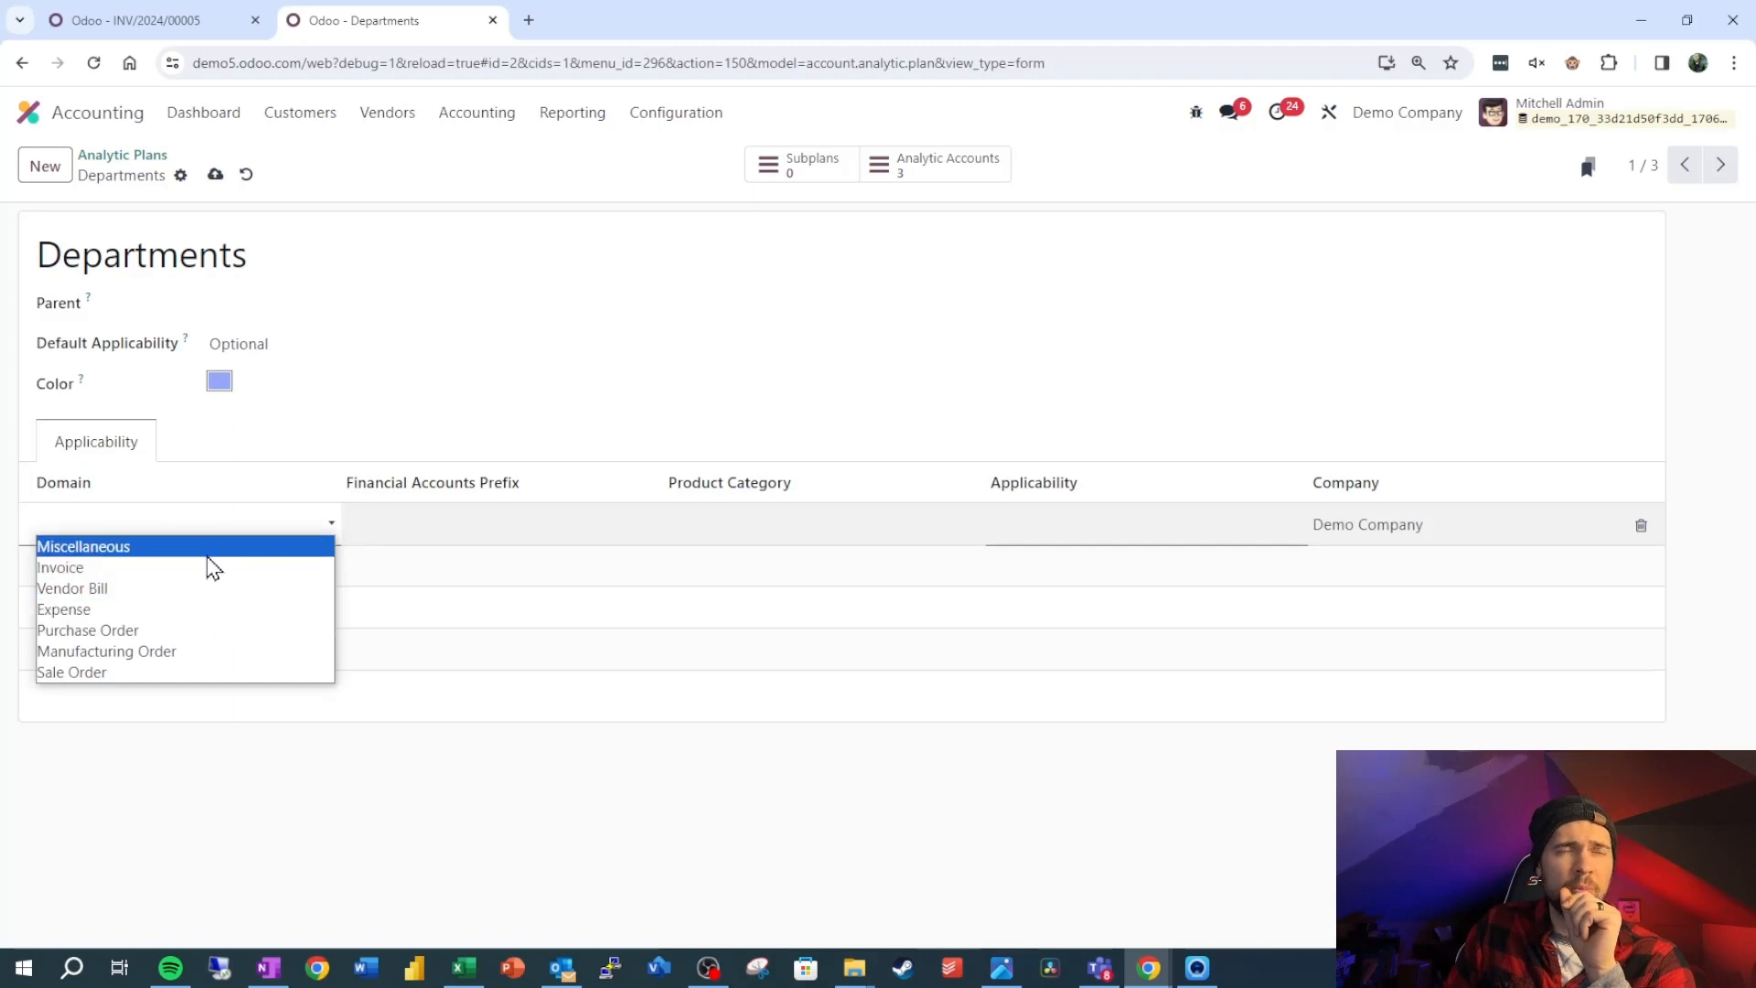
{"action": "mouse_move", "coordinate": [138, 558]}
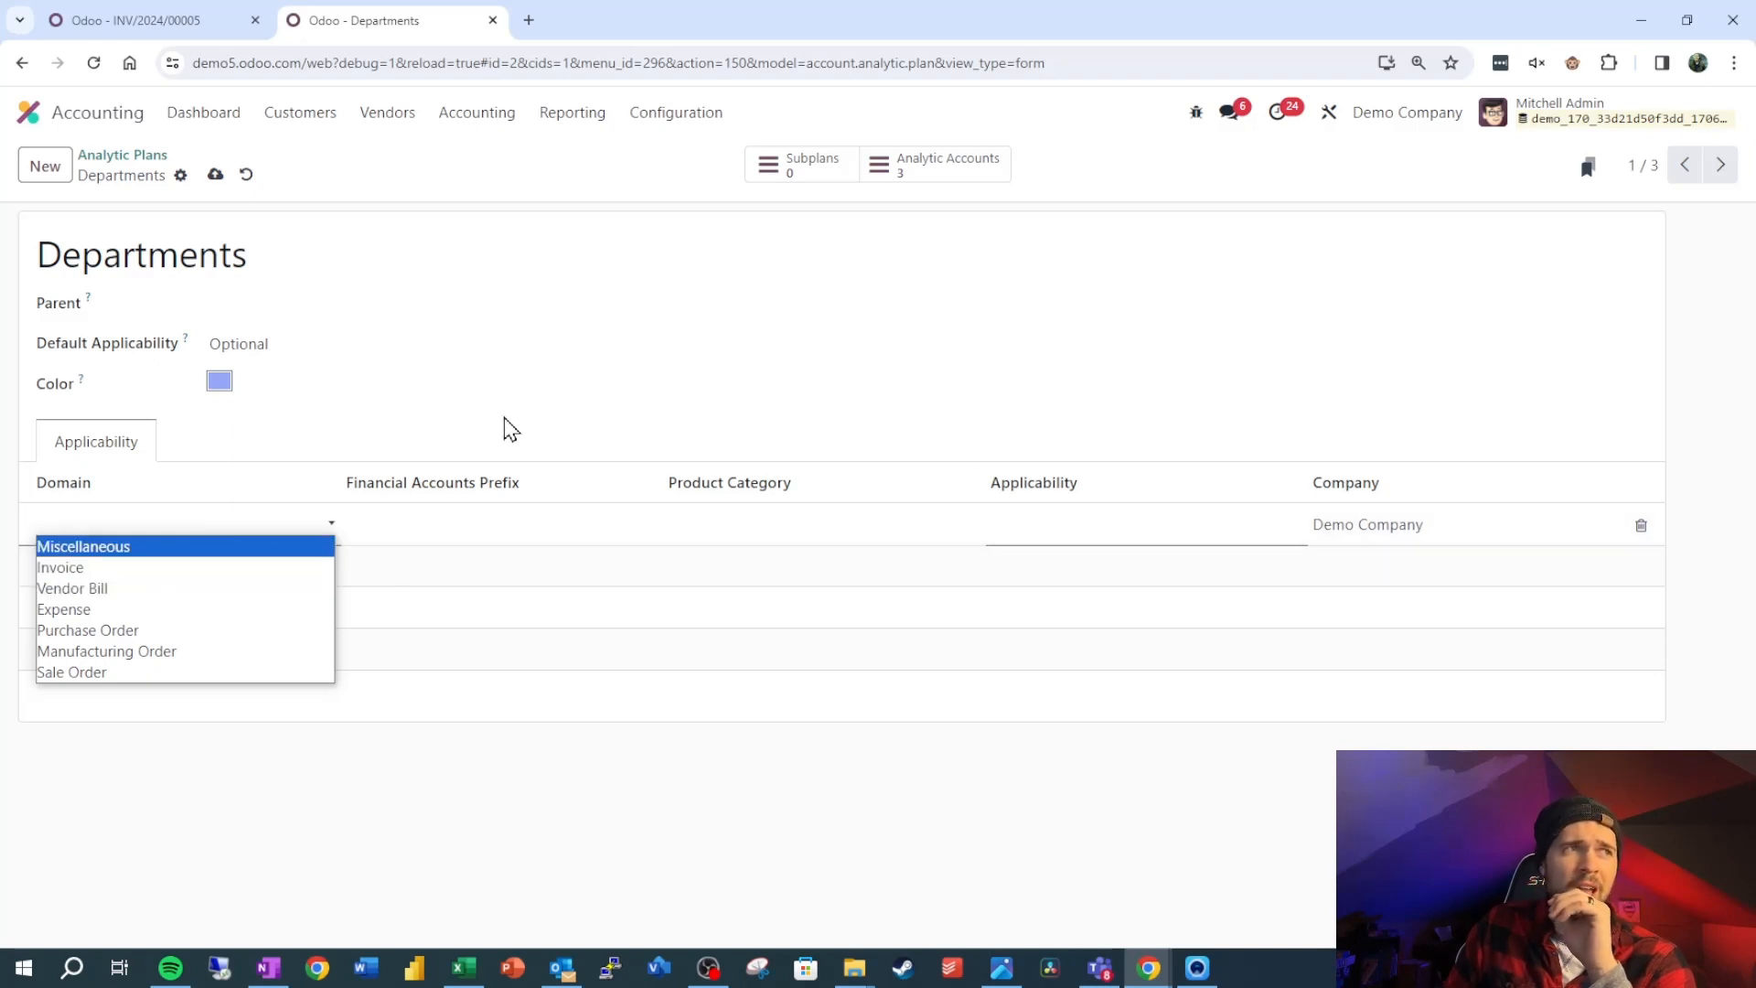
{"action": "left_click", "coordinate": [532, 410]}
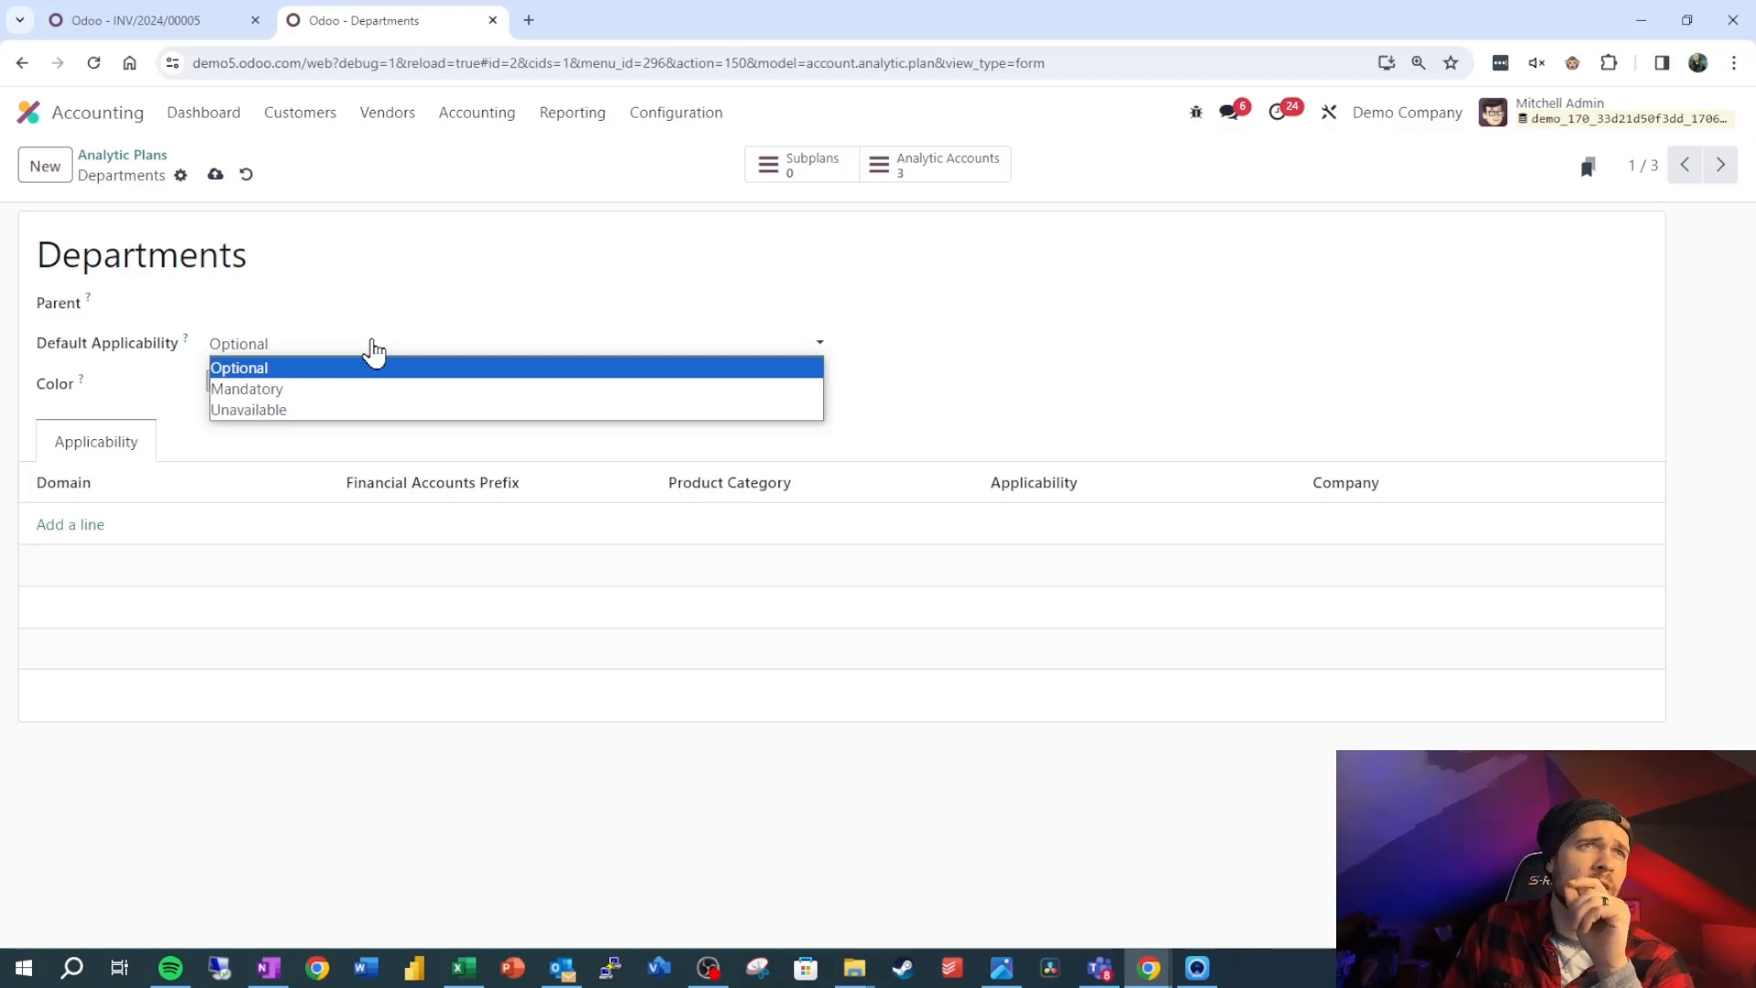
{"action": "mouse_move", "coordinate": [265, 392]}
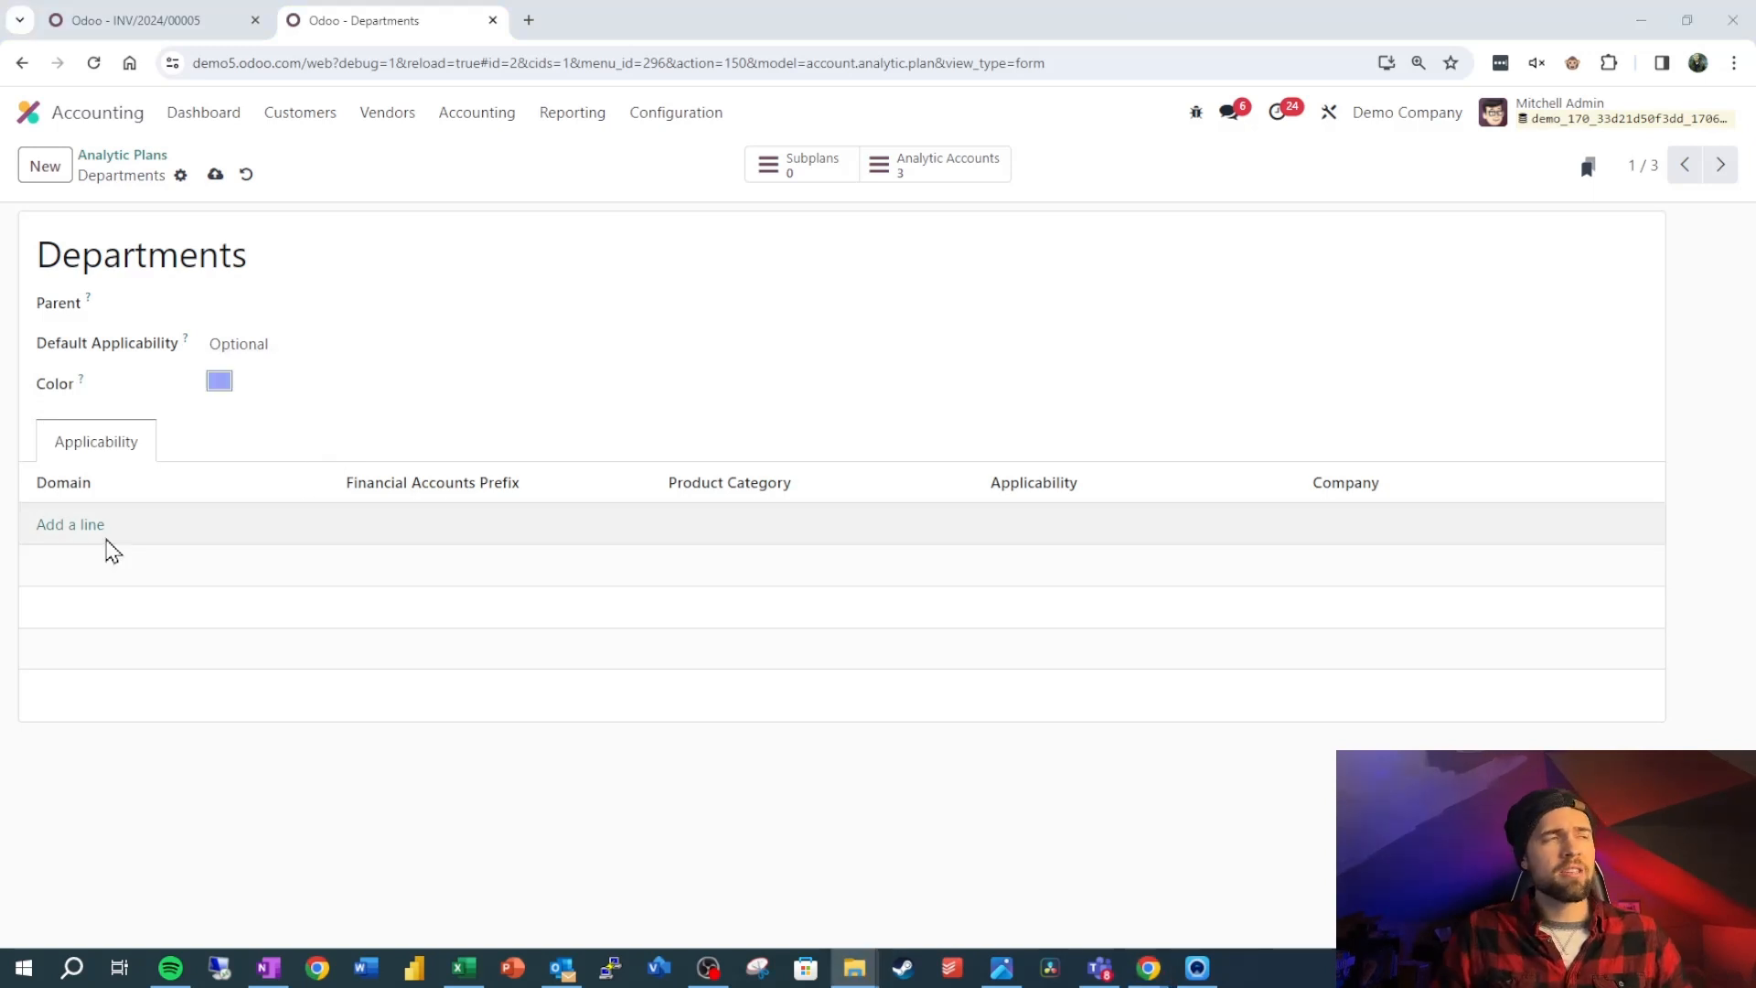
{"action": "left_click", "coordinate": [70, 524]}
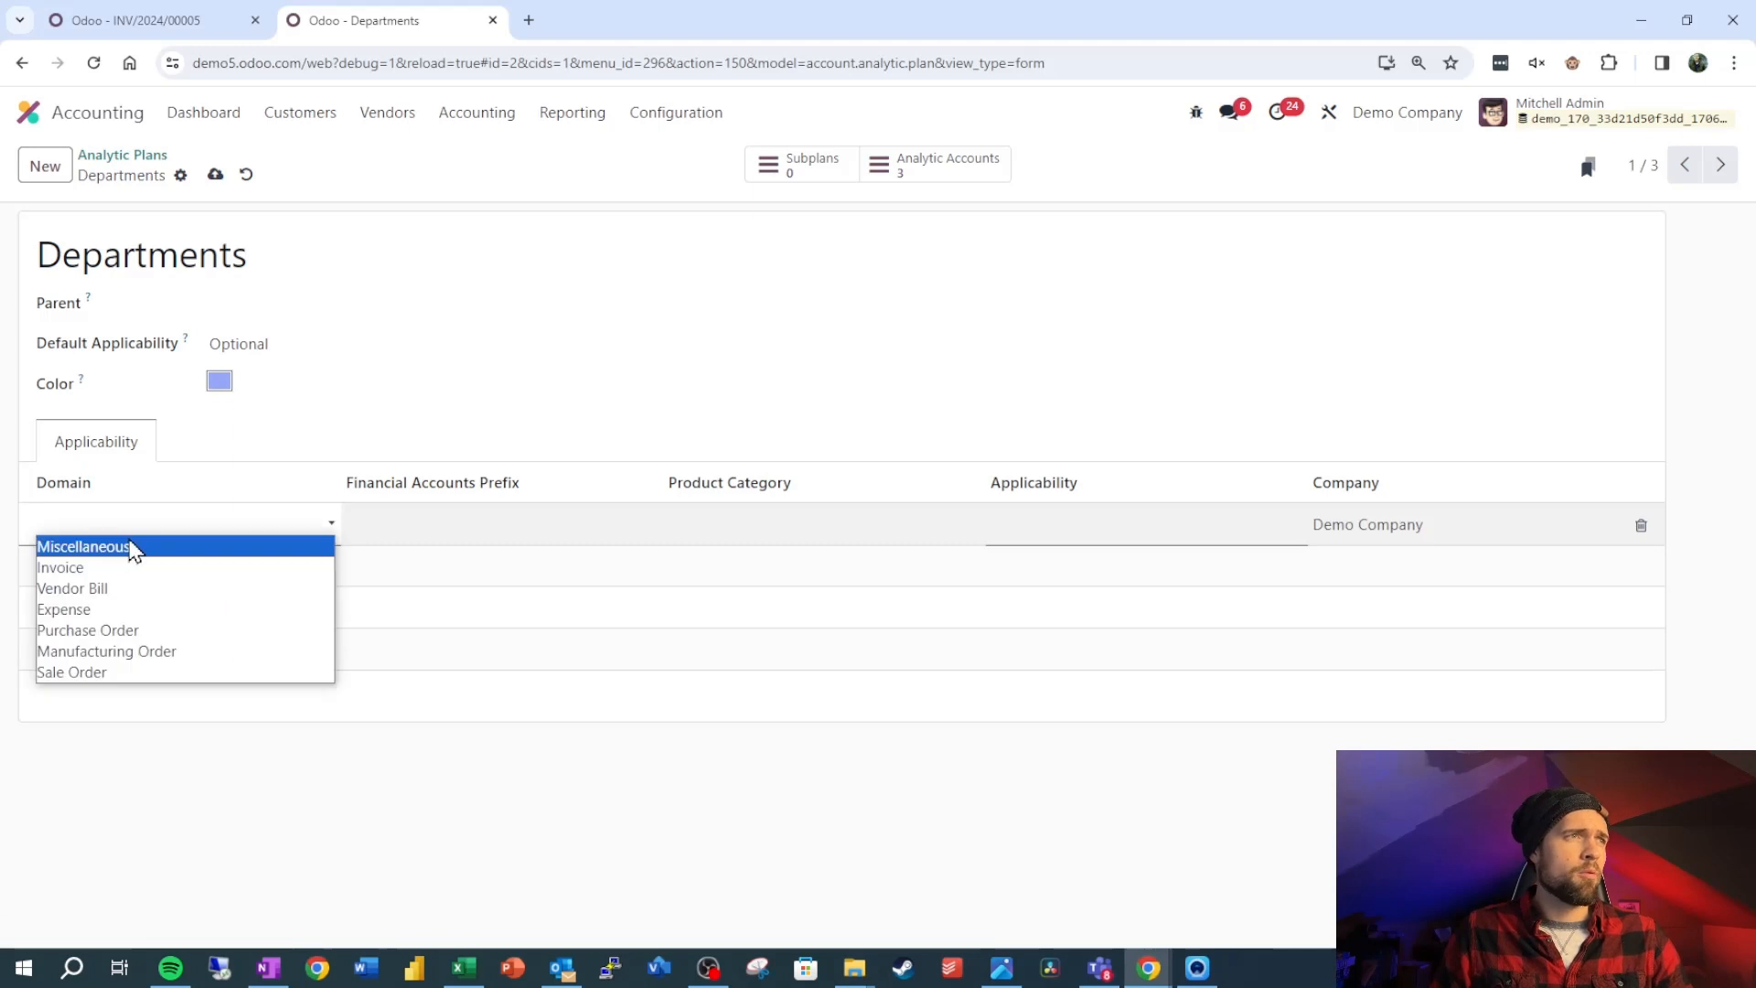
{"action": "left_click", "coordinate": [83, 548]}
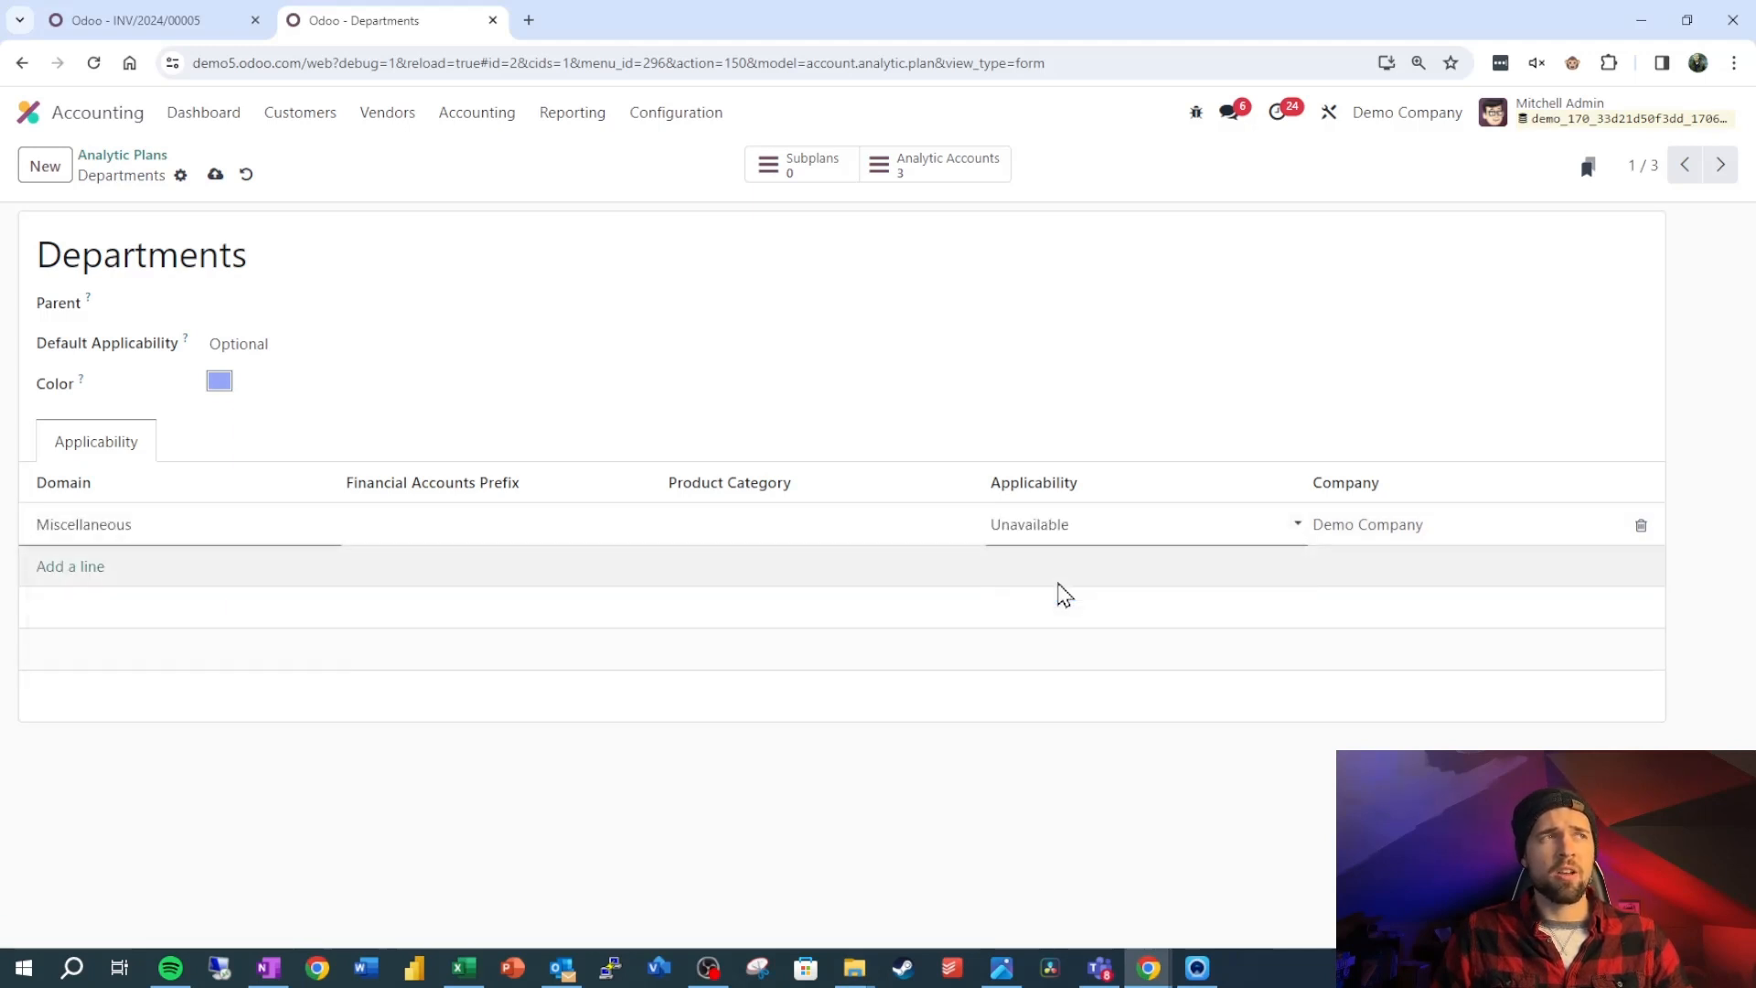
- Add a second rule making the Invoice domain Mandatory, then switch to the INV/2024/00005 tab
{"action": "left_click", "coordinate": [135, 21]}
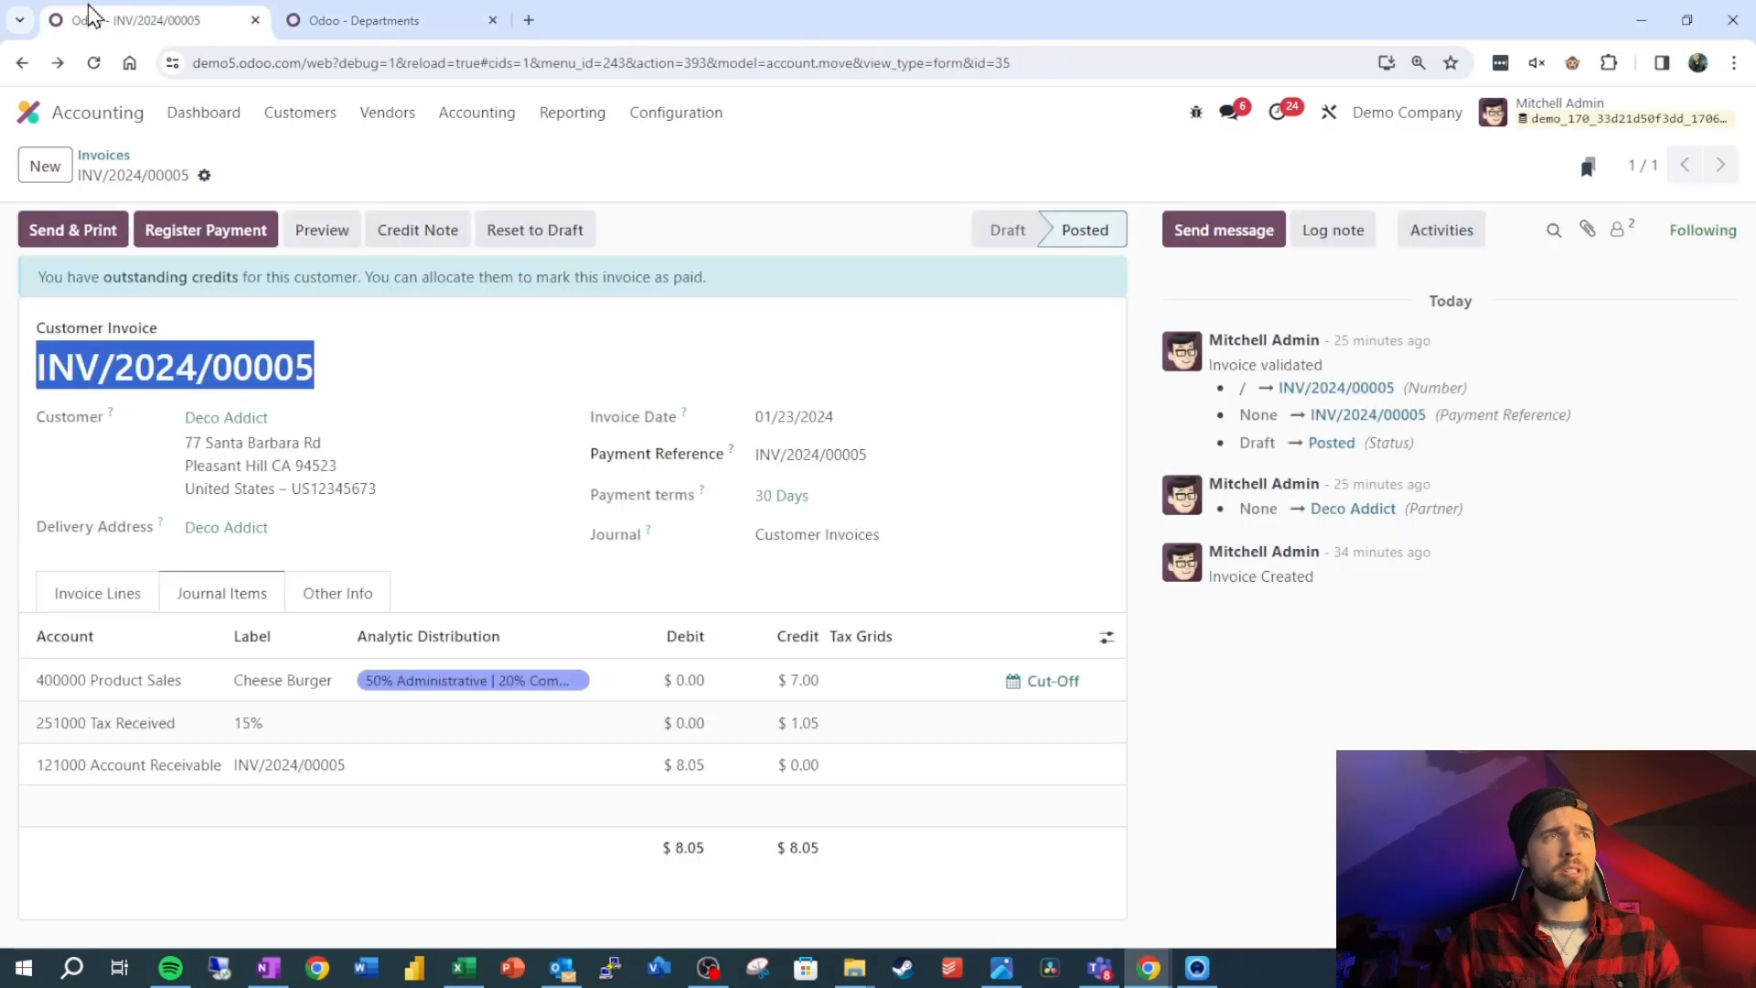
{"action": "mouse_move", "coordinate": [358, 105]}
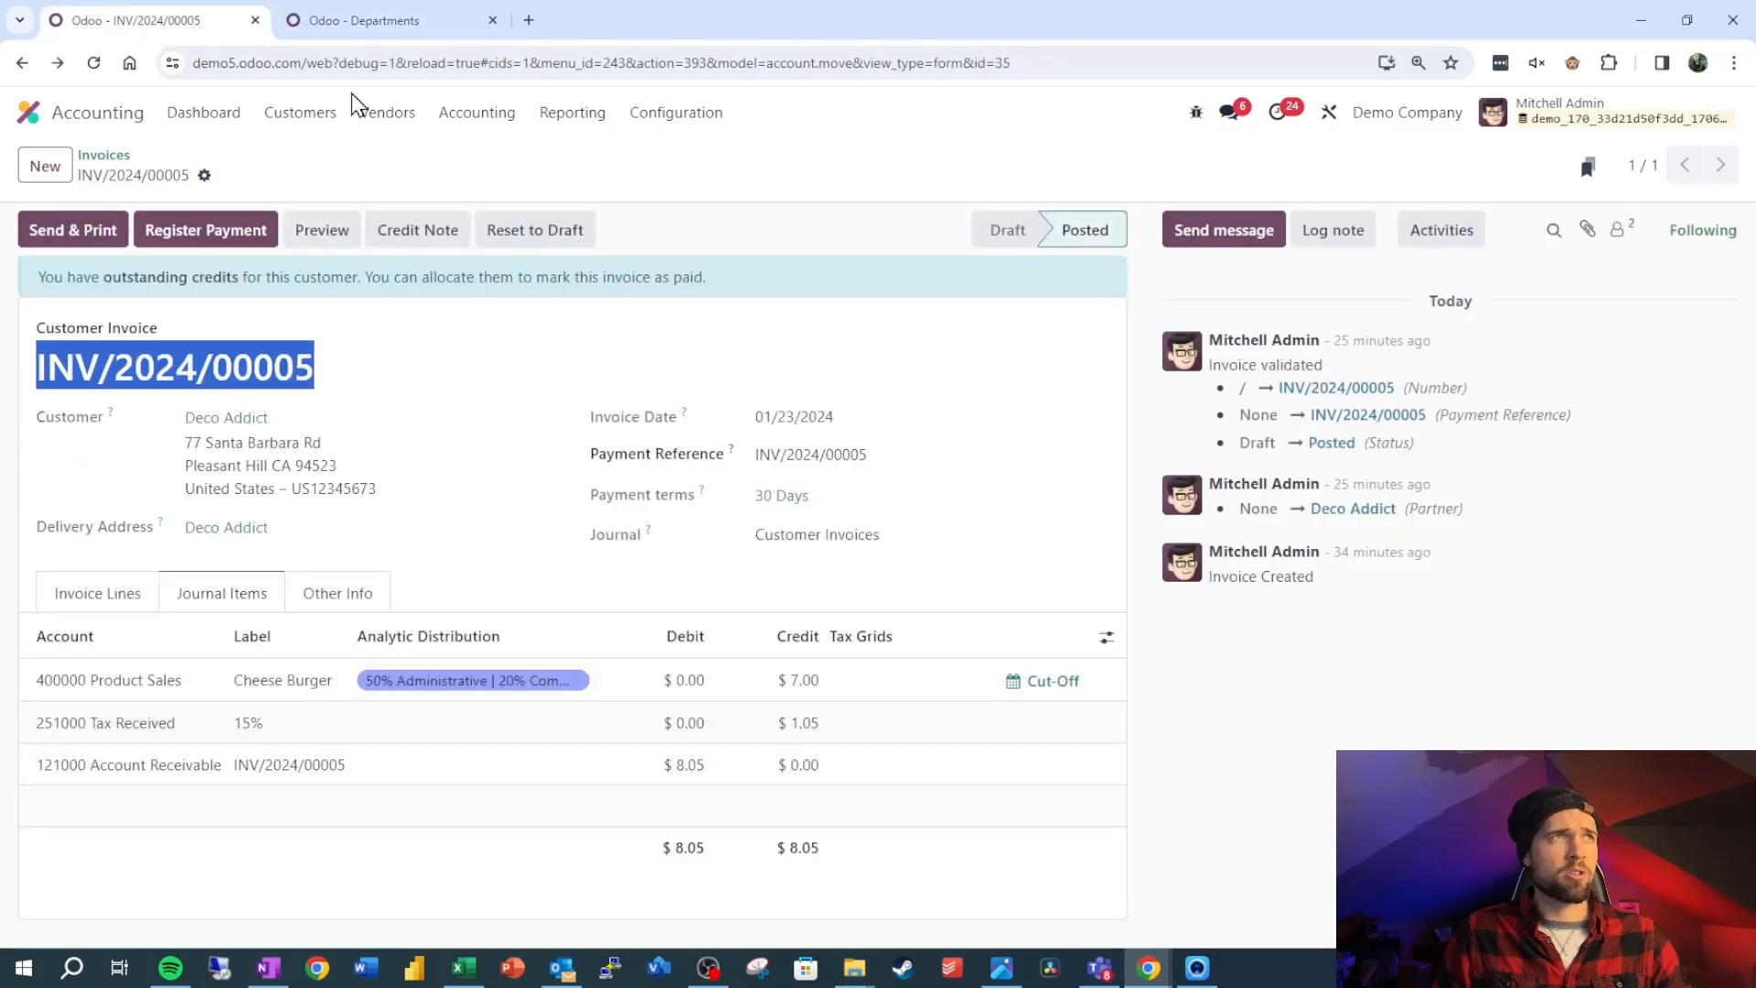
{"action": "left_click", "coordinate": [392, 20]}
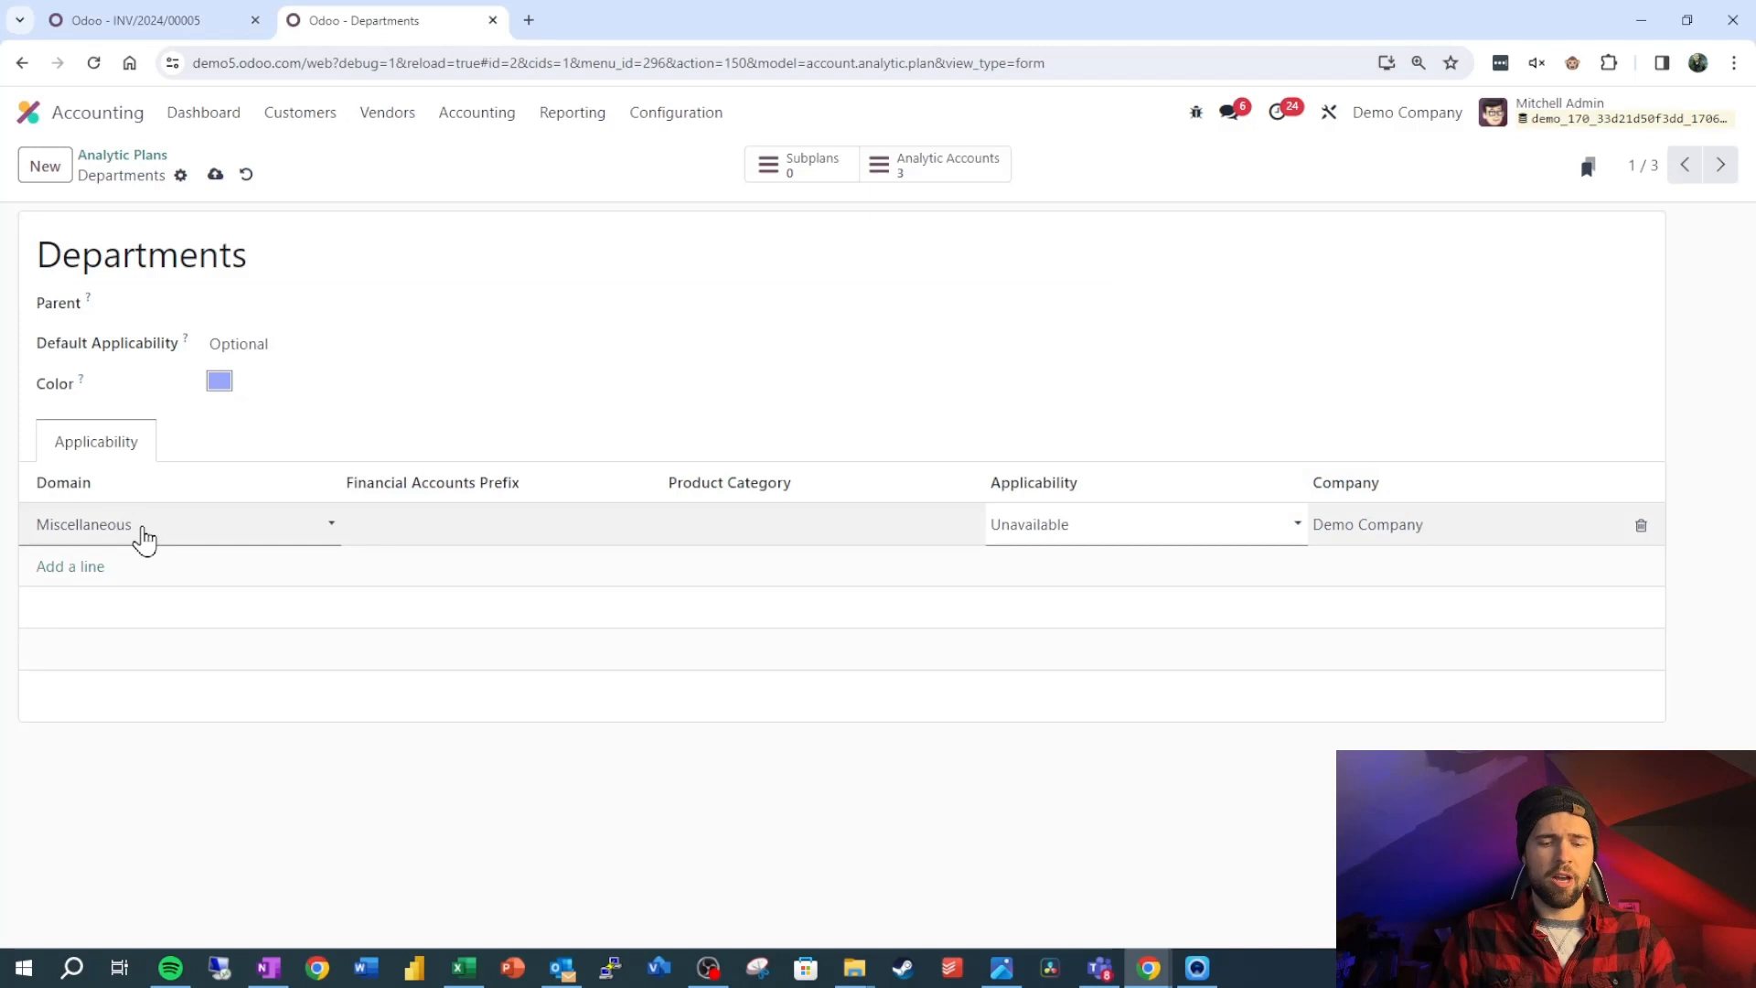
{"action": "left_click", "coordinate": [69, 565]}
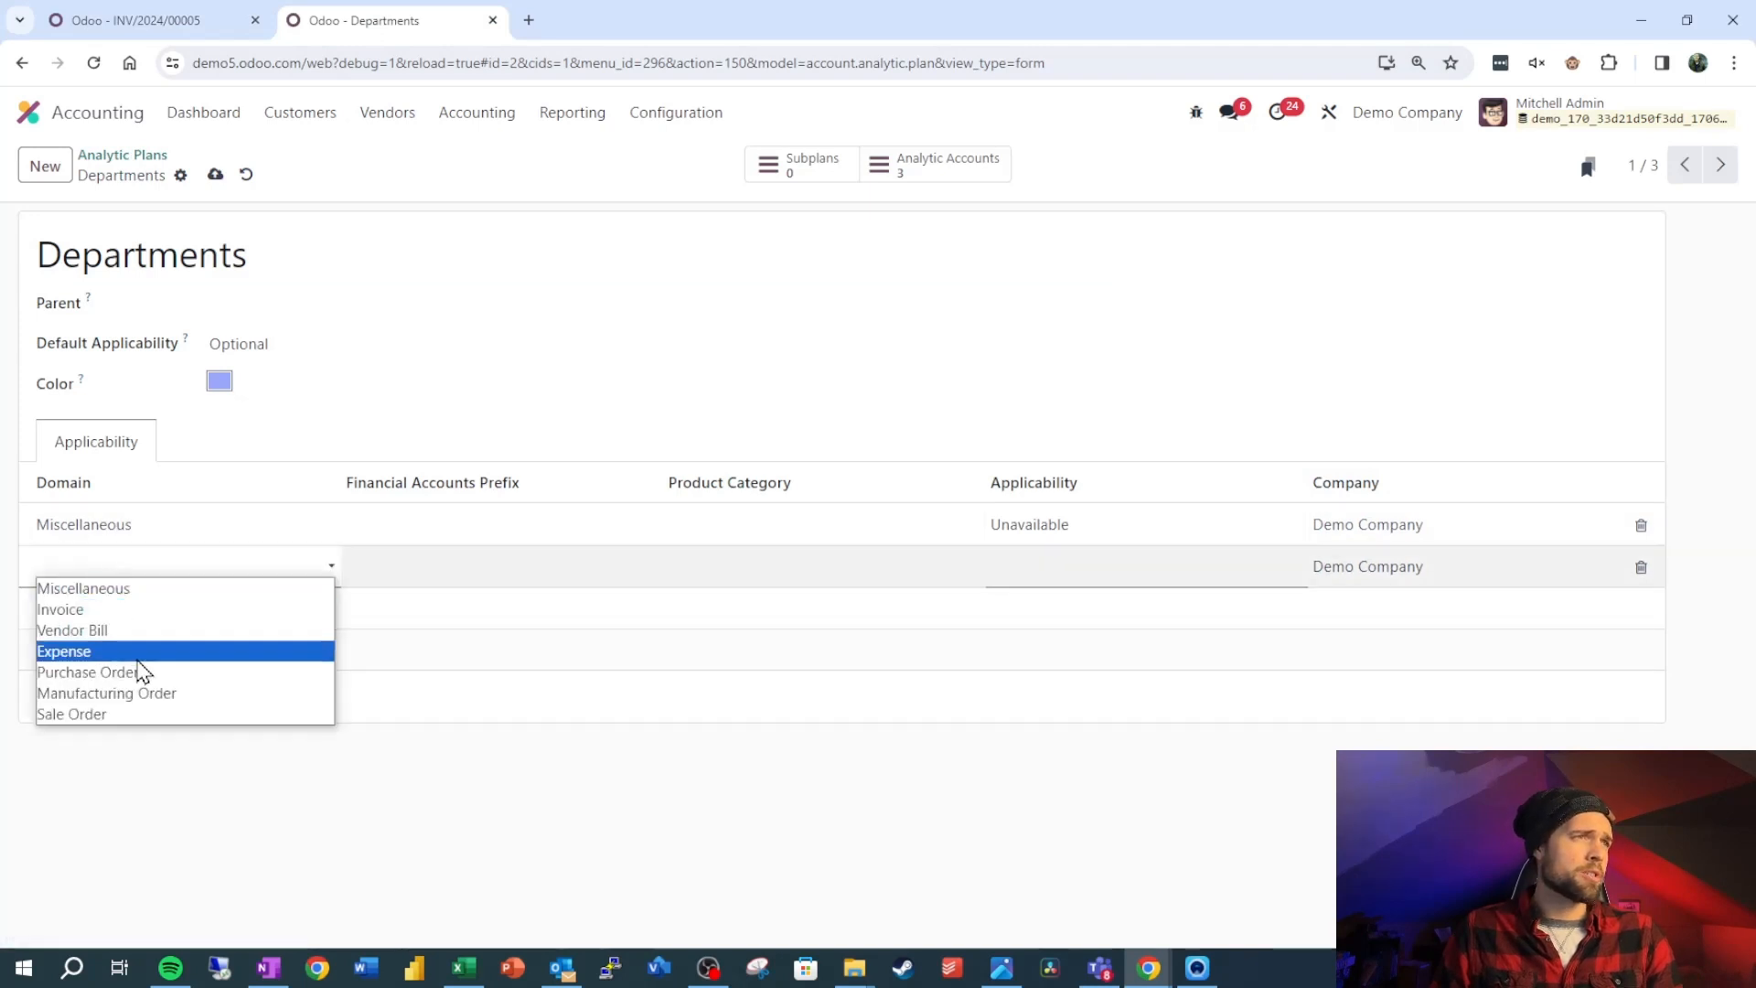
{"action": "left_click", "coordinate": [60, 609]}
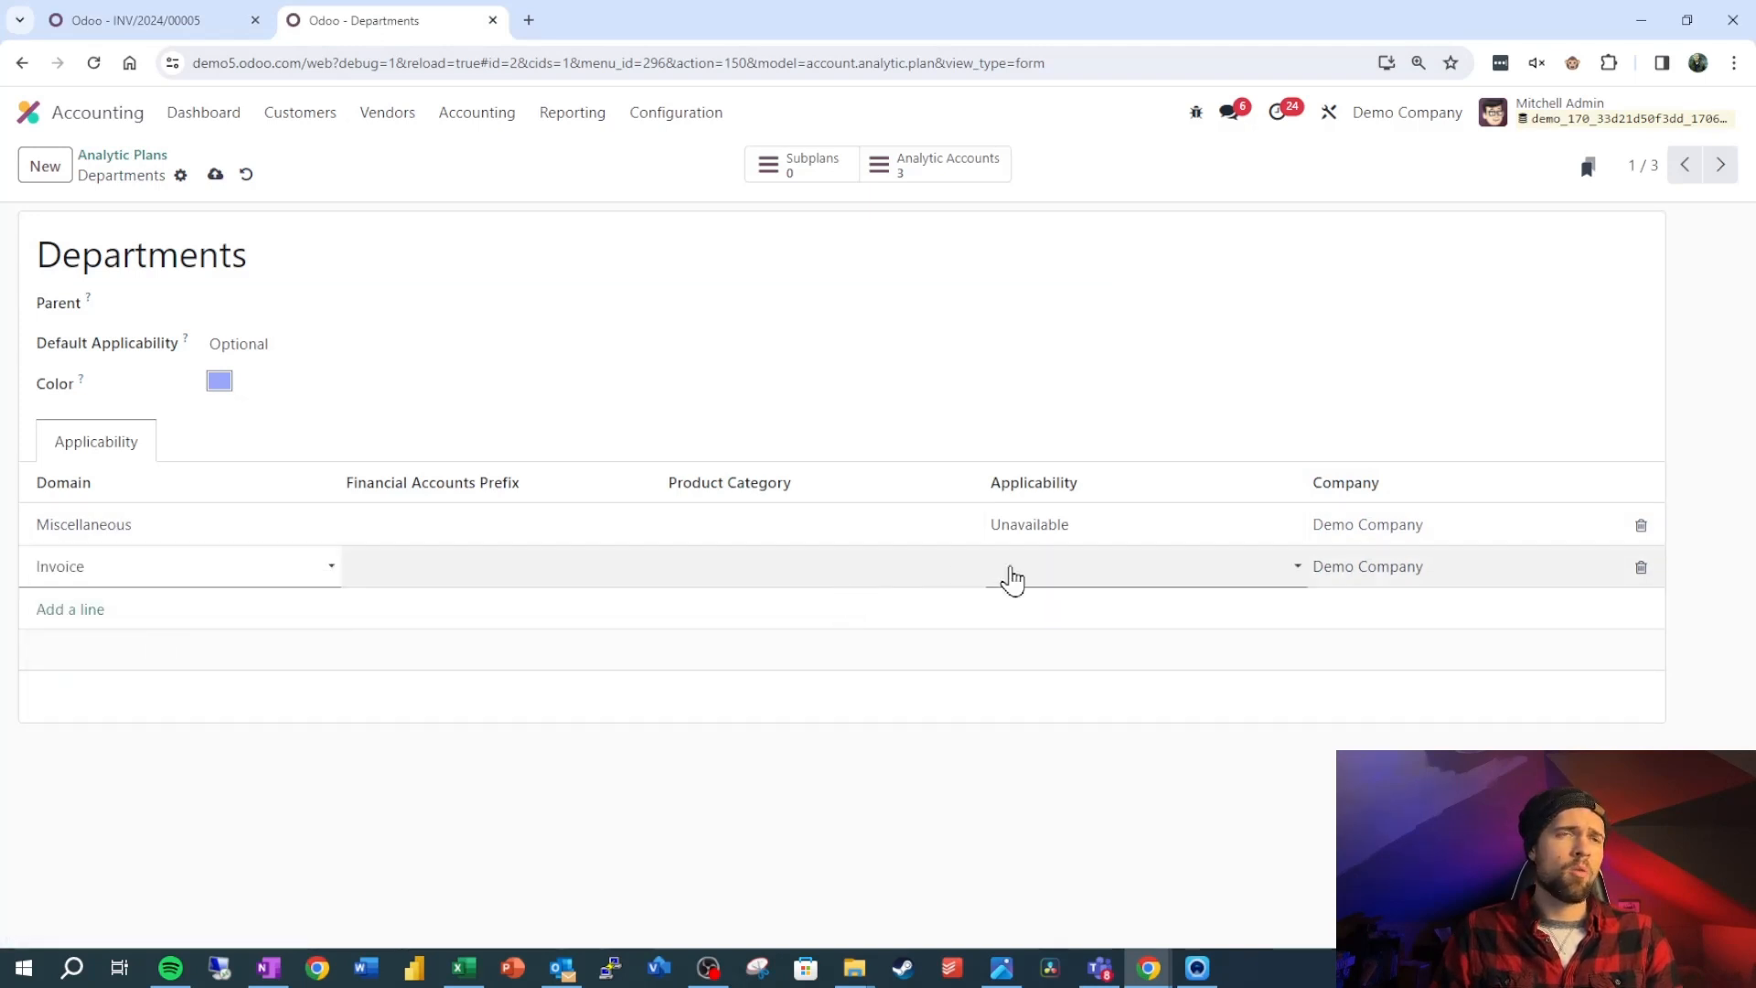
{"action": "left_click", "coordinate": [1027, 565]}
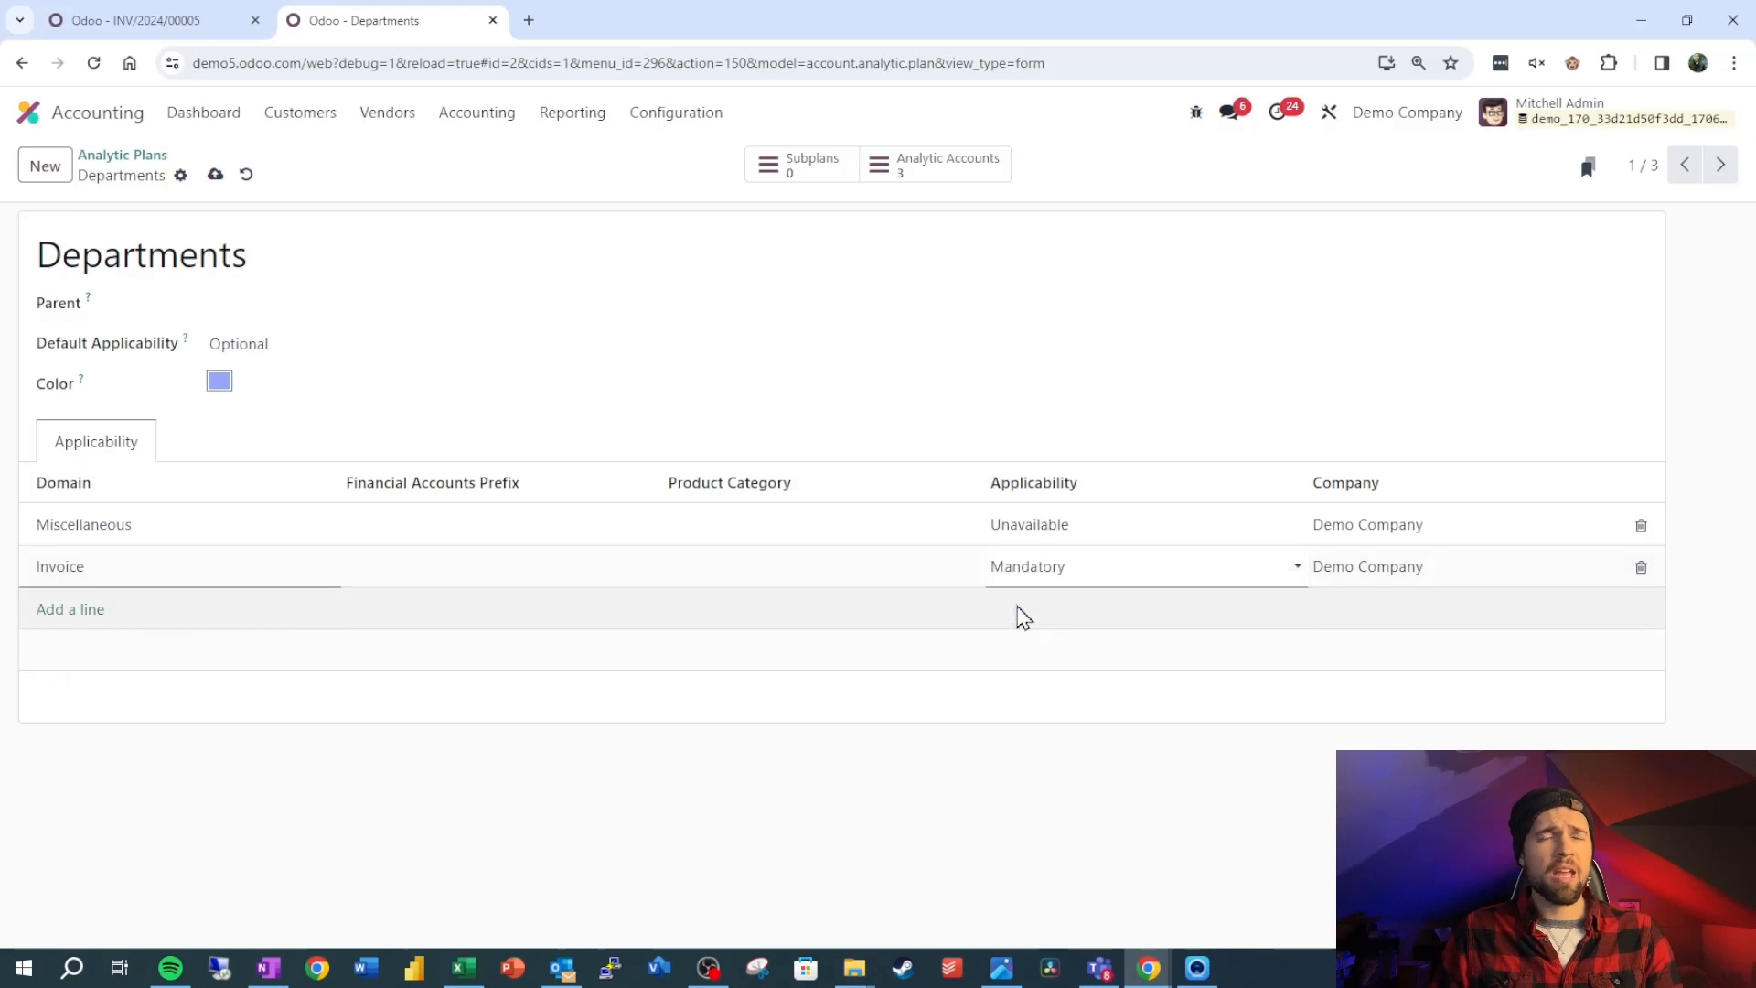
{"action": "left_click", "coordinate": [134, 20]}
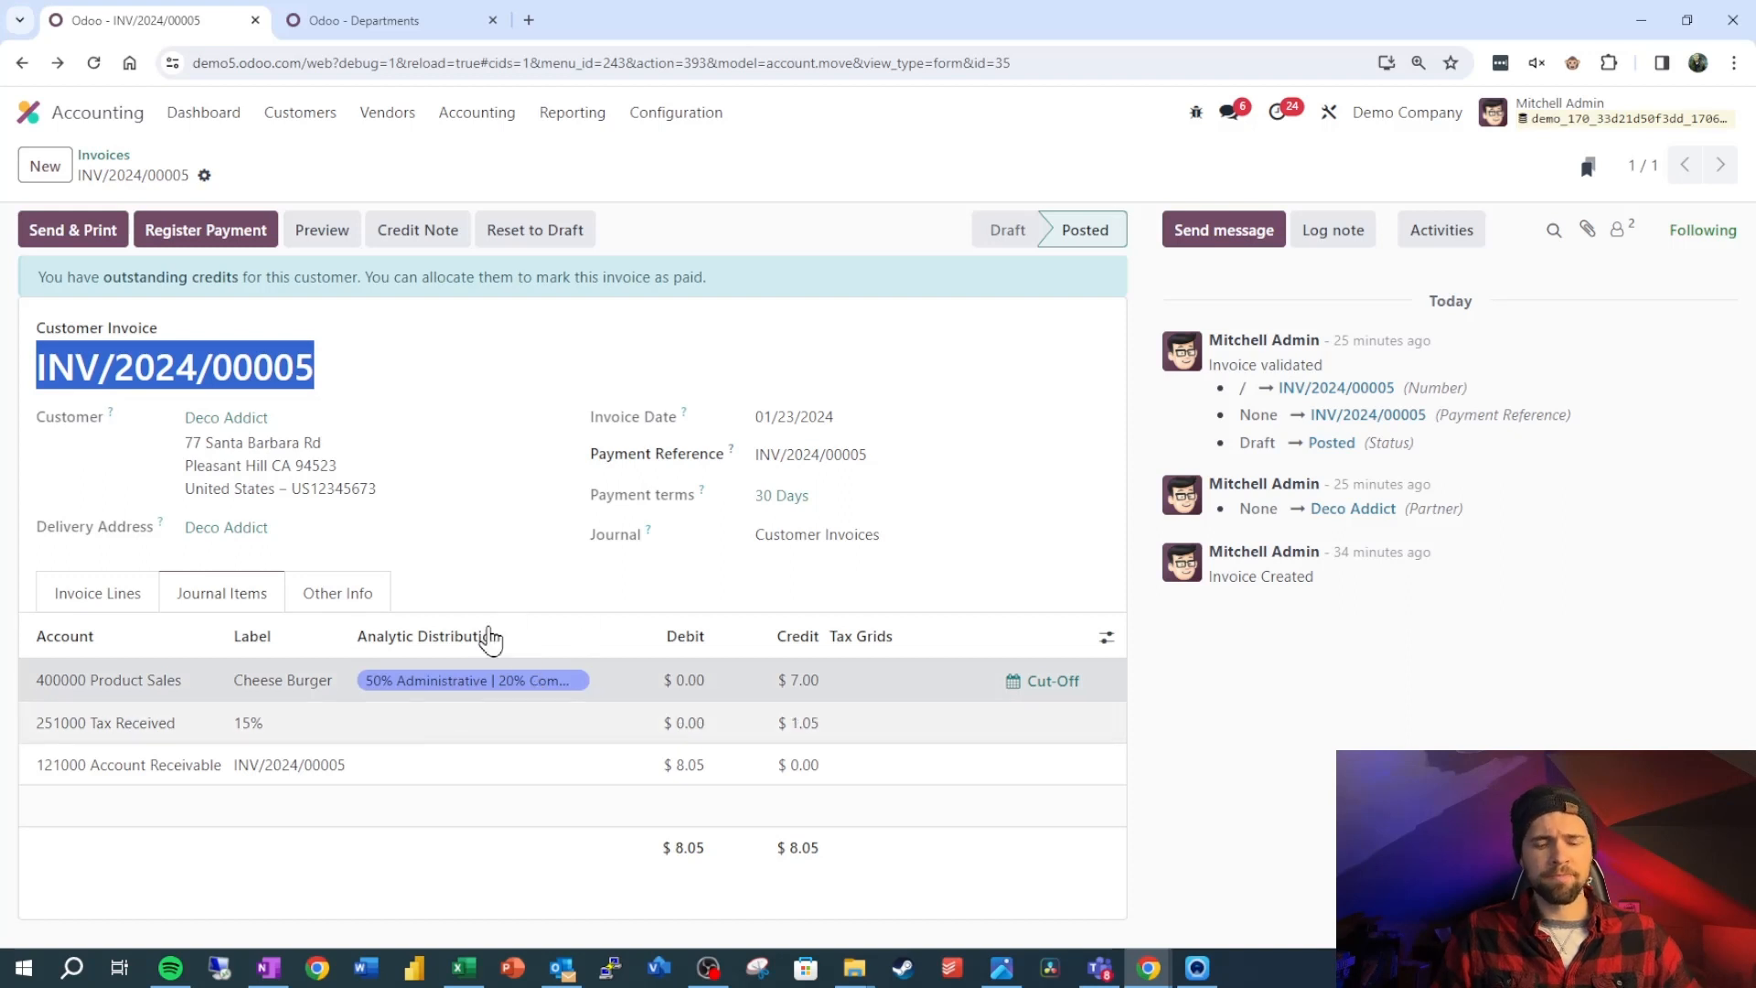
{"action": "mouse_move", "coordinate": [499, 554]}
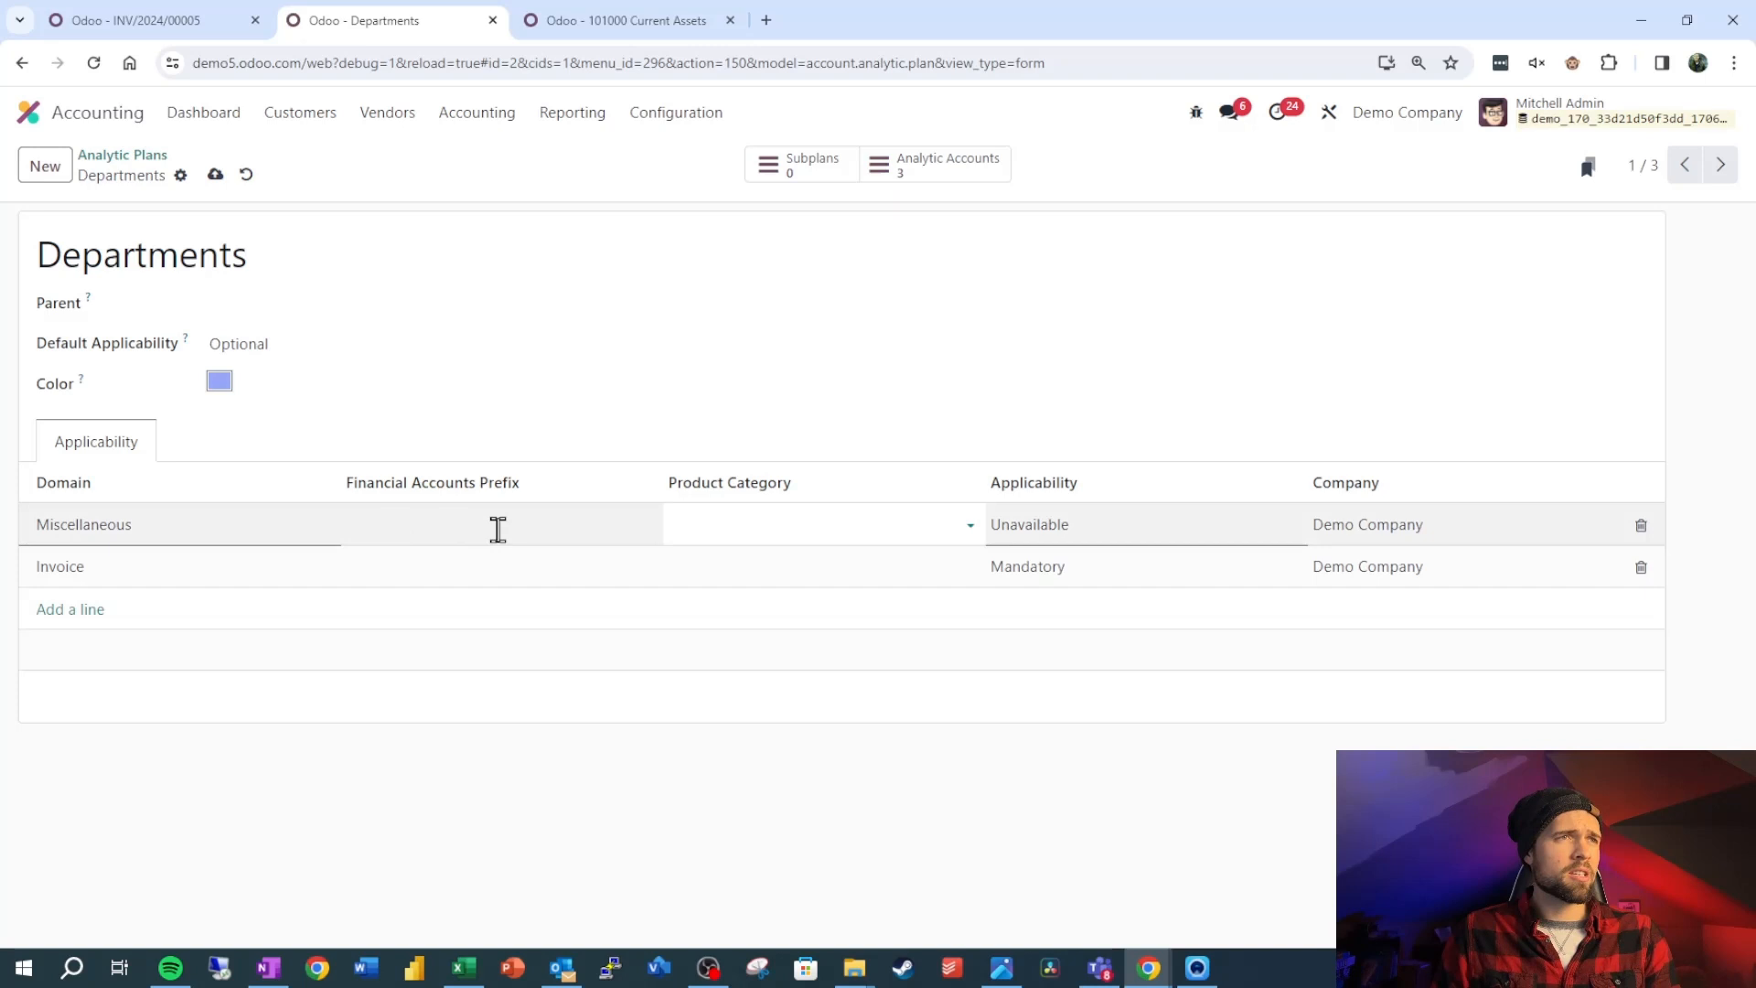
{"action": "mouse_move", "coordinate": [440, 504]}
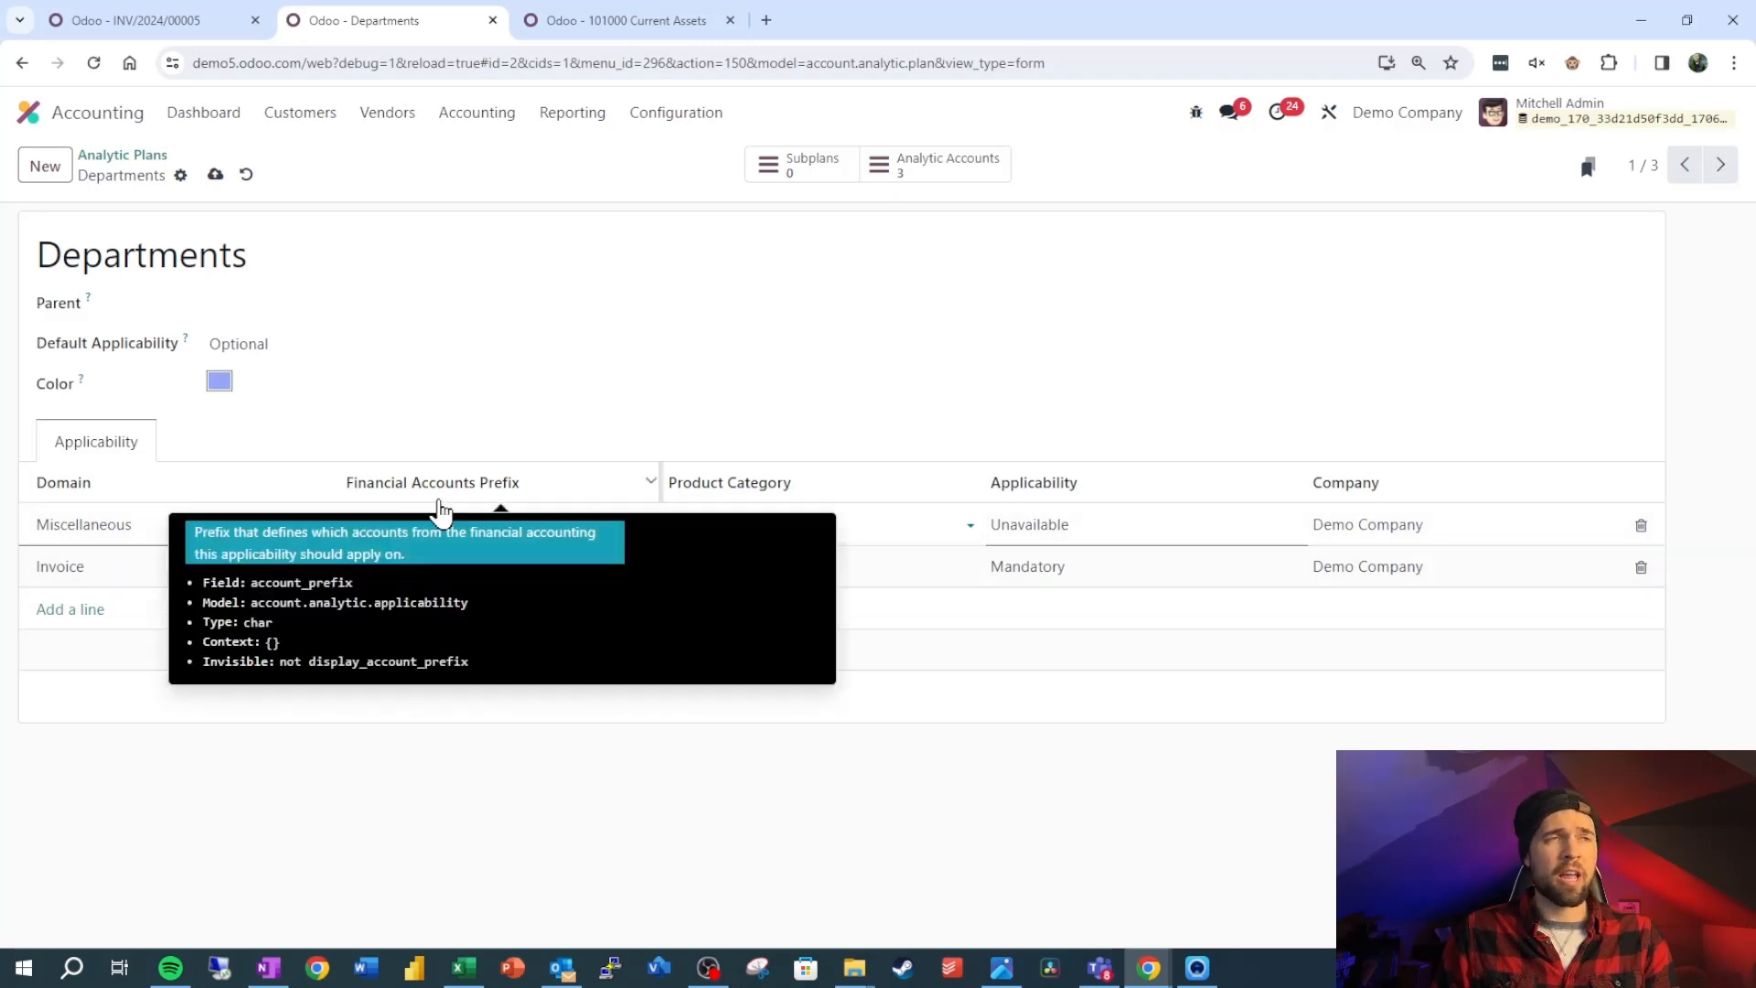
{"action": "mouse_move", "coordinate": [795, 491]}
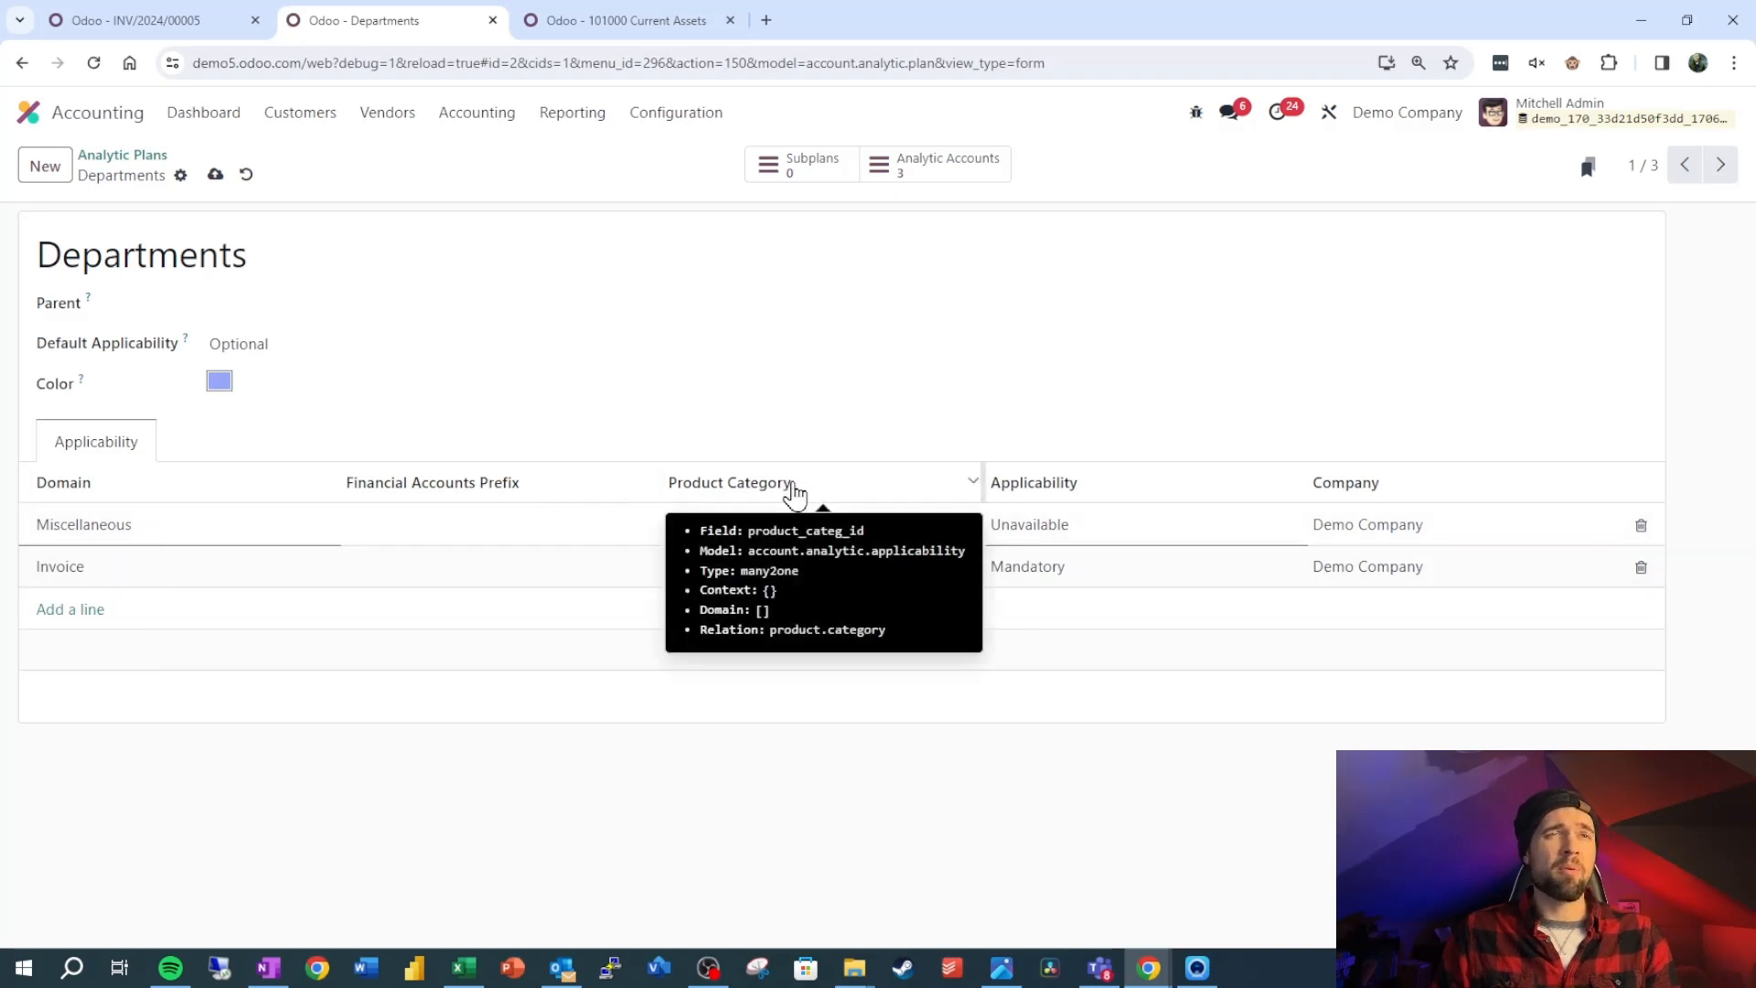
{"action": "mouse_move", "coordinate": [94, 406]}
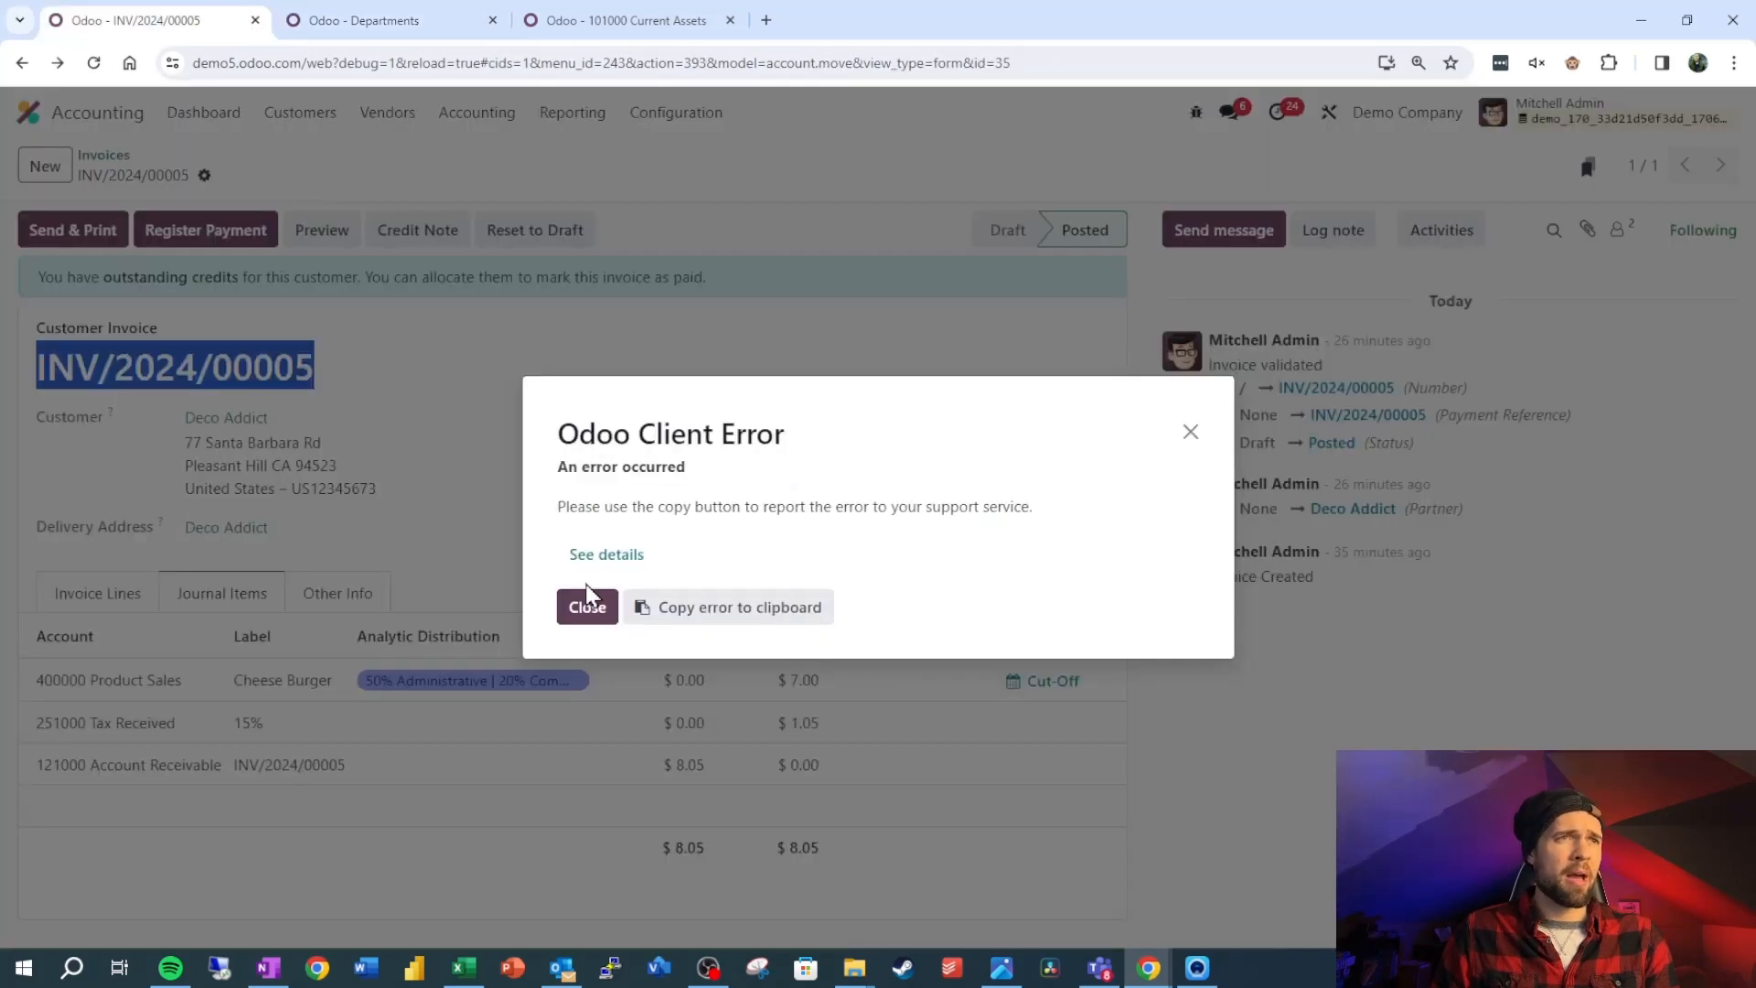
{"action": "left_click", "coordinate": [587, 605]}
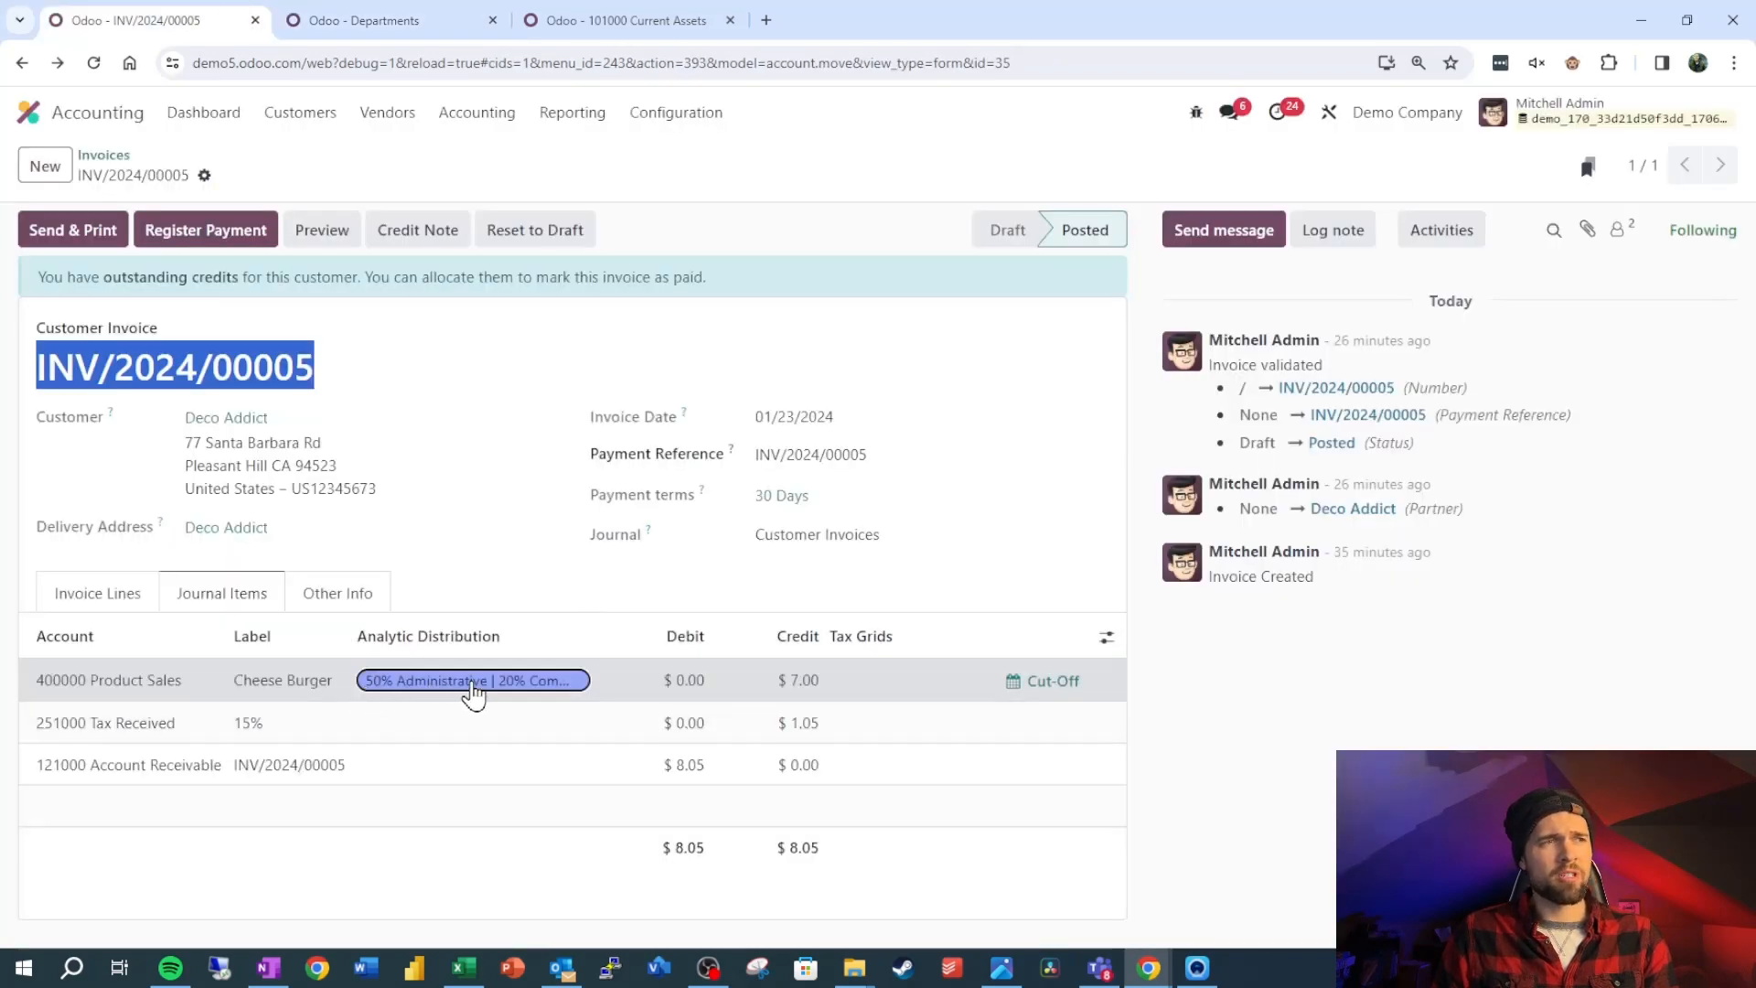
{"action": "left_click", "coordinate": [386, 20]}
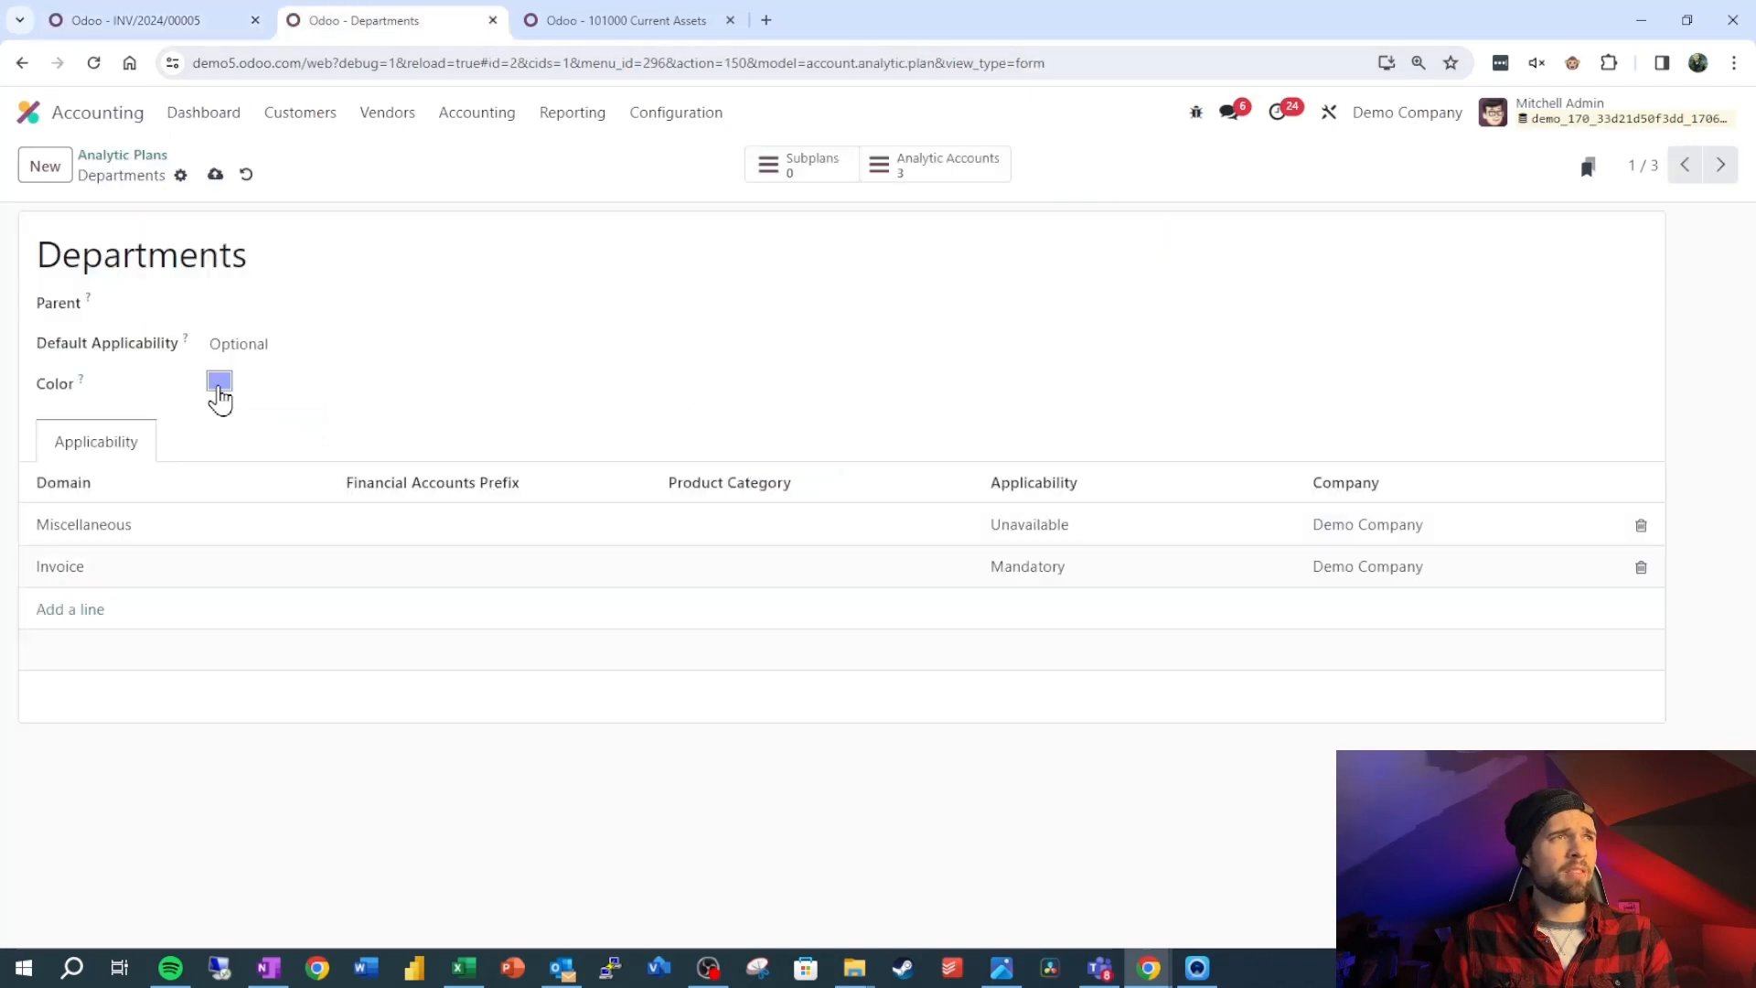
{"action": "mouse_move", "coordinate": [933, 164]}
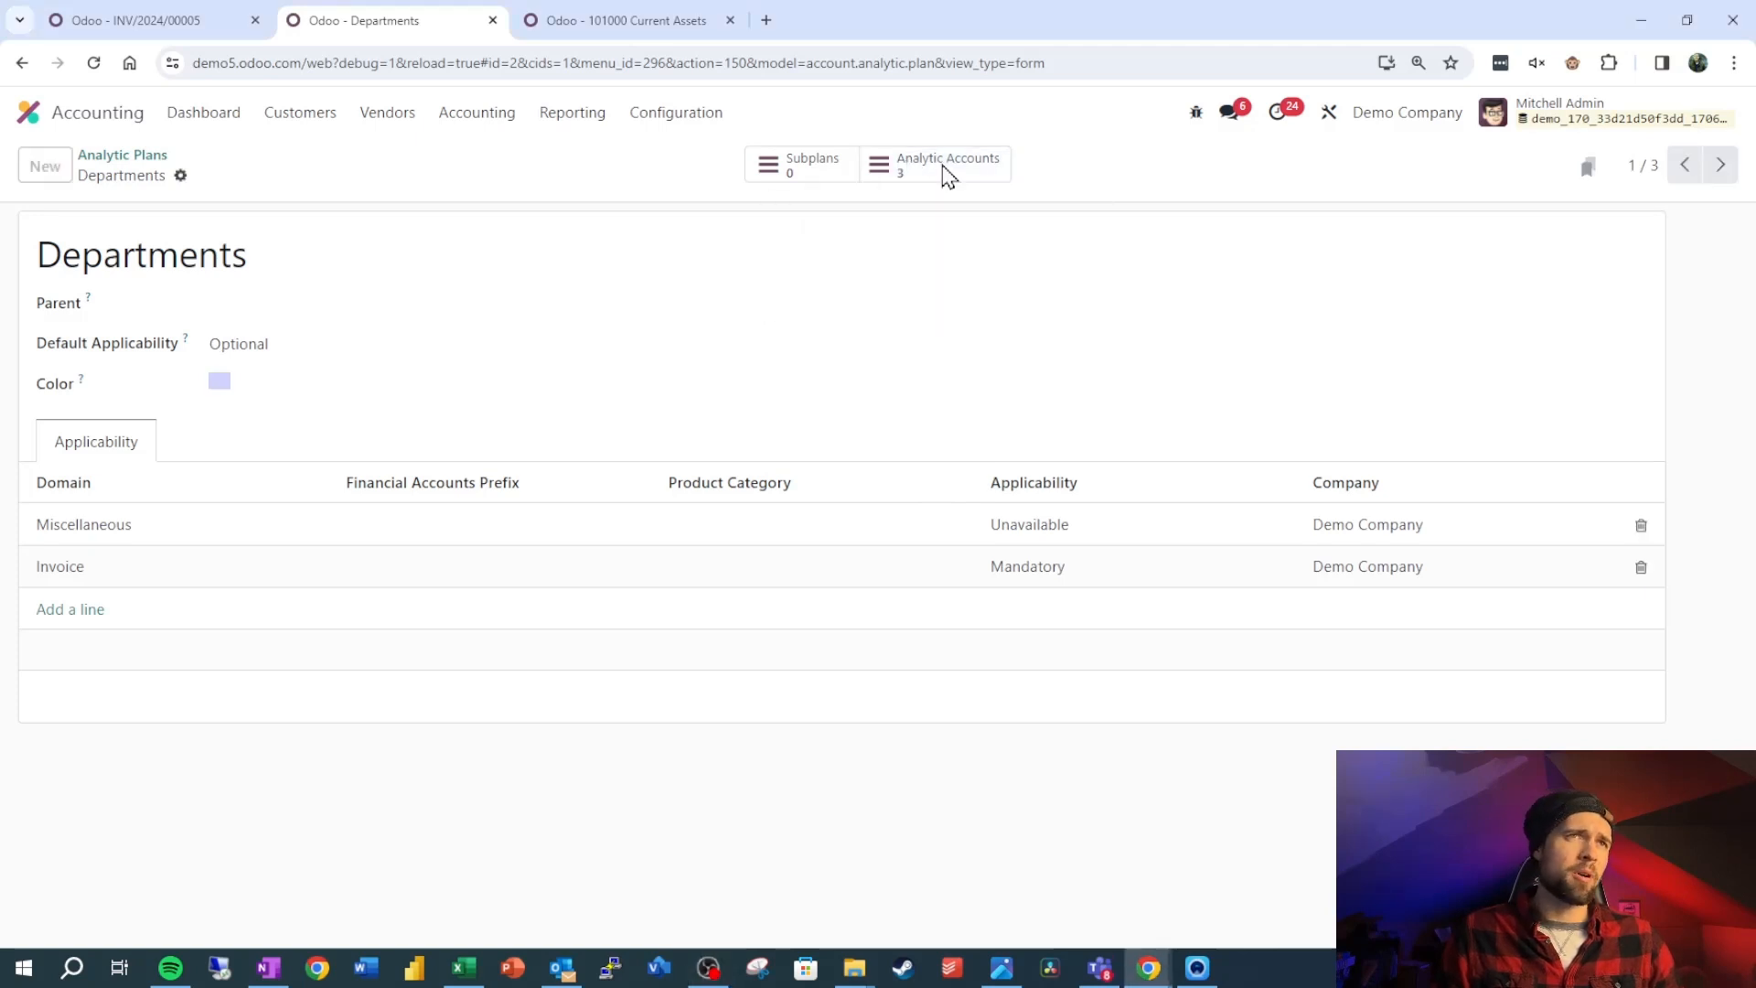
- Open the plan's analytic accounts, review Administrative, and return to the accounts list
{"action": "left_click", "coordinate": [933, 165]}
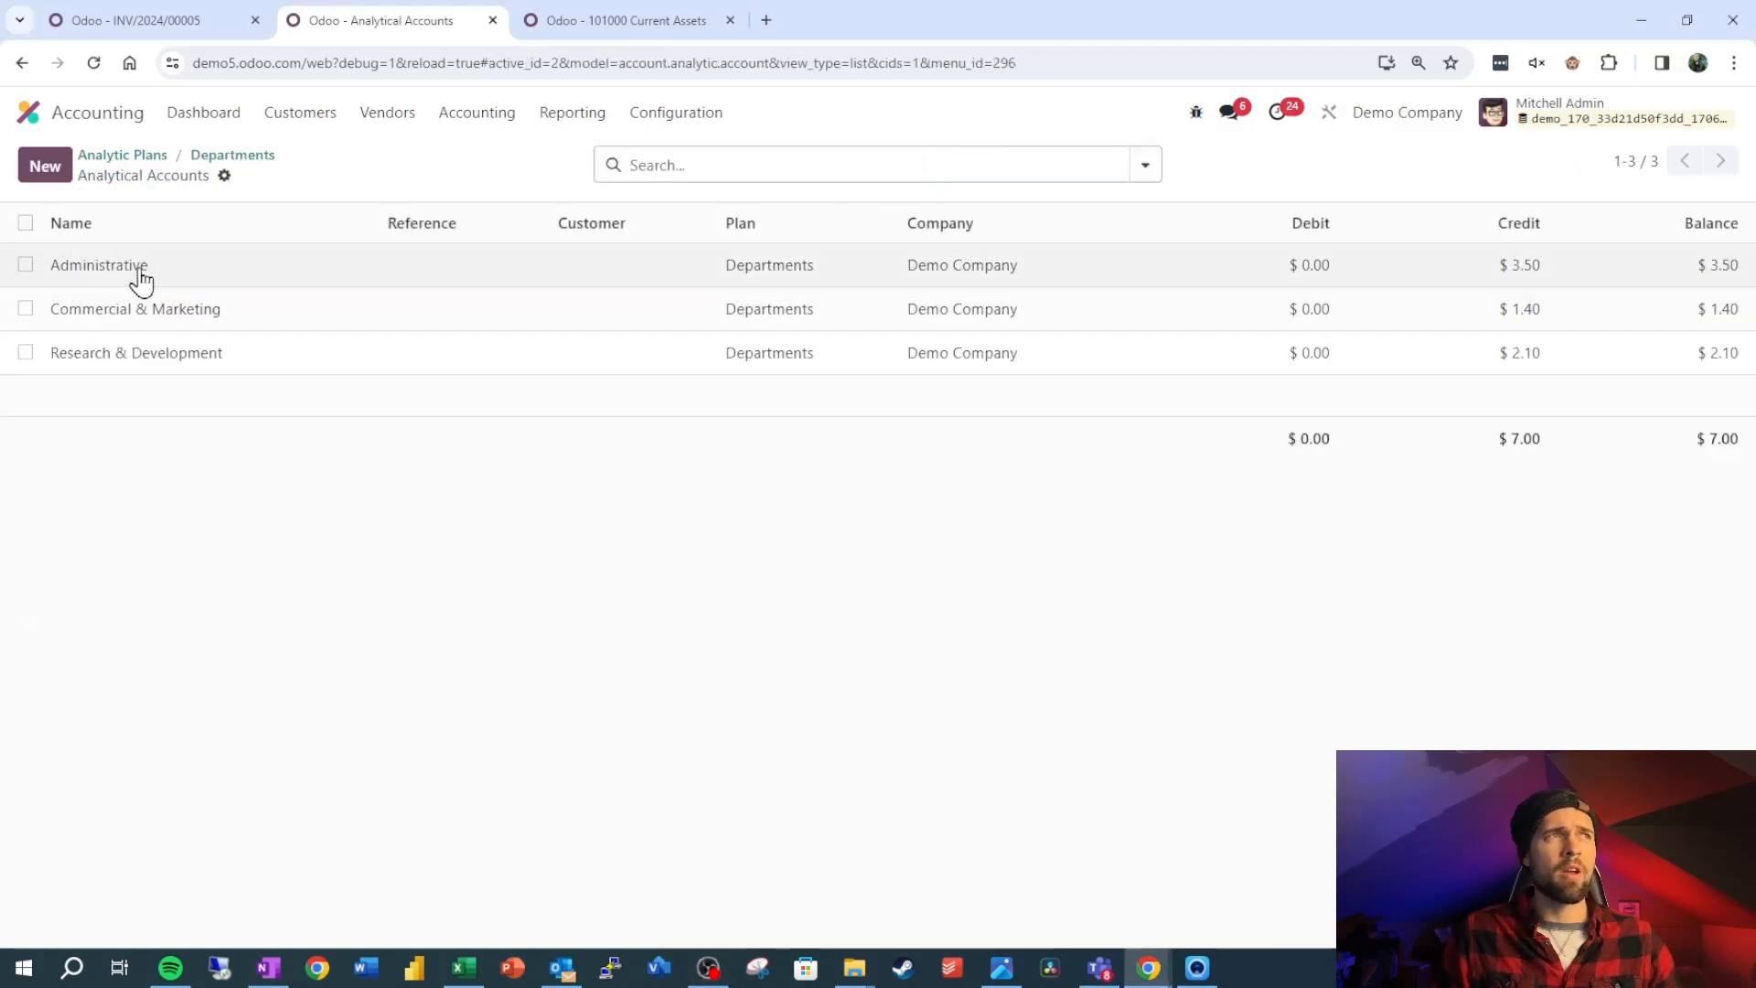
{"action": "mouse_move", "coordinate": [275, 325]}
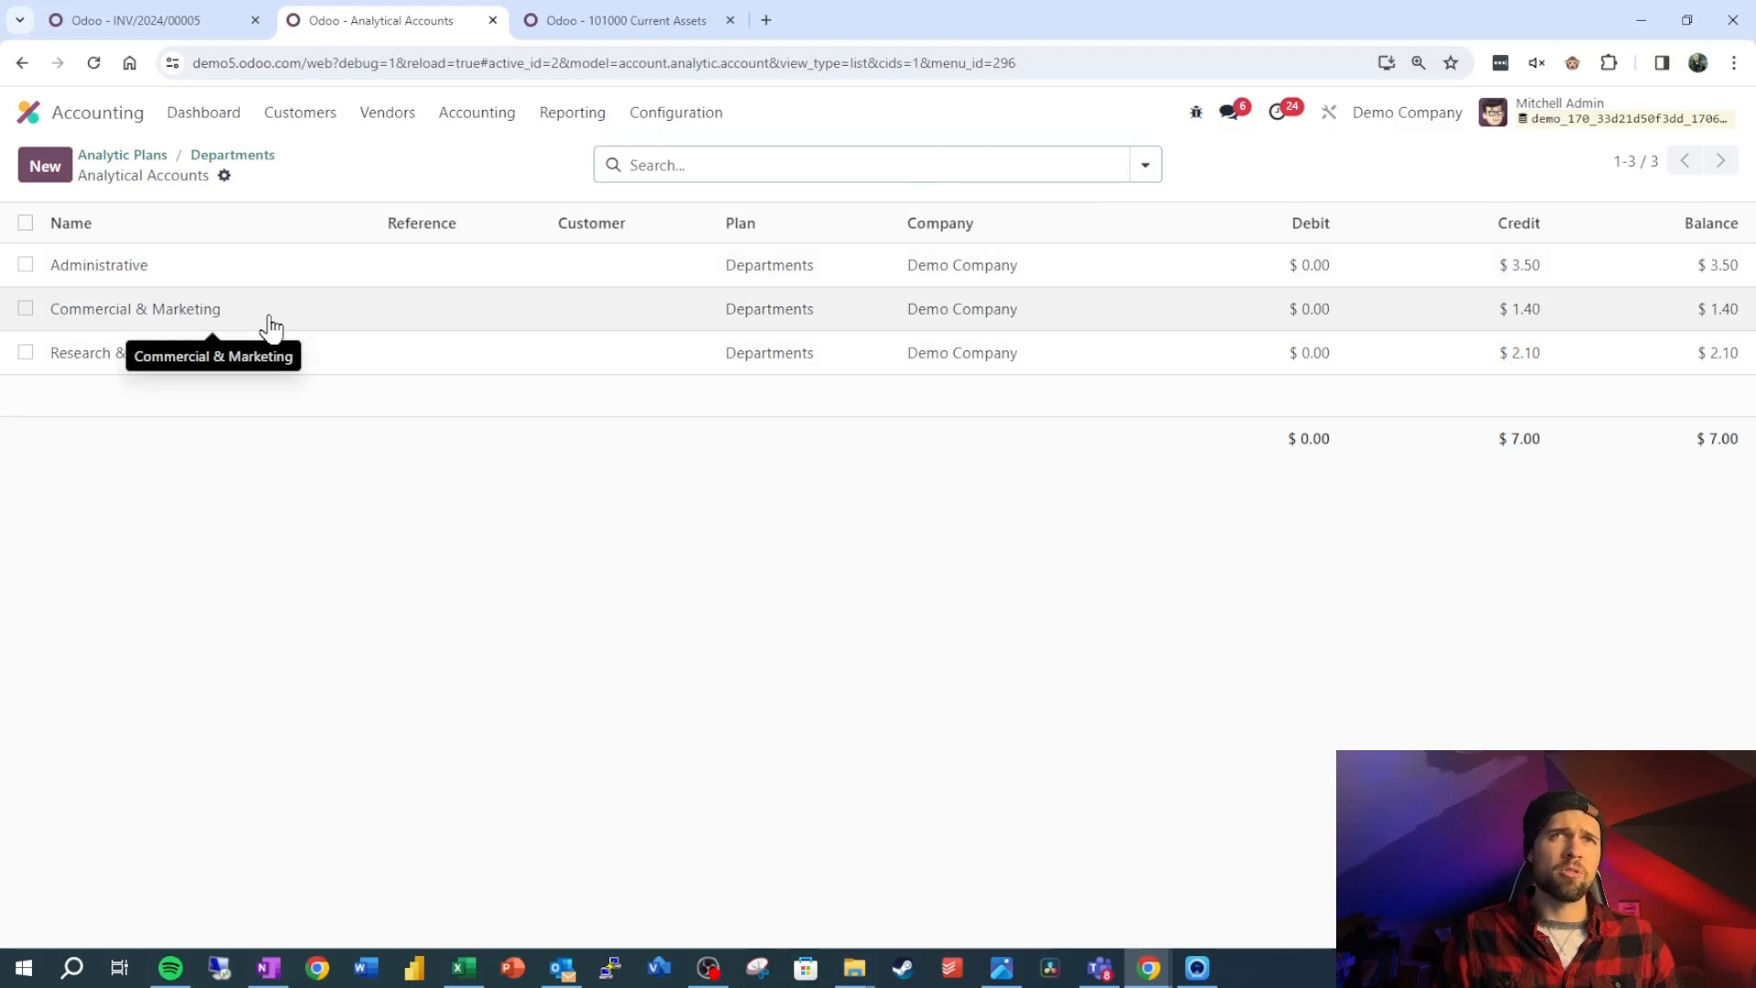
{"action": "mouse_move", "coordinate": [269, 358]}
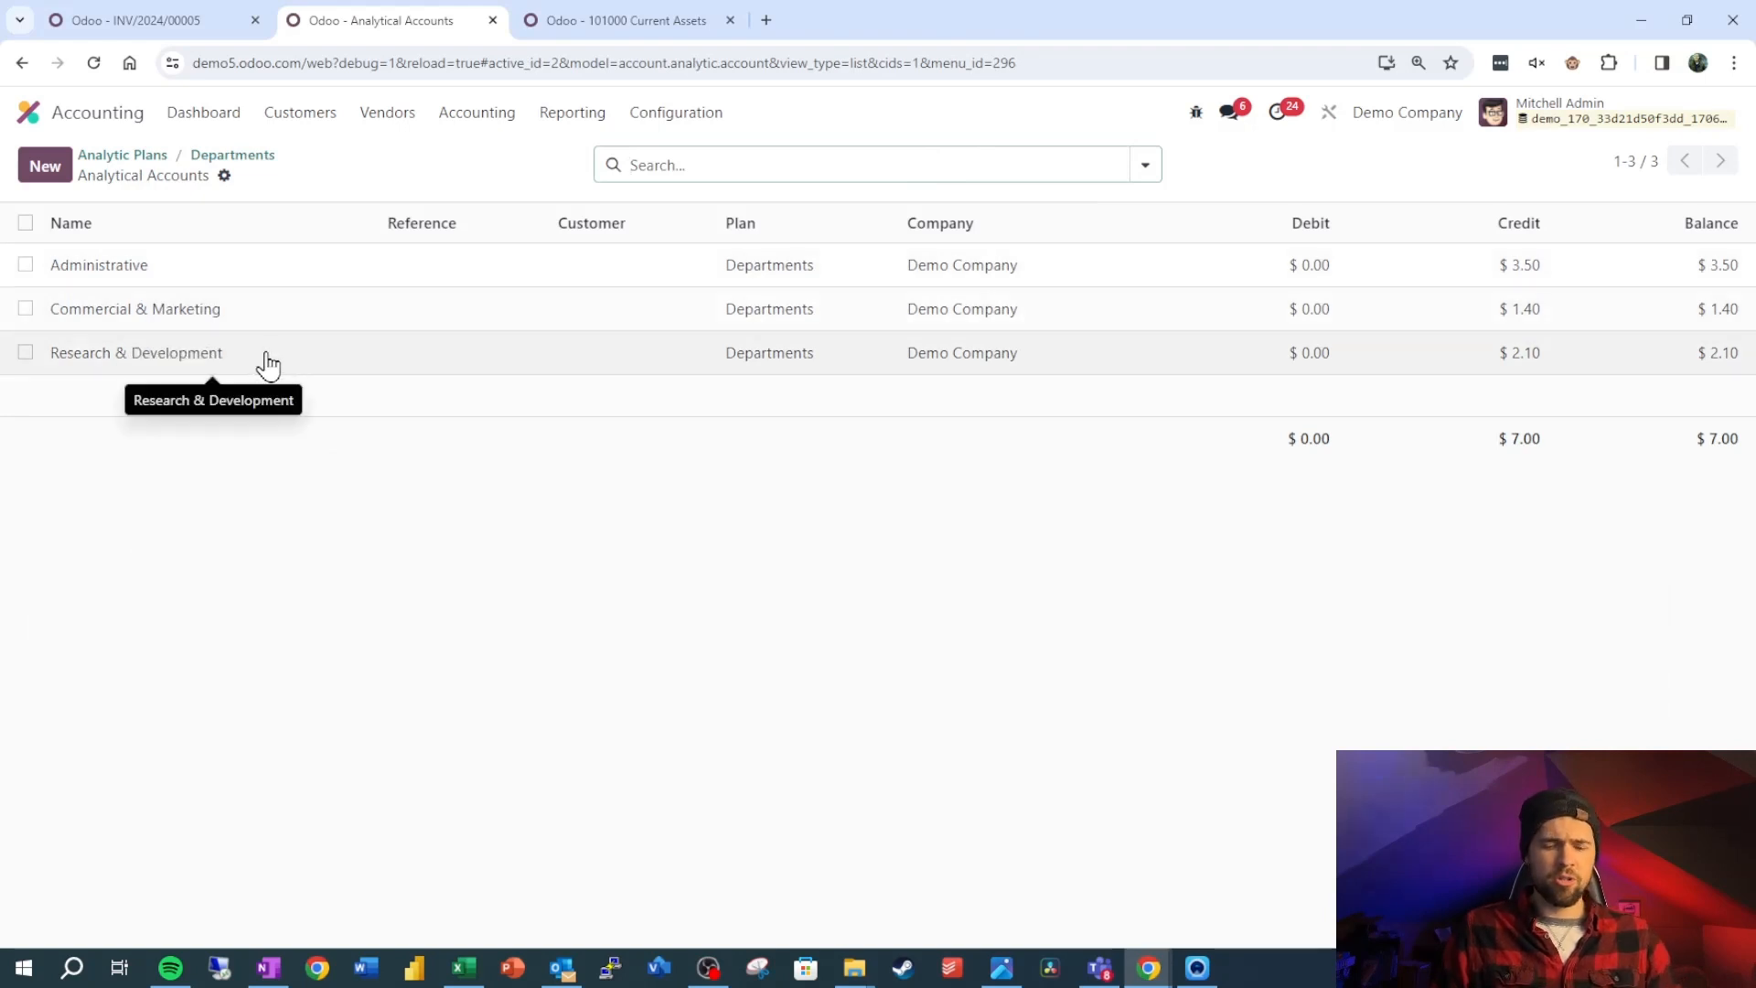
{"action": "left_click", "coordinate": [98, 264]}
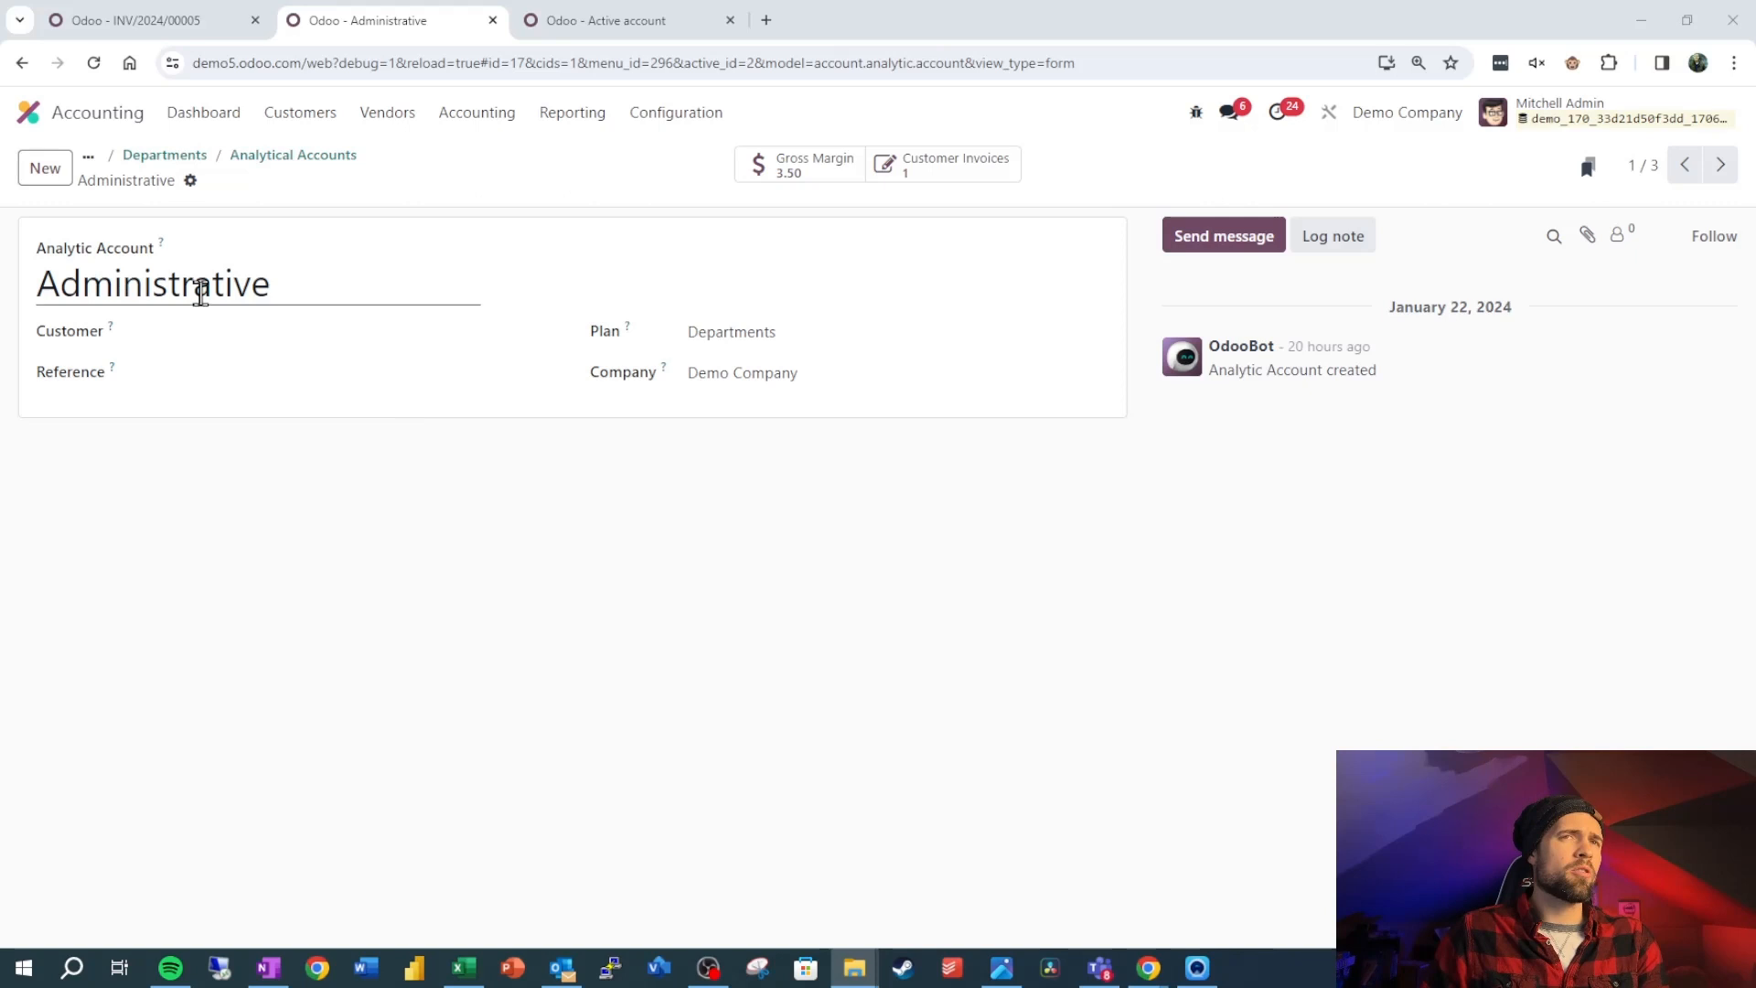
{"action": "mouse_move", "coordinate": [799, 165]}
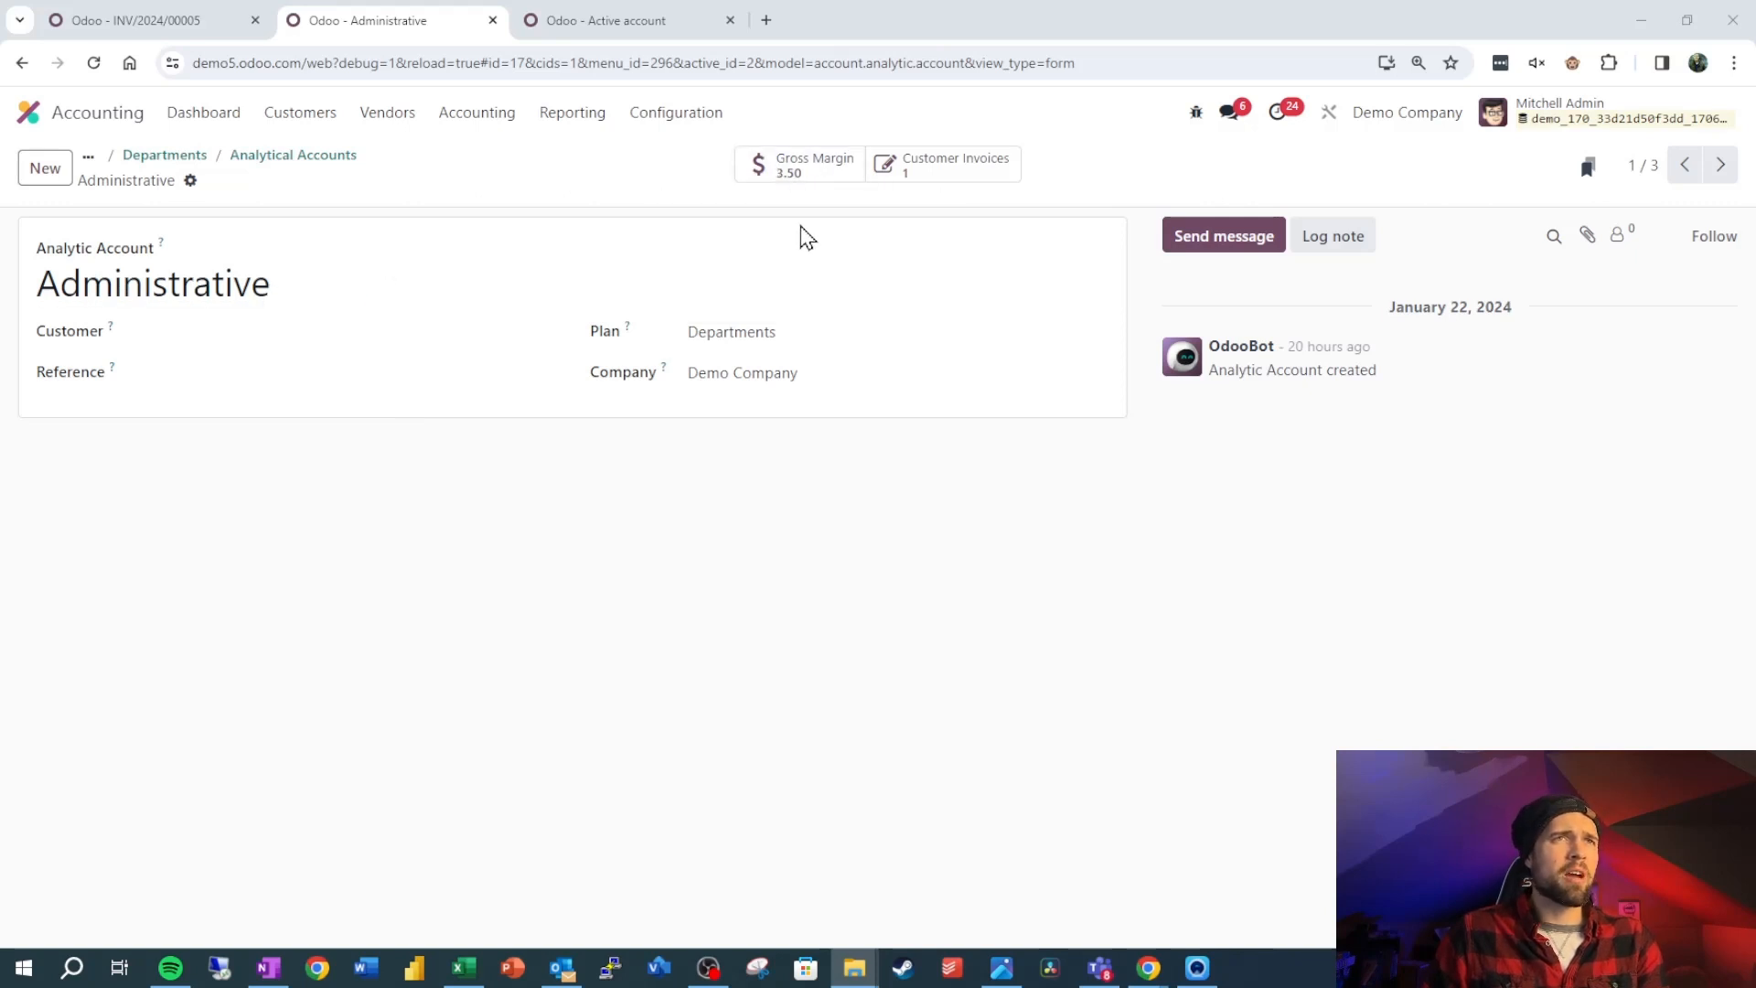
{"action": "mouse_move", "coordinate": [937, 156]}
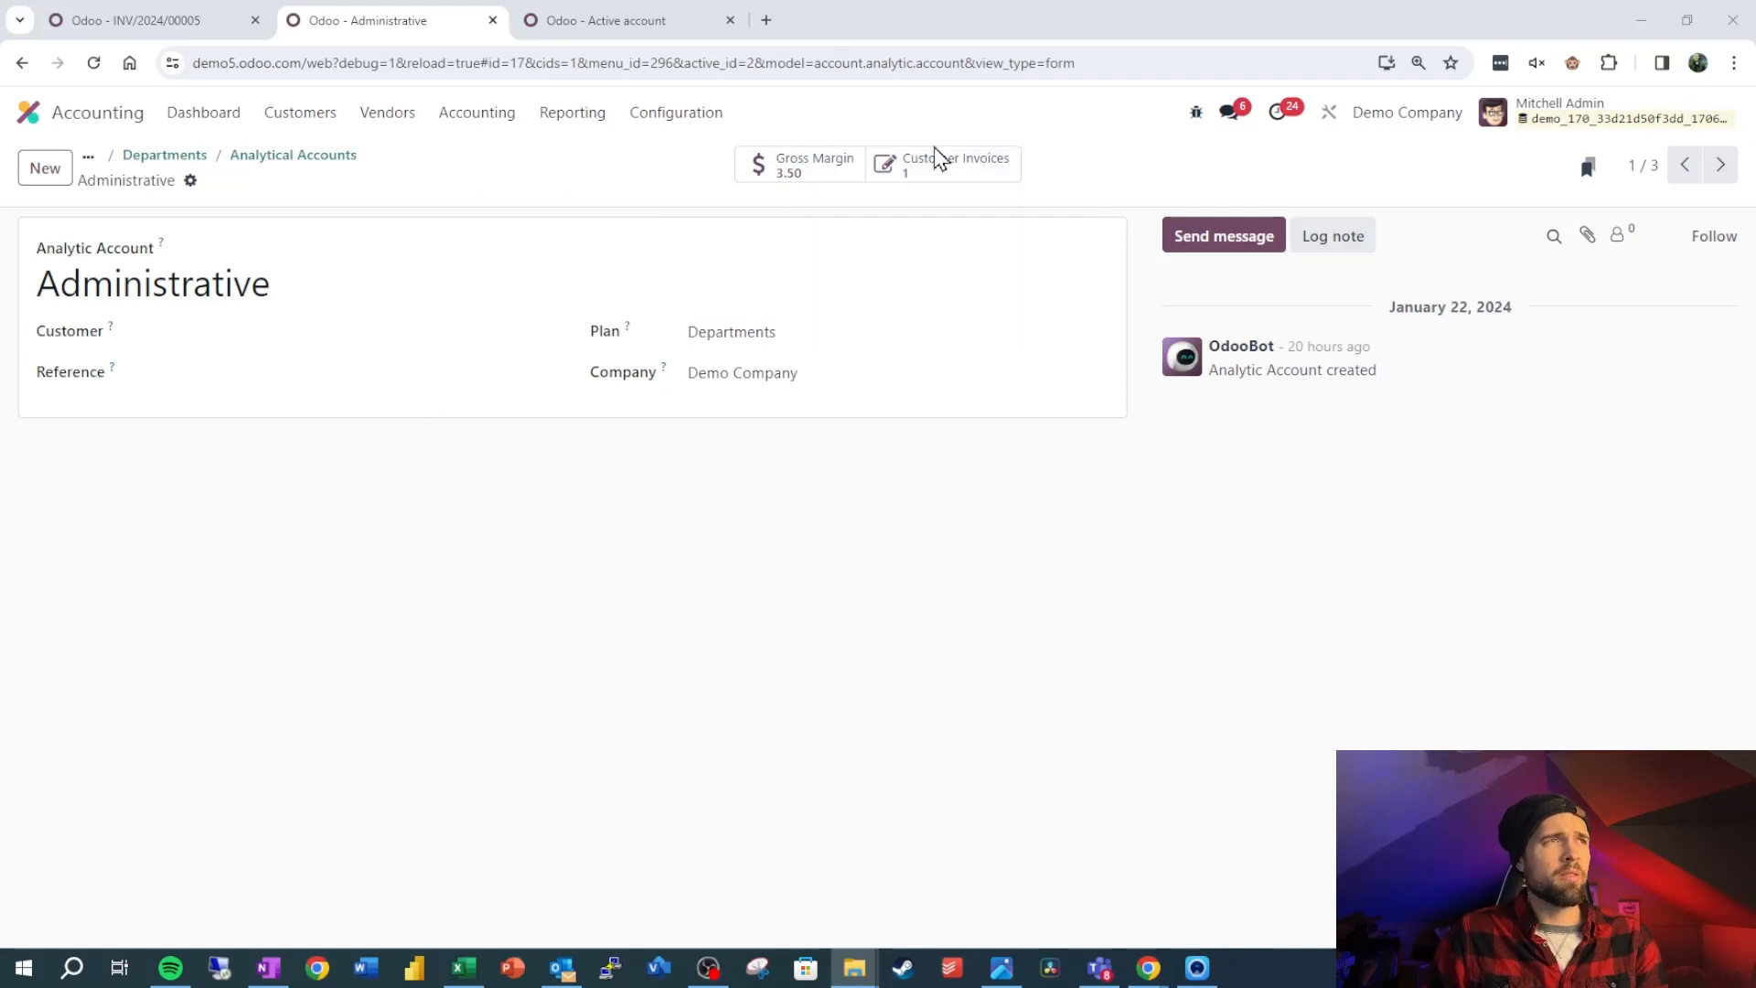
{"action": "mouse_move", "coordinate": [614, 398]}
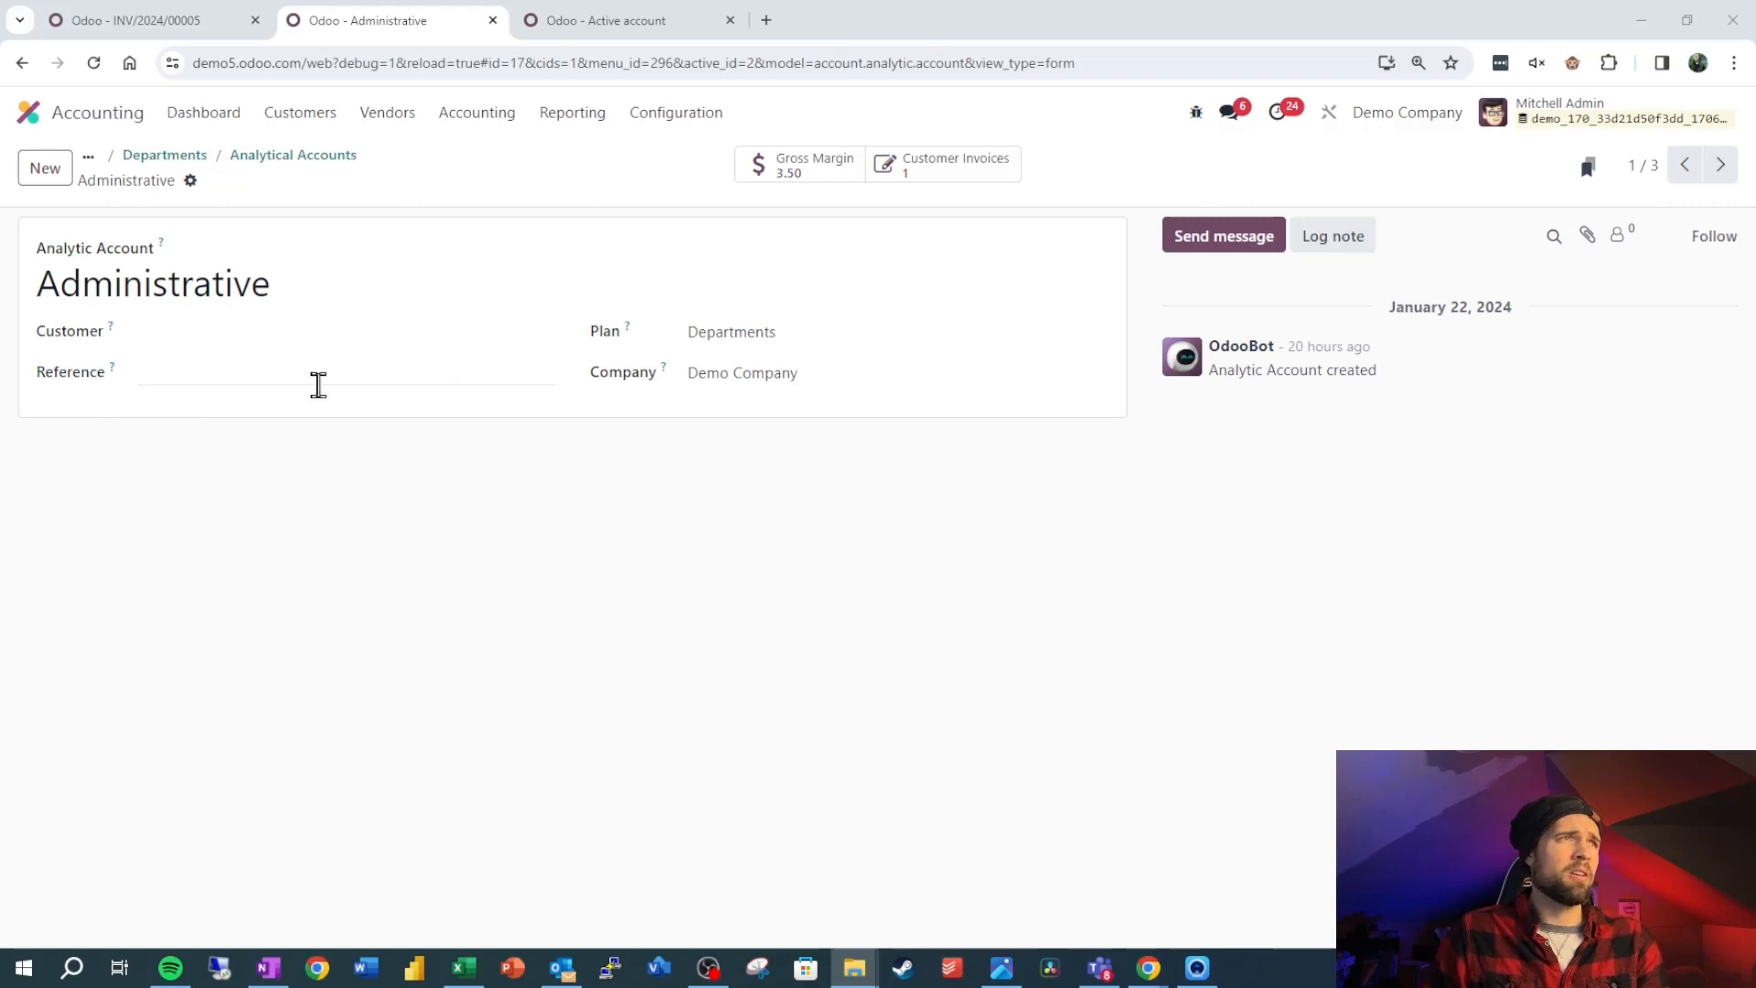
{"action": "left_click", "coordinate": [336, 331]}
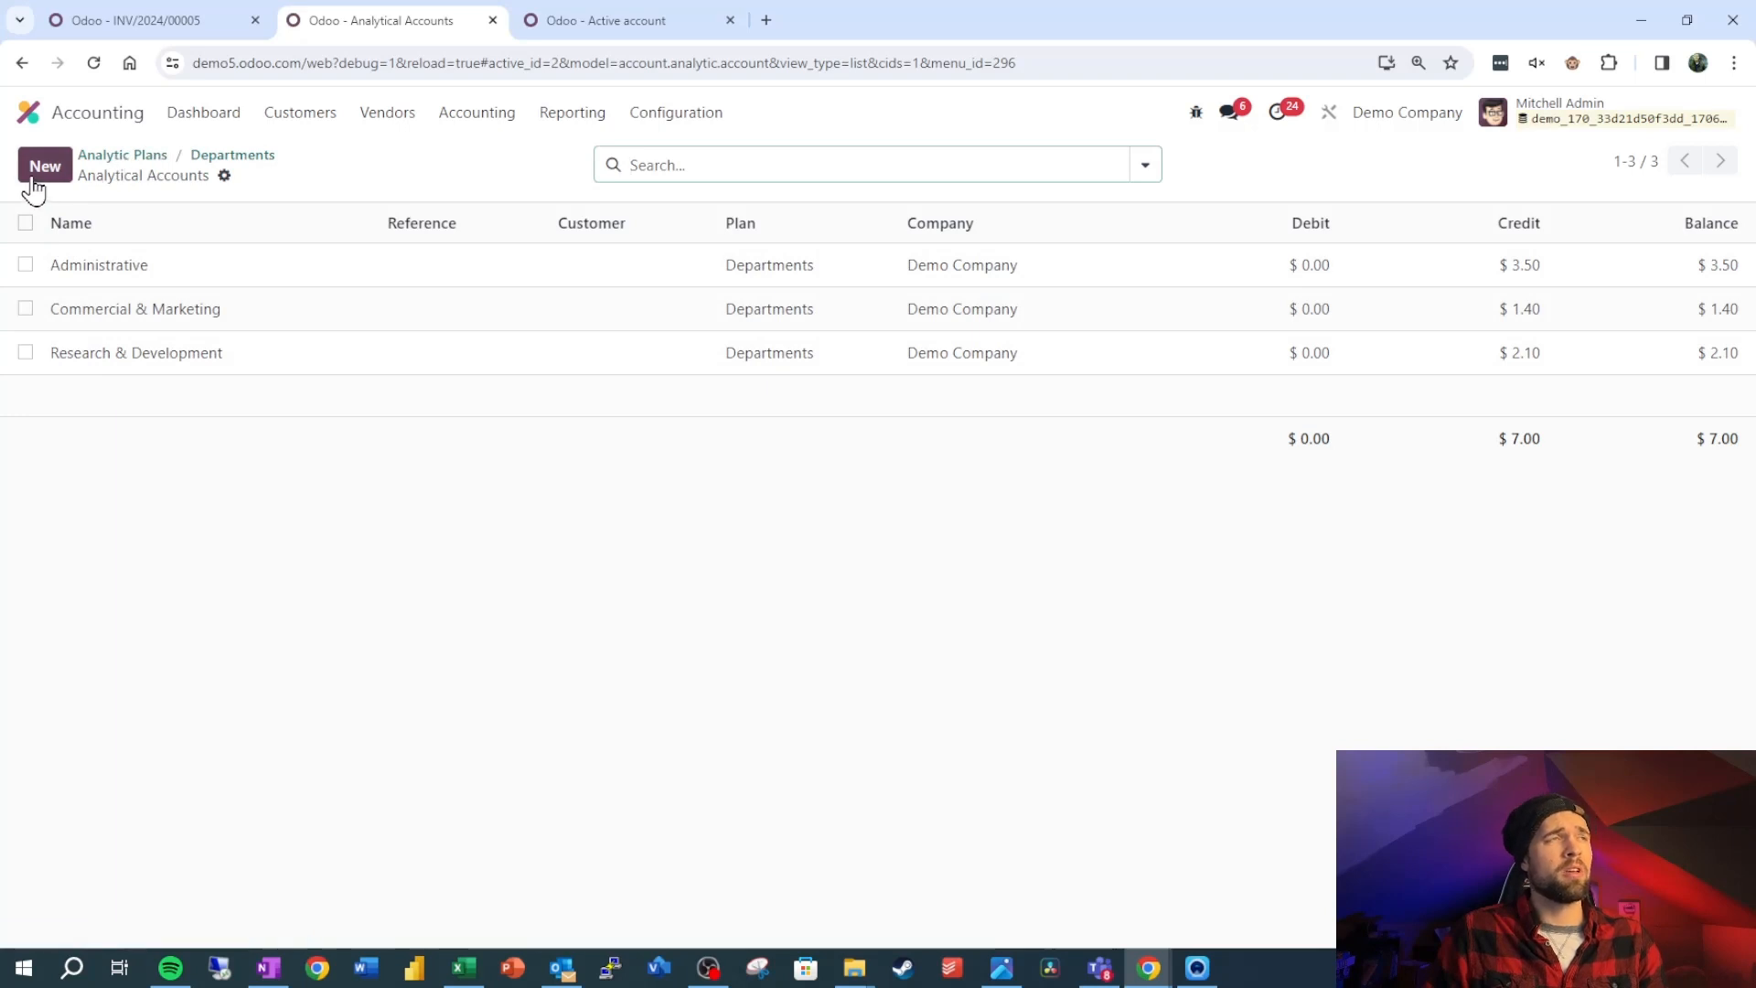
- Create and save a new analytic account named 'Groundskeeping'
{"action": "left_click", "coordinate": [44, 165]}
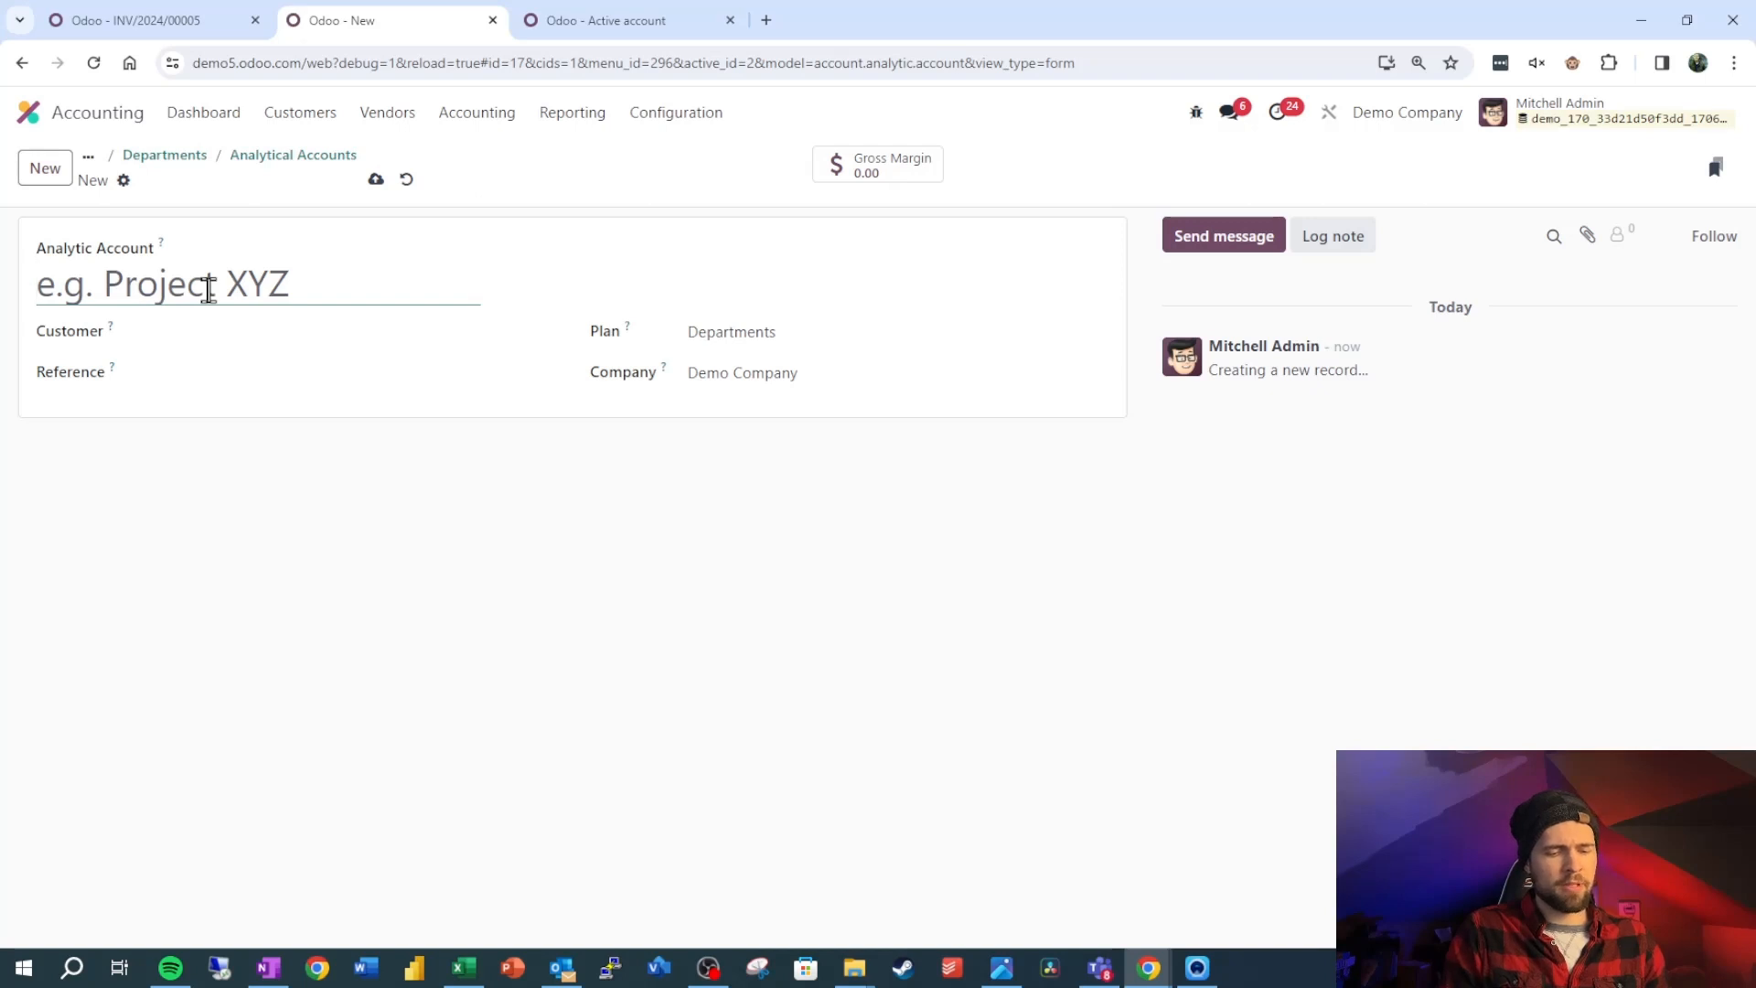
{"action": "type", "text": "Groundske"}
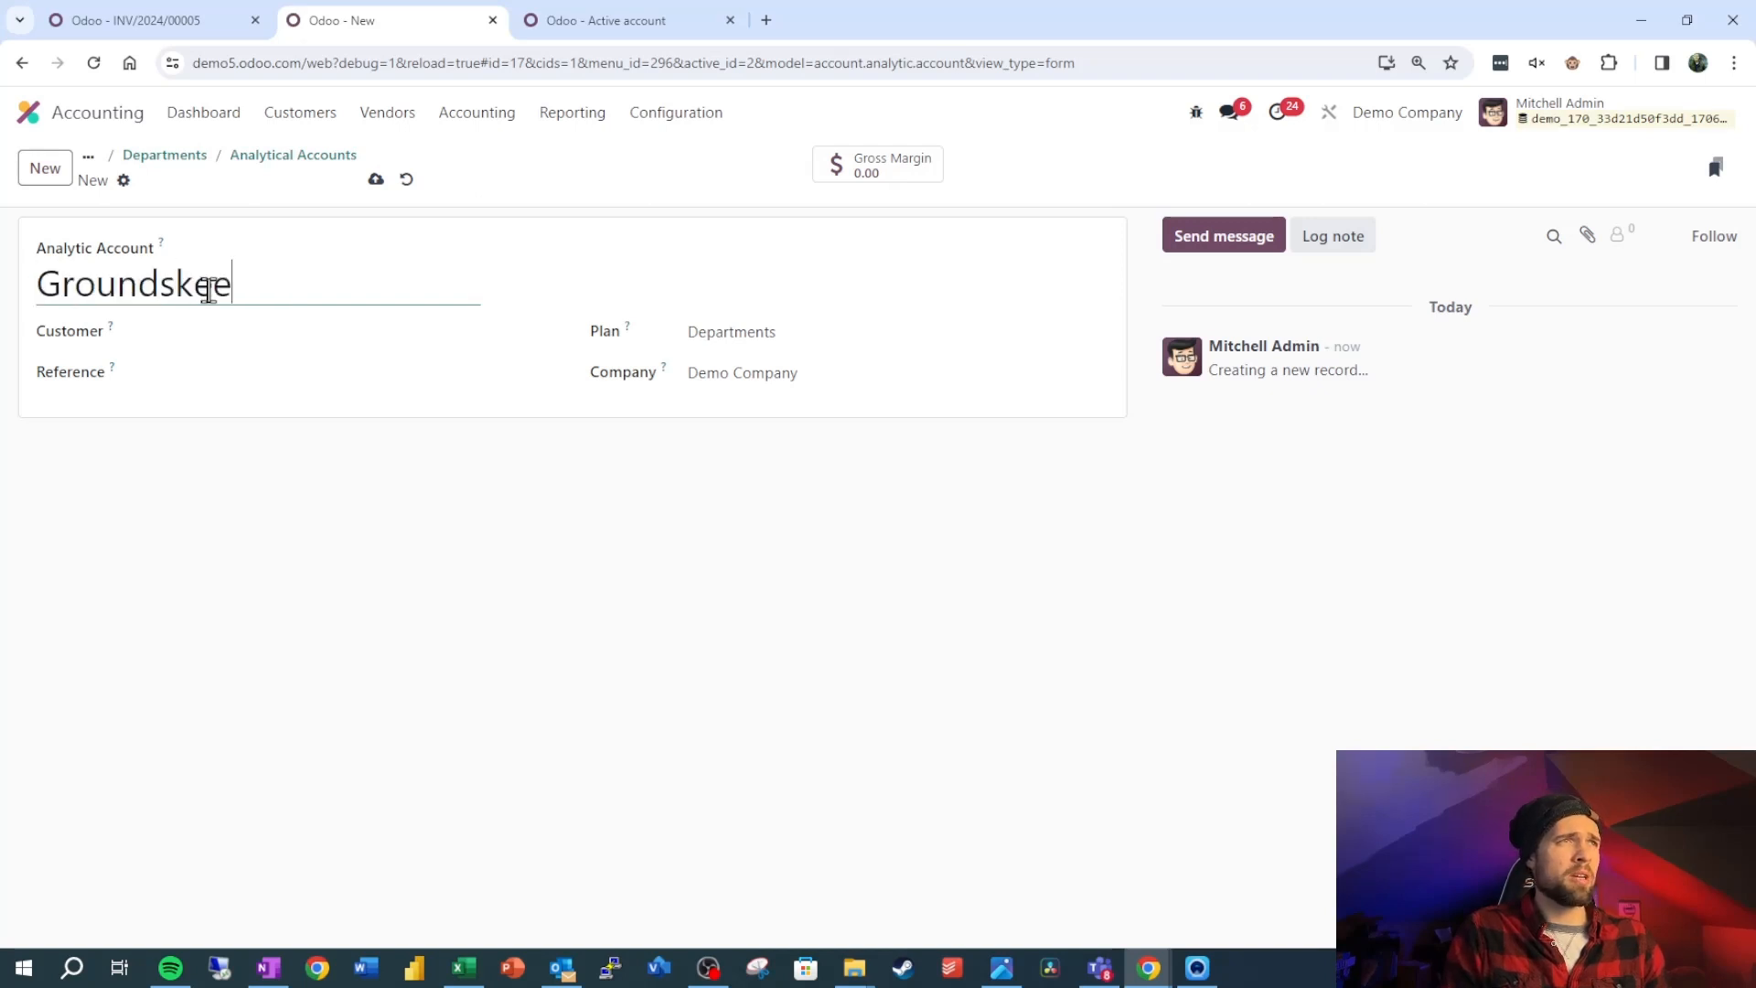
{"action": "type", "text": "eping"}
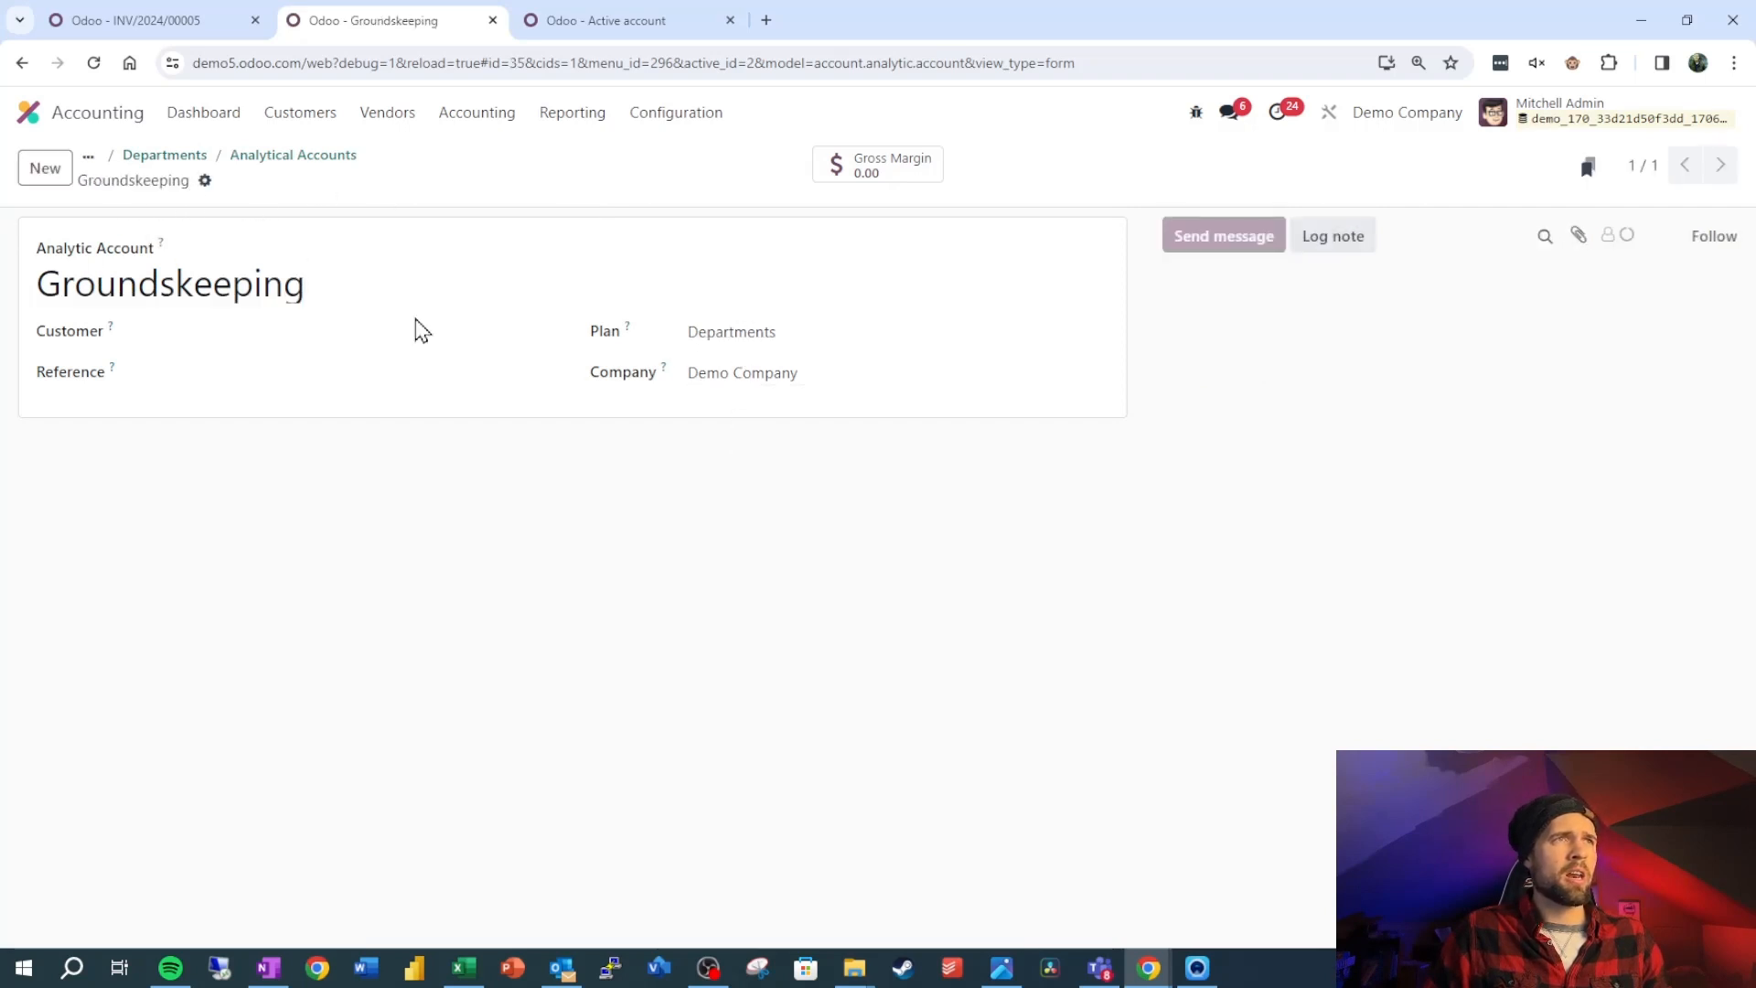
{"action": "left_click", "coordinate": [628, 20]}
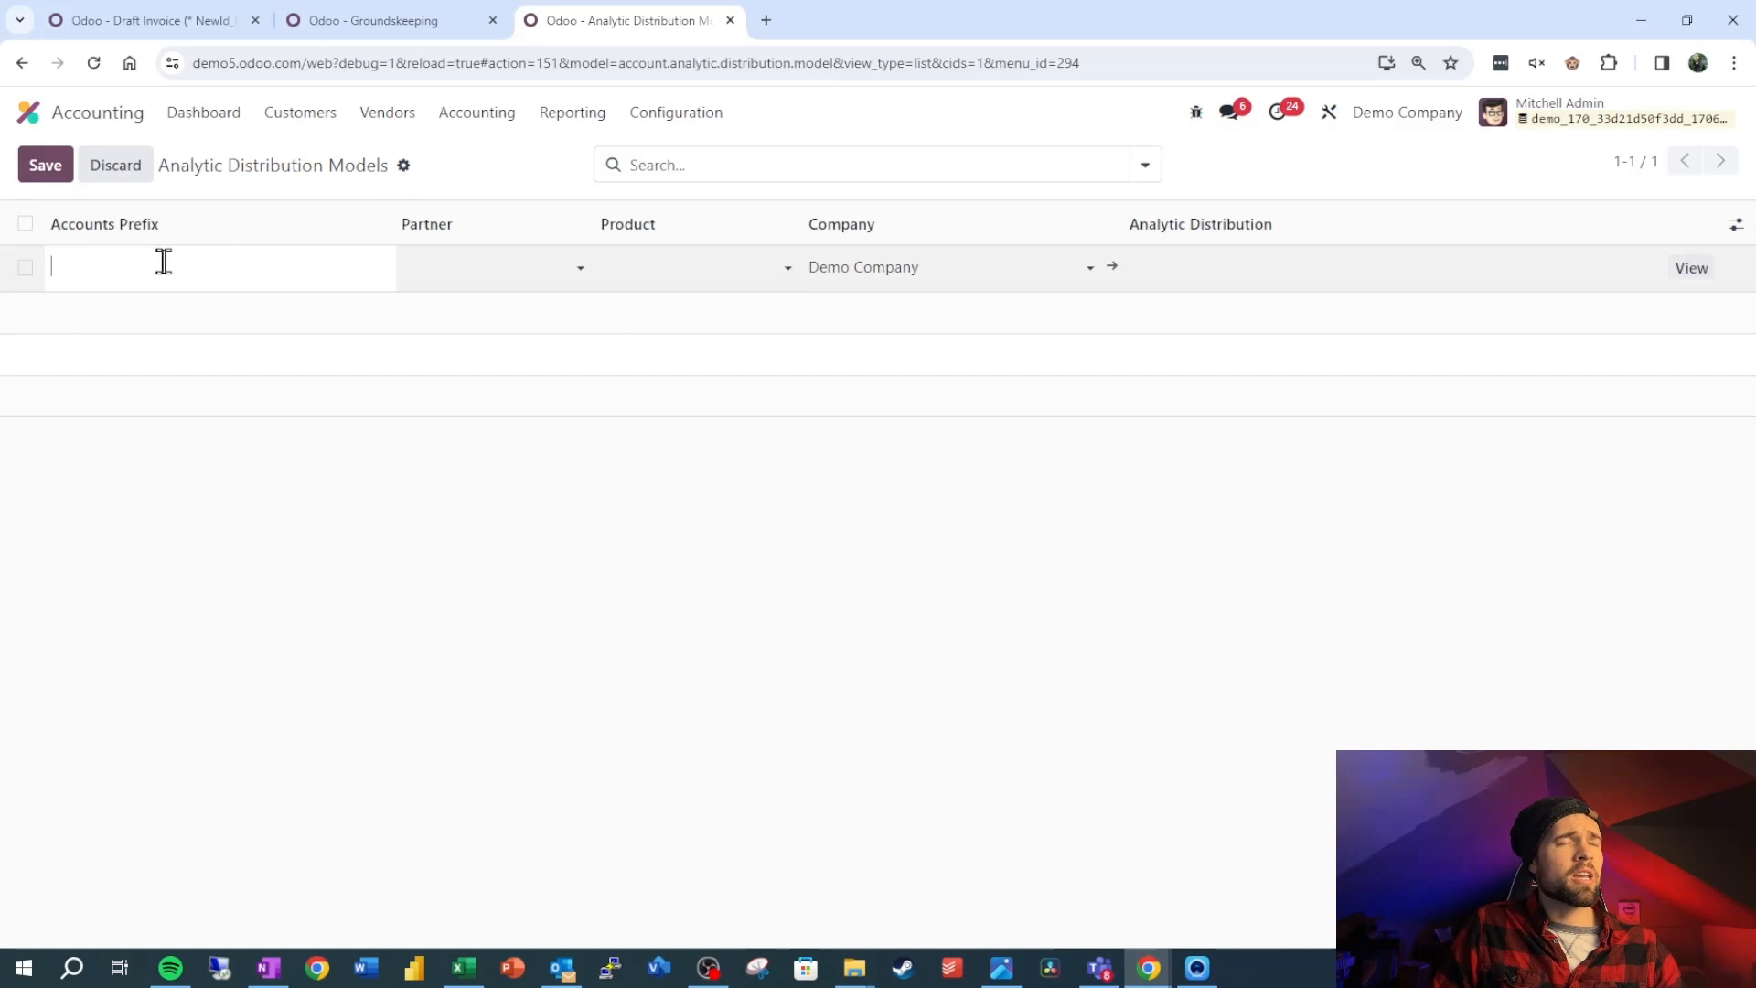
{"action": "mouse_move", "coordinate": [570, 269]}
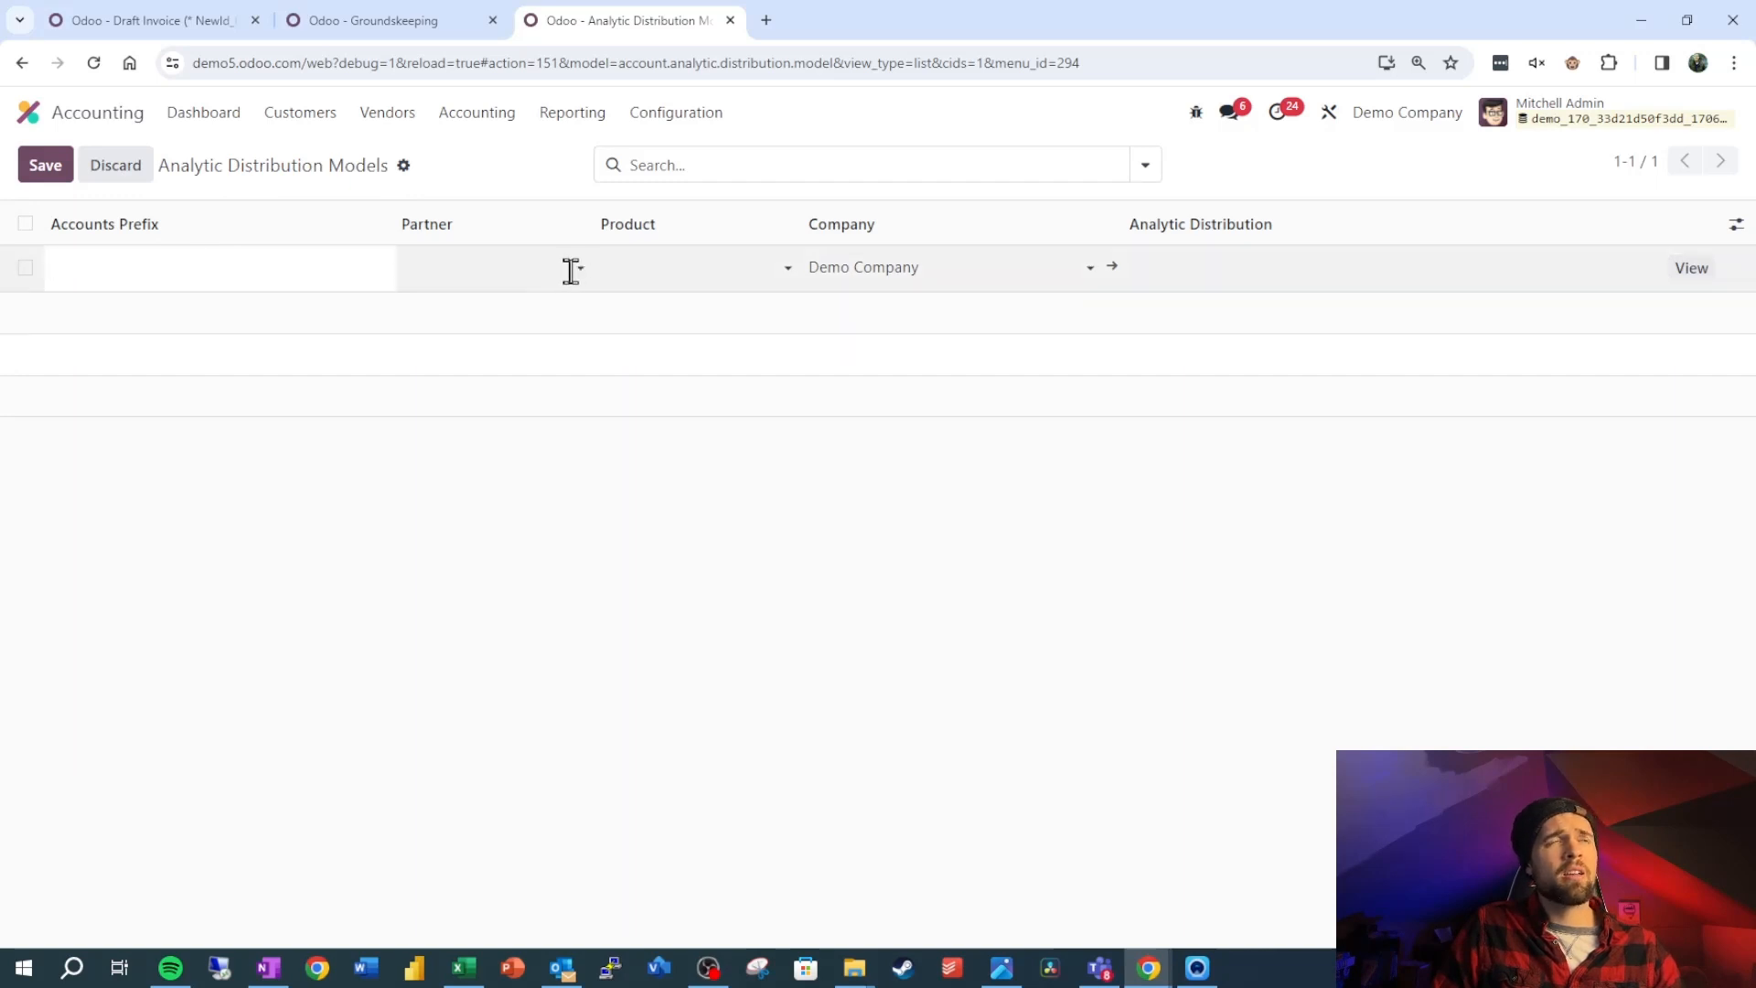
- Open the partner dropdown on the new distribution model line
{"action": "left_click", "coordinate": [493, 266]}
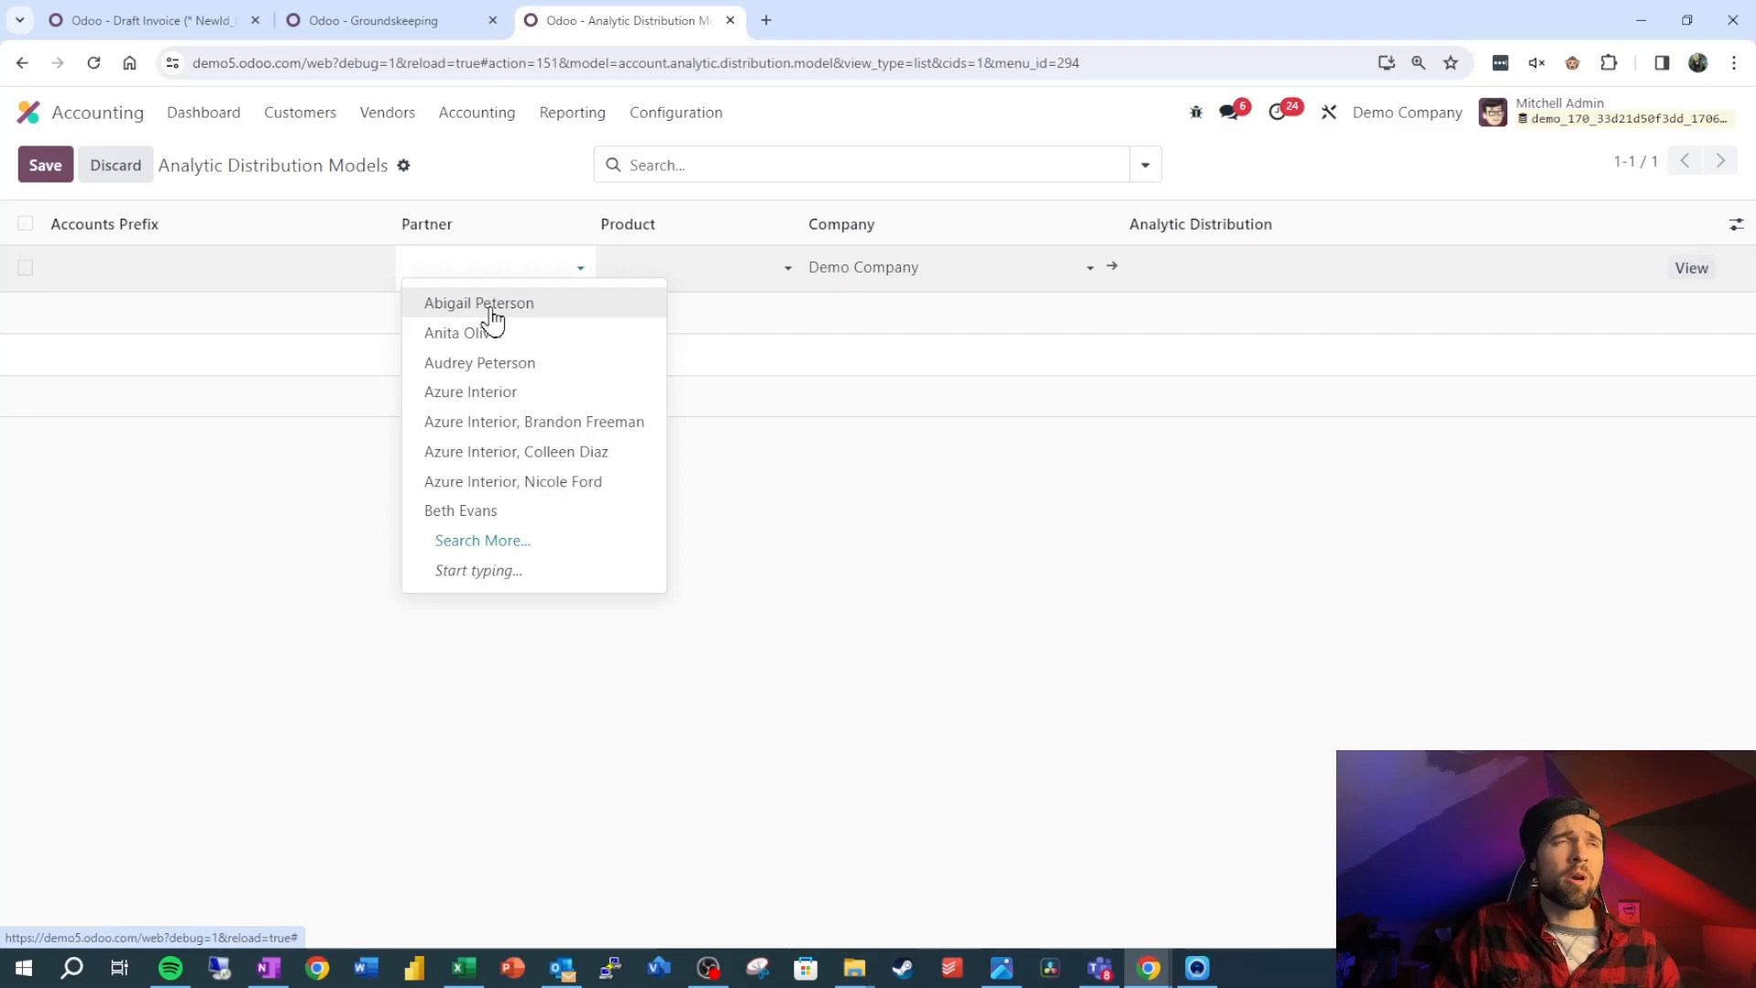
{"action": "mouse_move", "coordinate": [743, 278]}
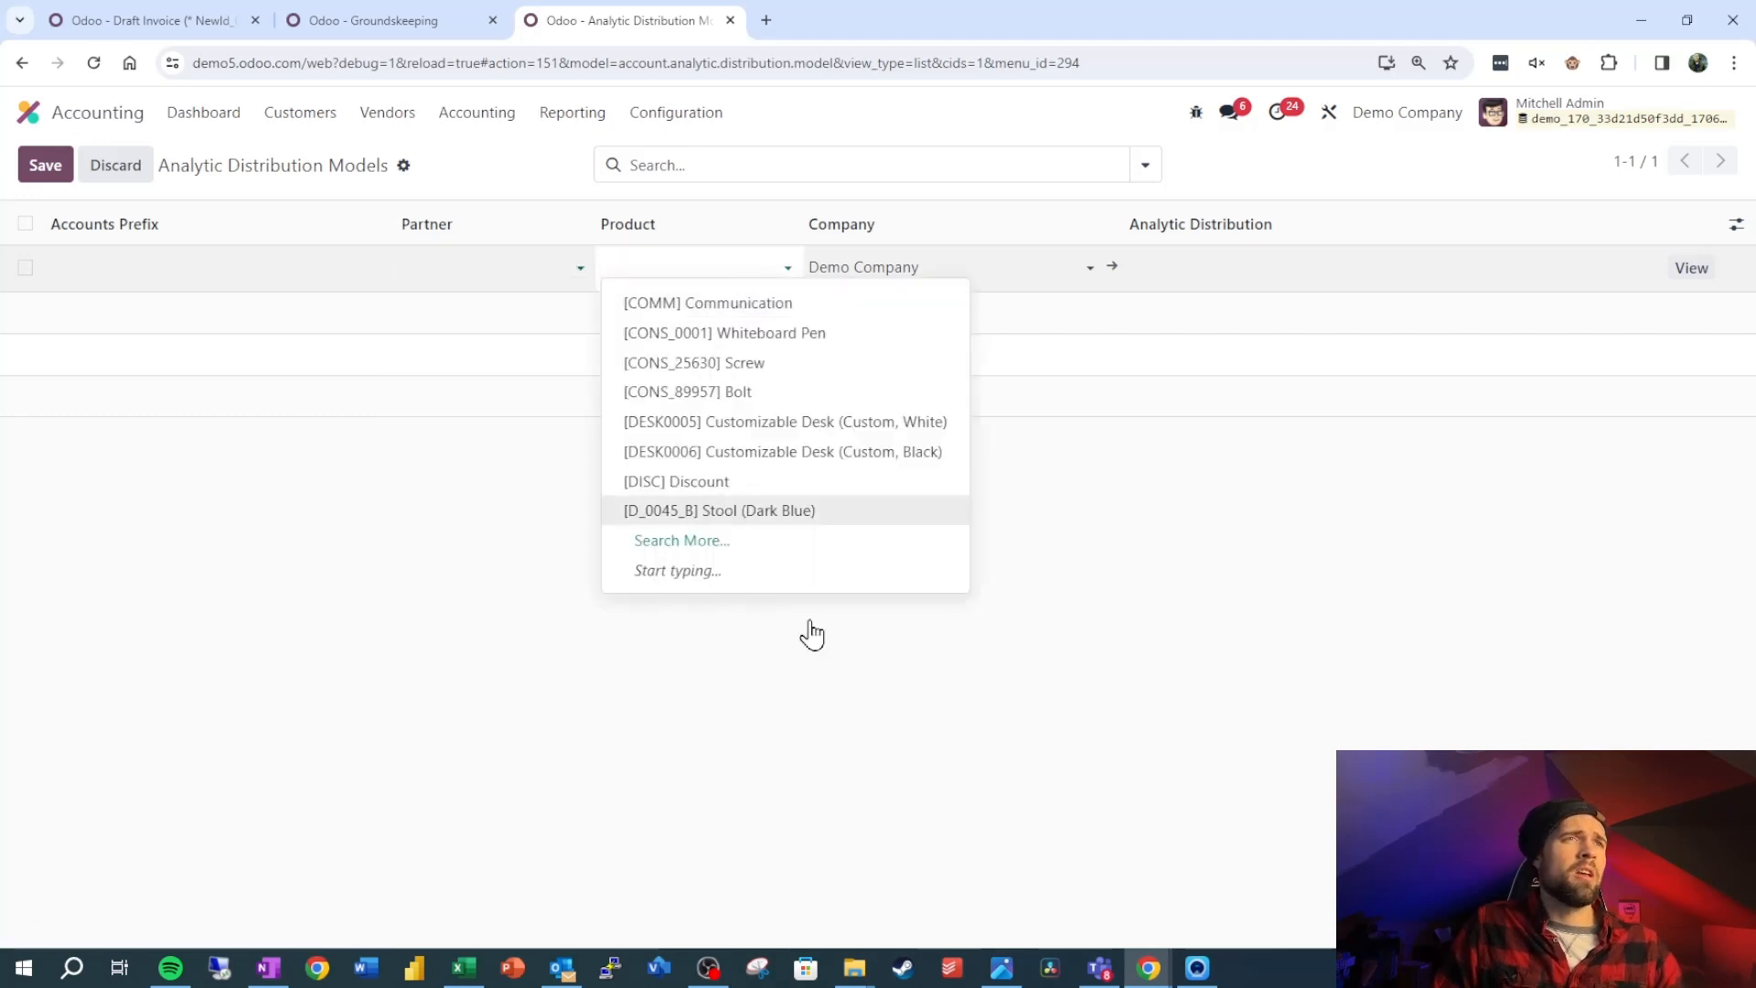
{"action": "mouse_move", "coordinate": [720, 390]}
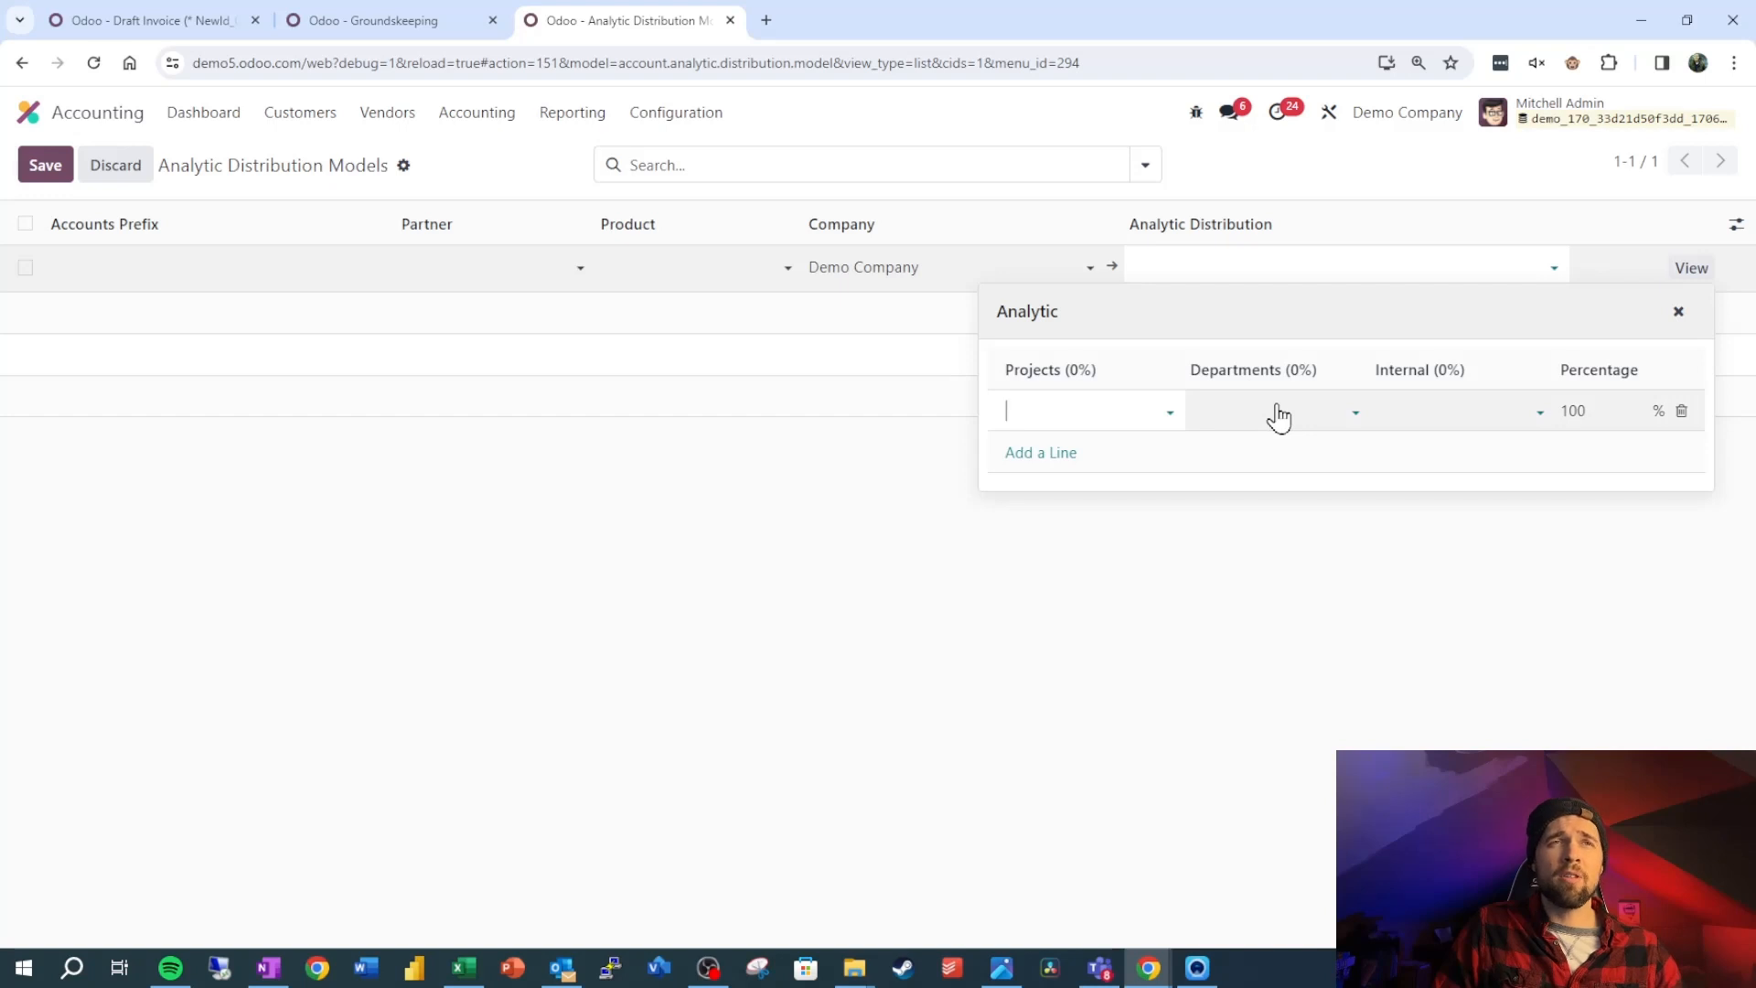
- Set the model's split: Administrative 40%, Commercial & Marketing 20%, Groundskeeping 10%, Research & Development 30%
{"action": "left_click", "coordinate": [1271, 411]}
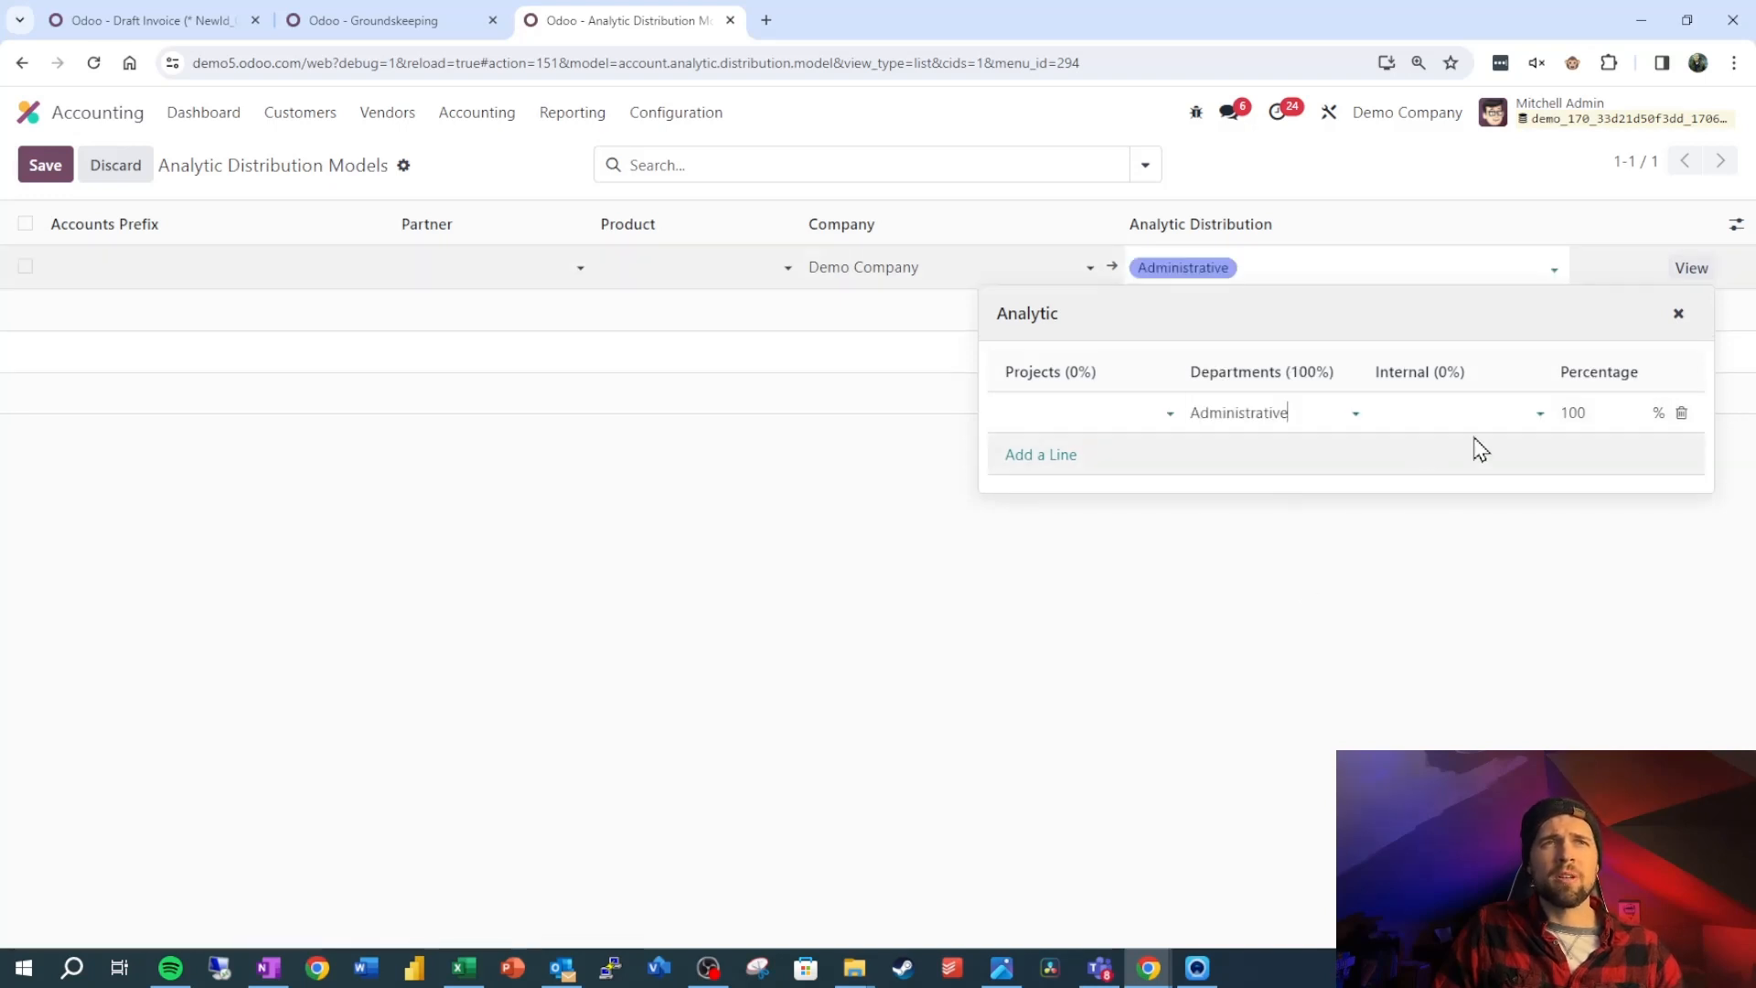
{"action": "left_click", "coordinate": [1573, 412]}
{"action": "type", "text": "40"}
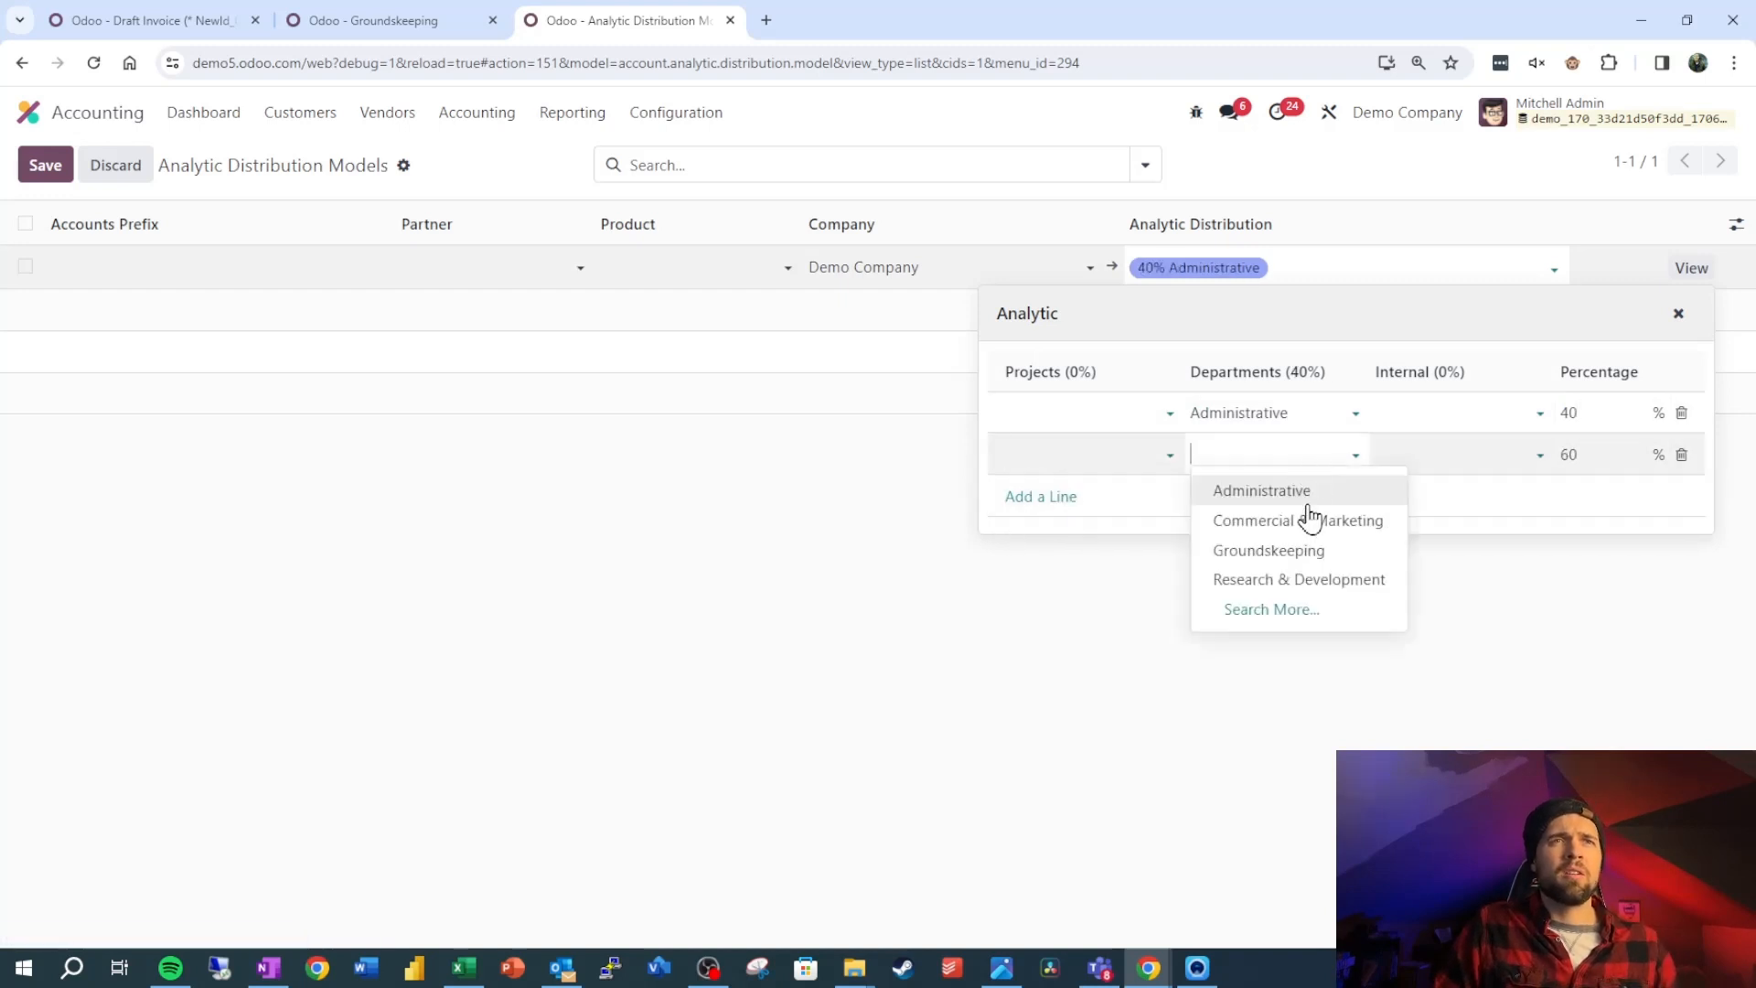
{"action": "left_click", "coordinate": [1297, 519]}
{"action": "type", "text": "20"}
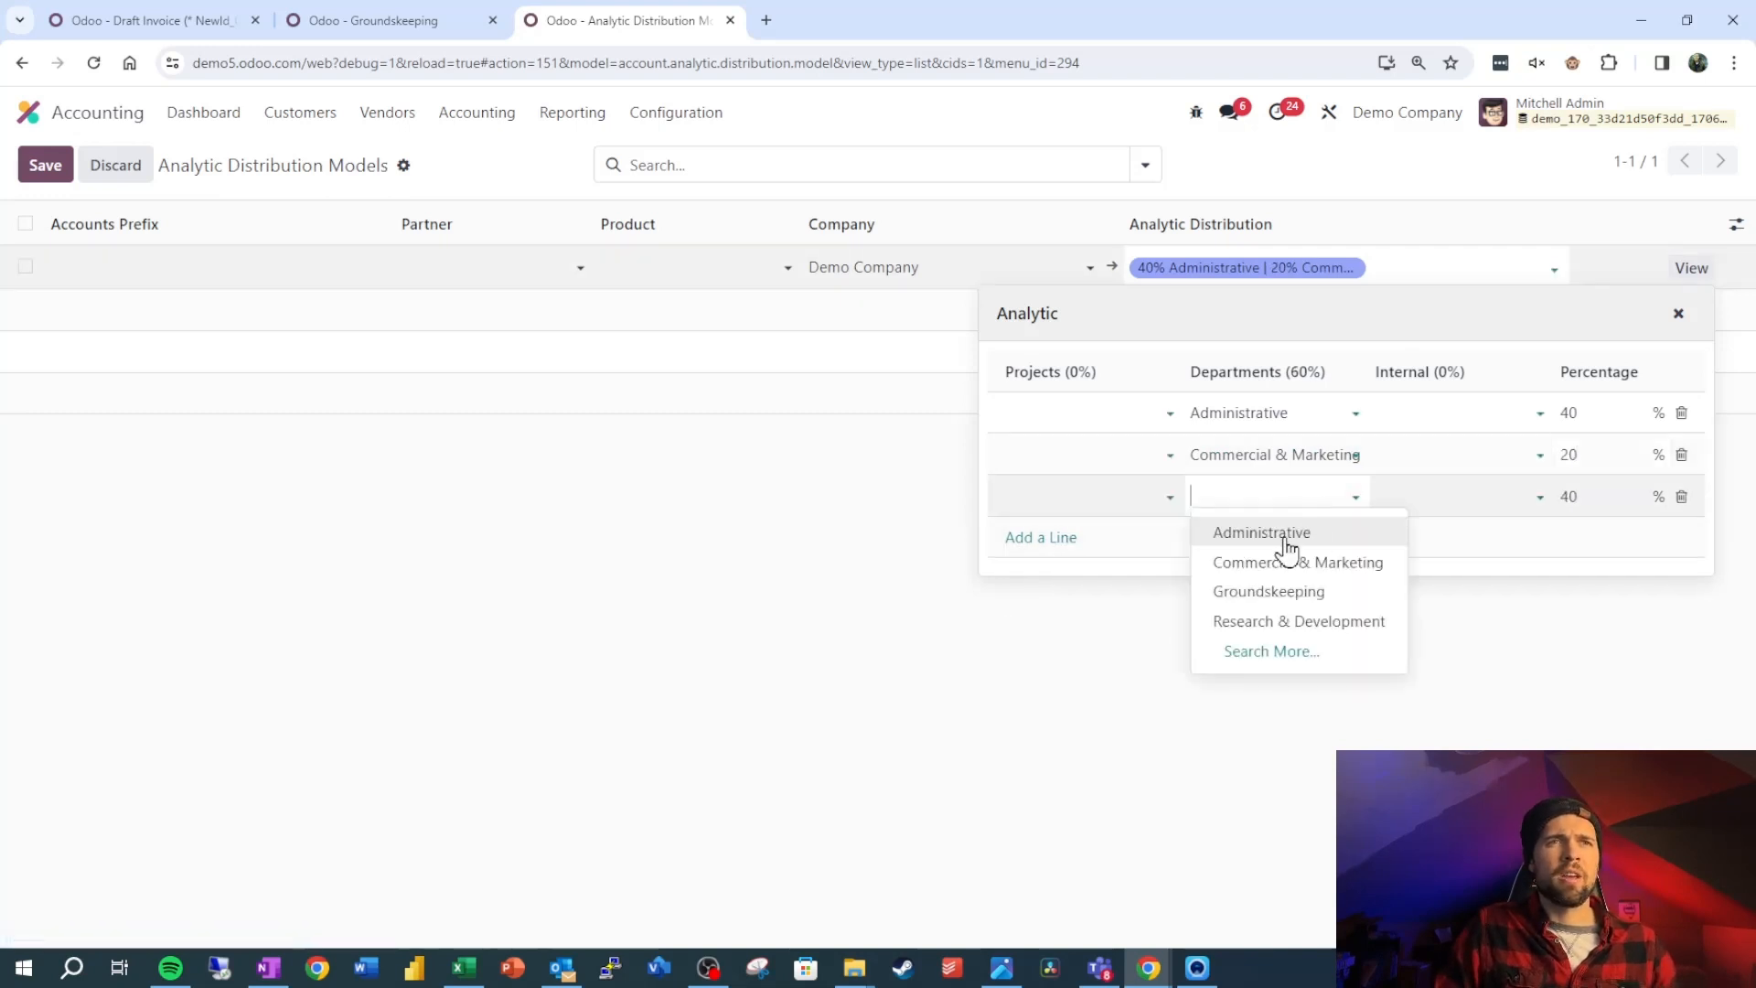
{"action": "left_click", "coordinate": [1268, 592]}
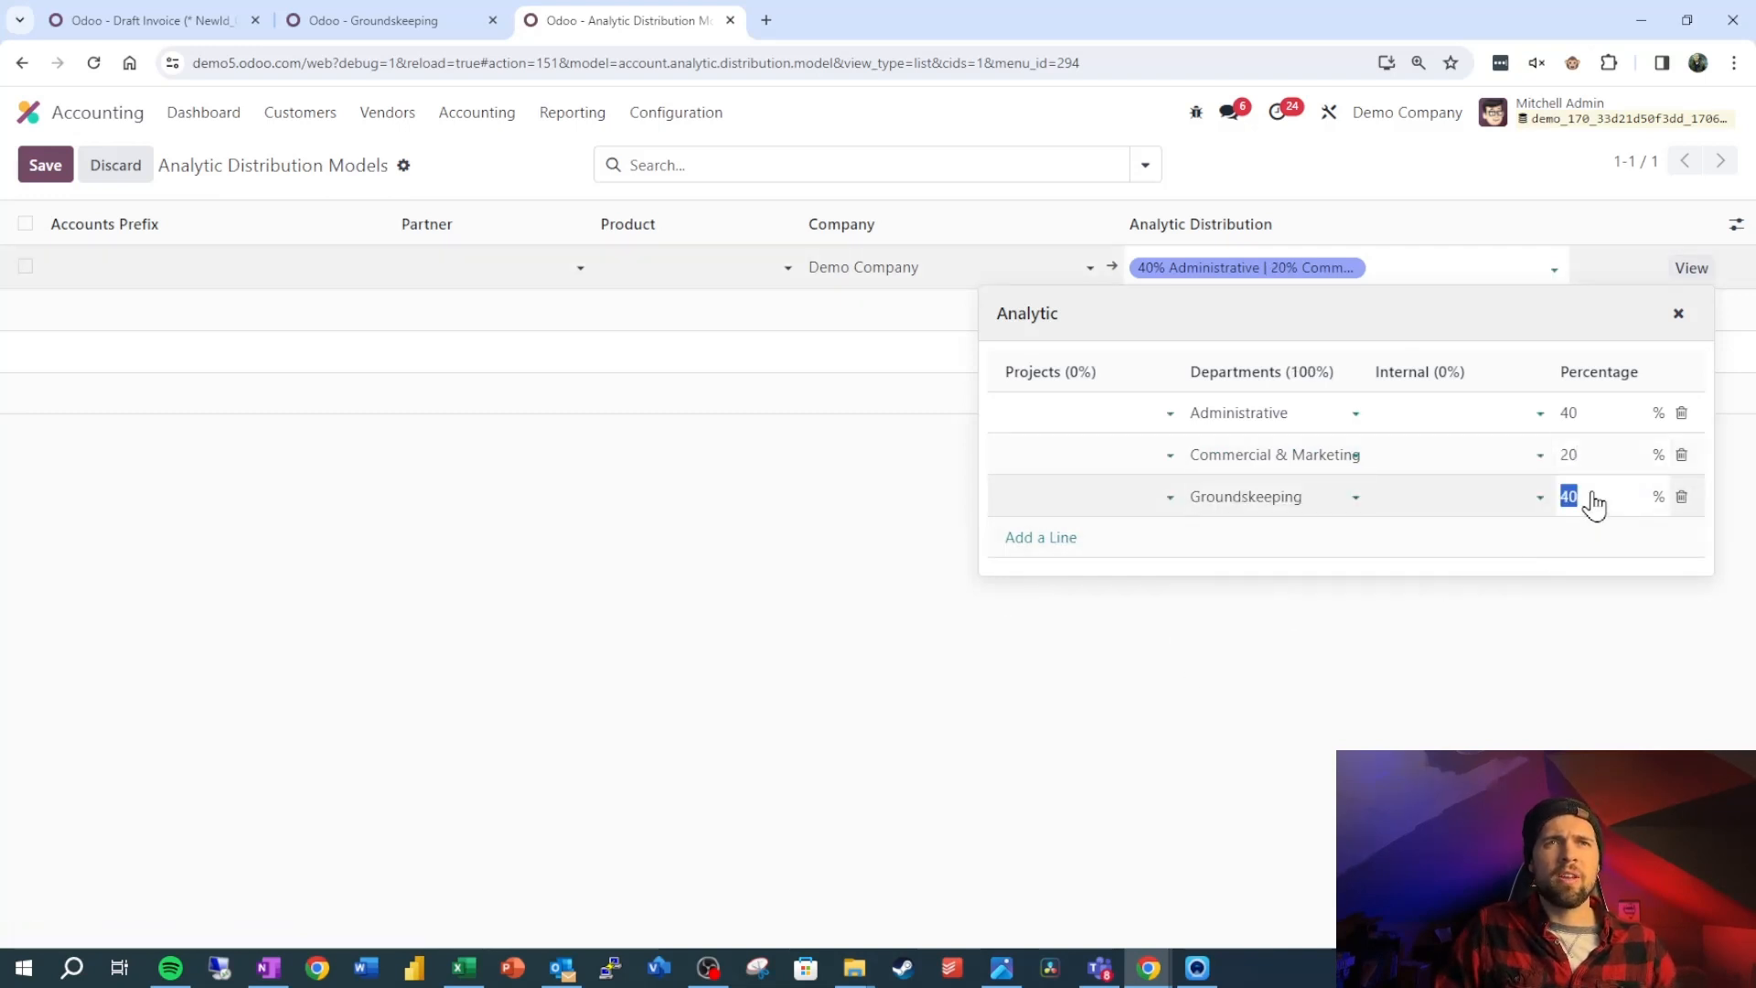
{"action": "type", "text": "10"}
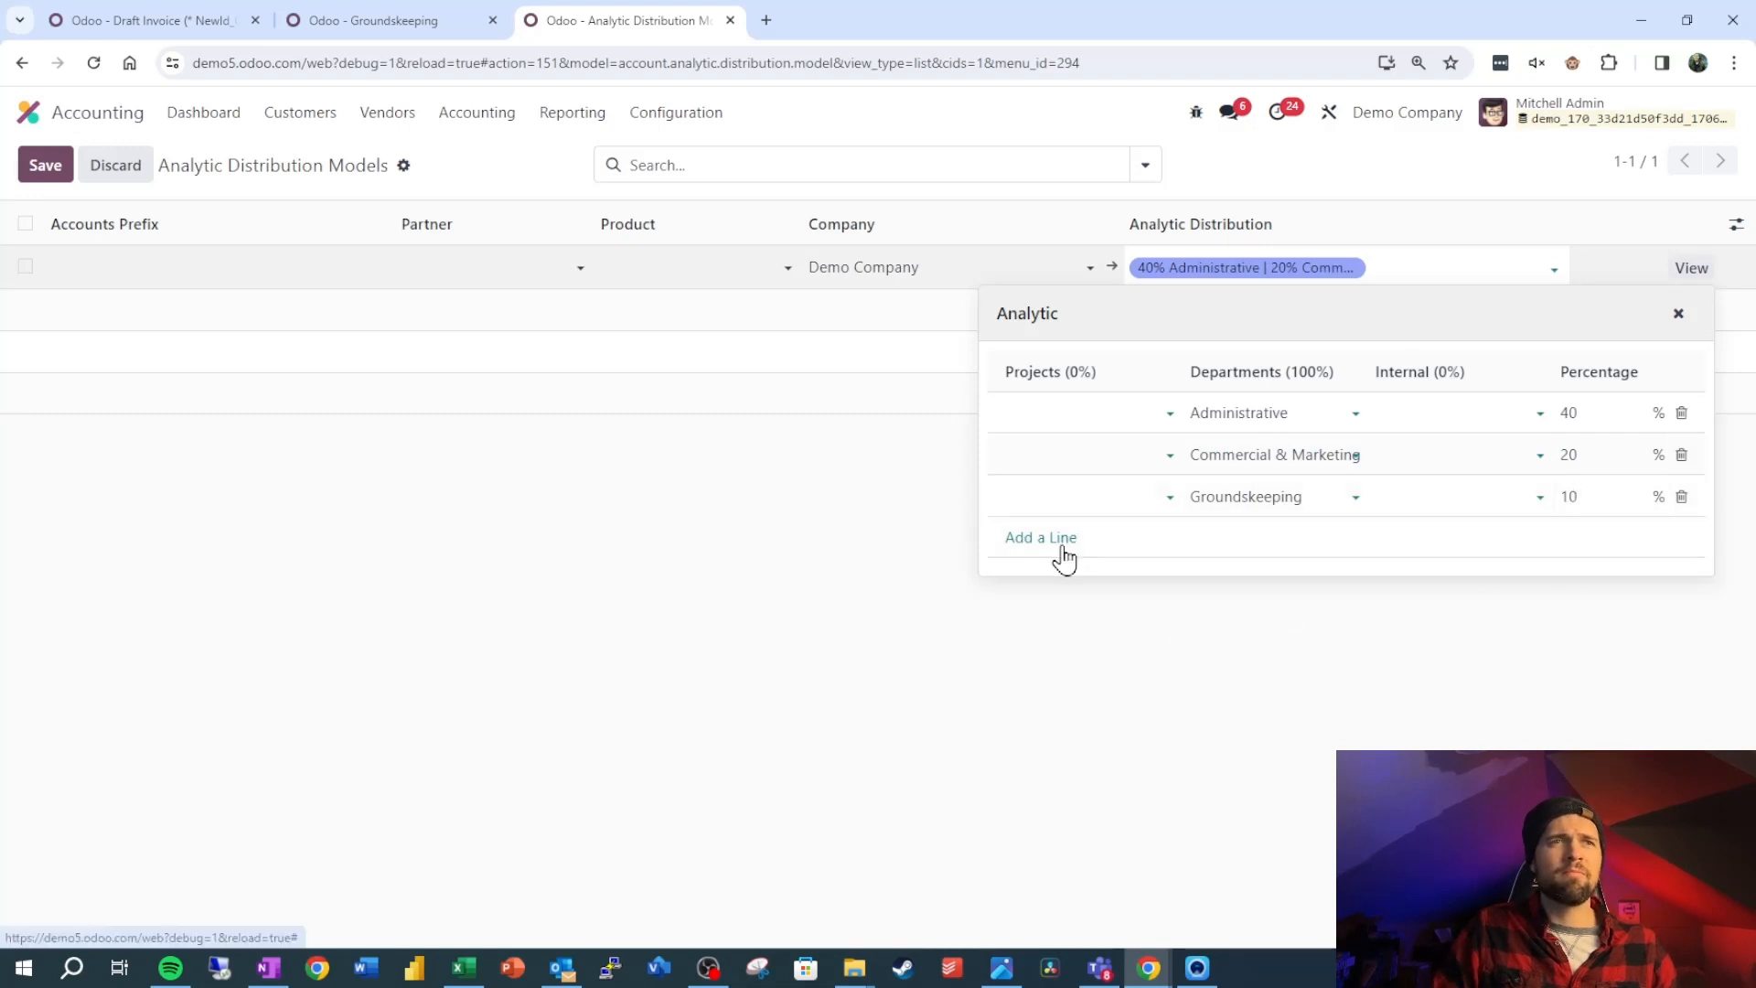
{"action": "left_click", "coordinate": [1041, 537]}
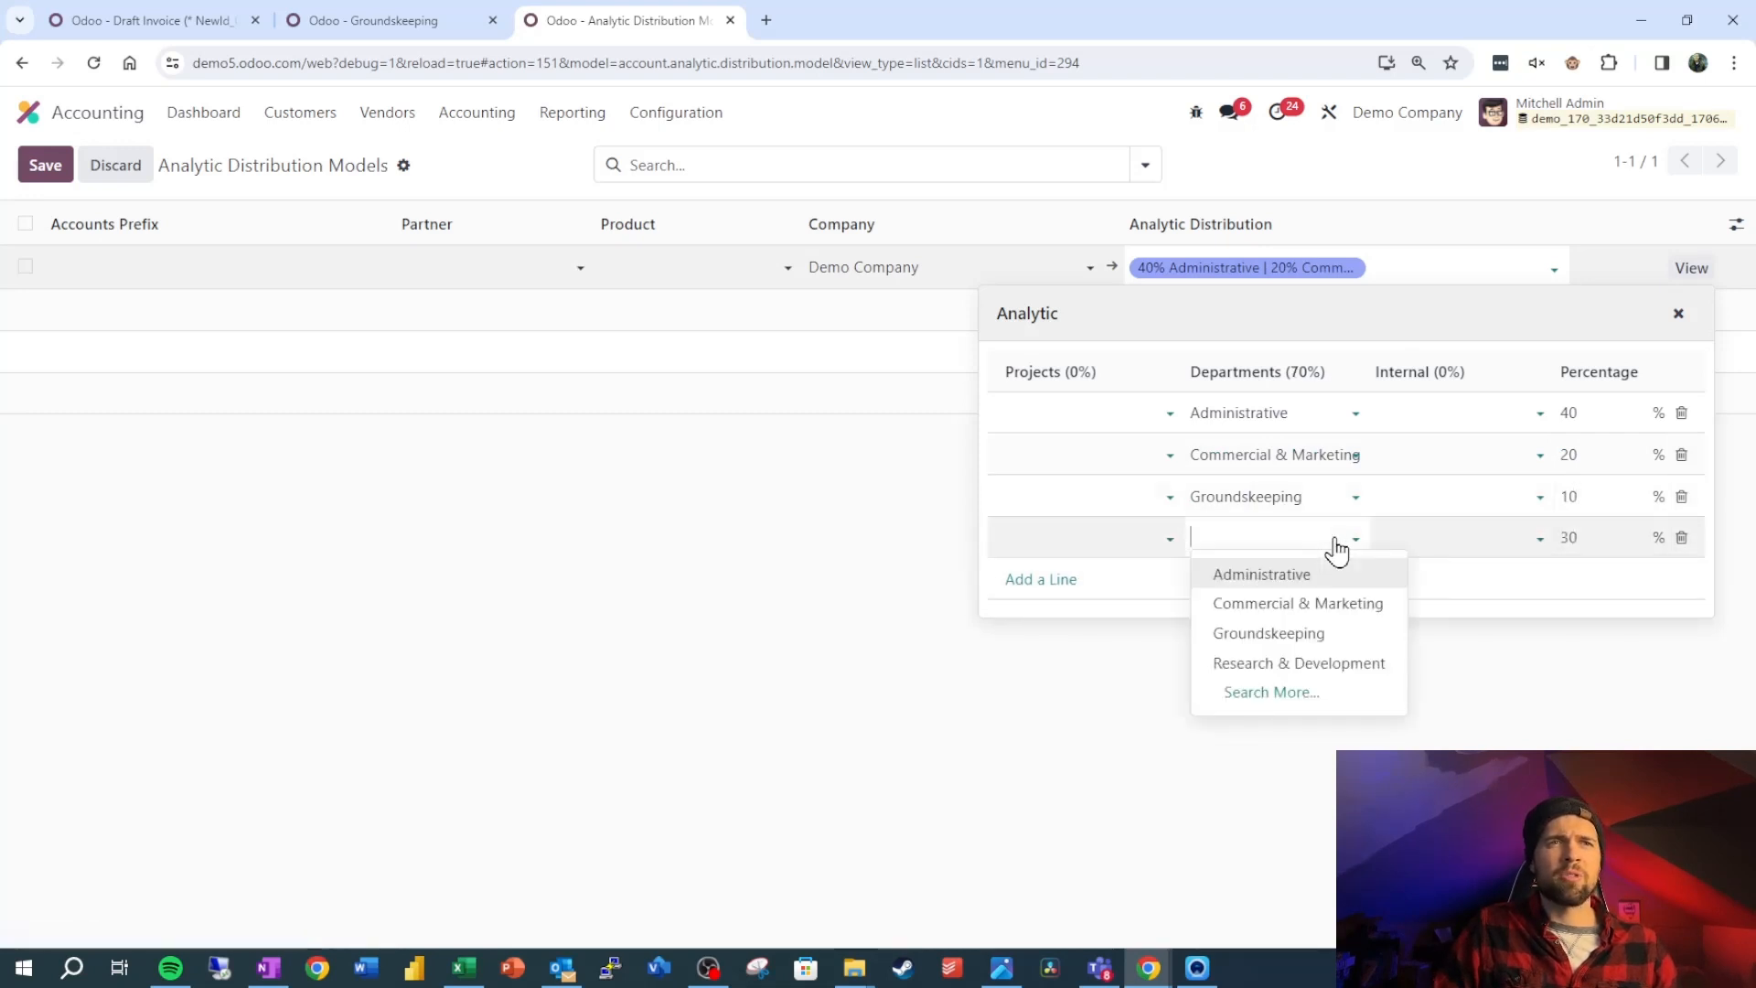
{"action": "left_click", "coordinate": [1298, 662]}
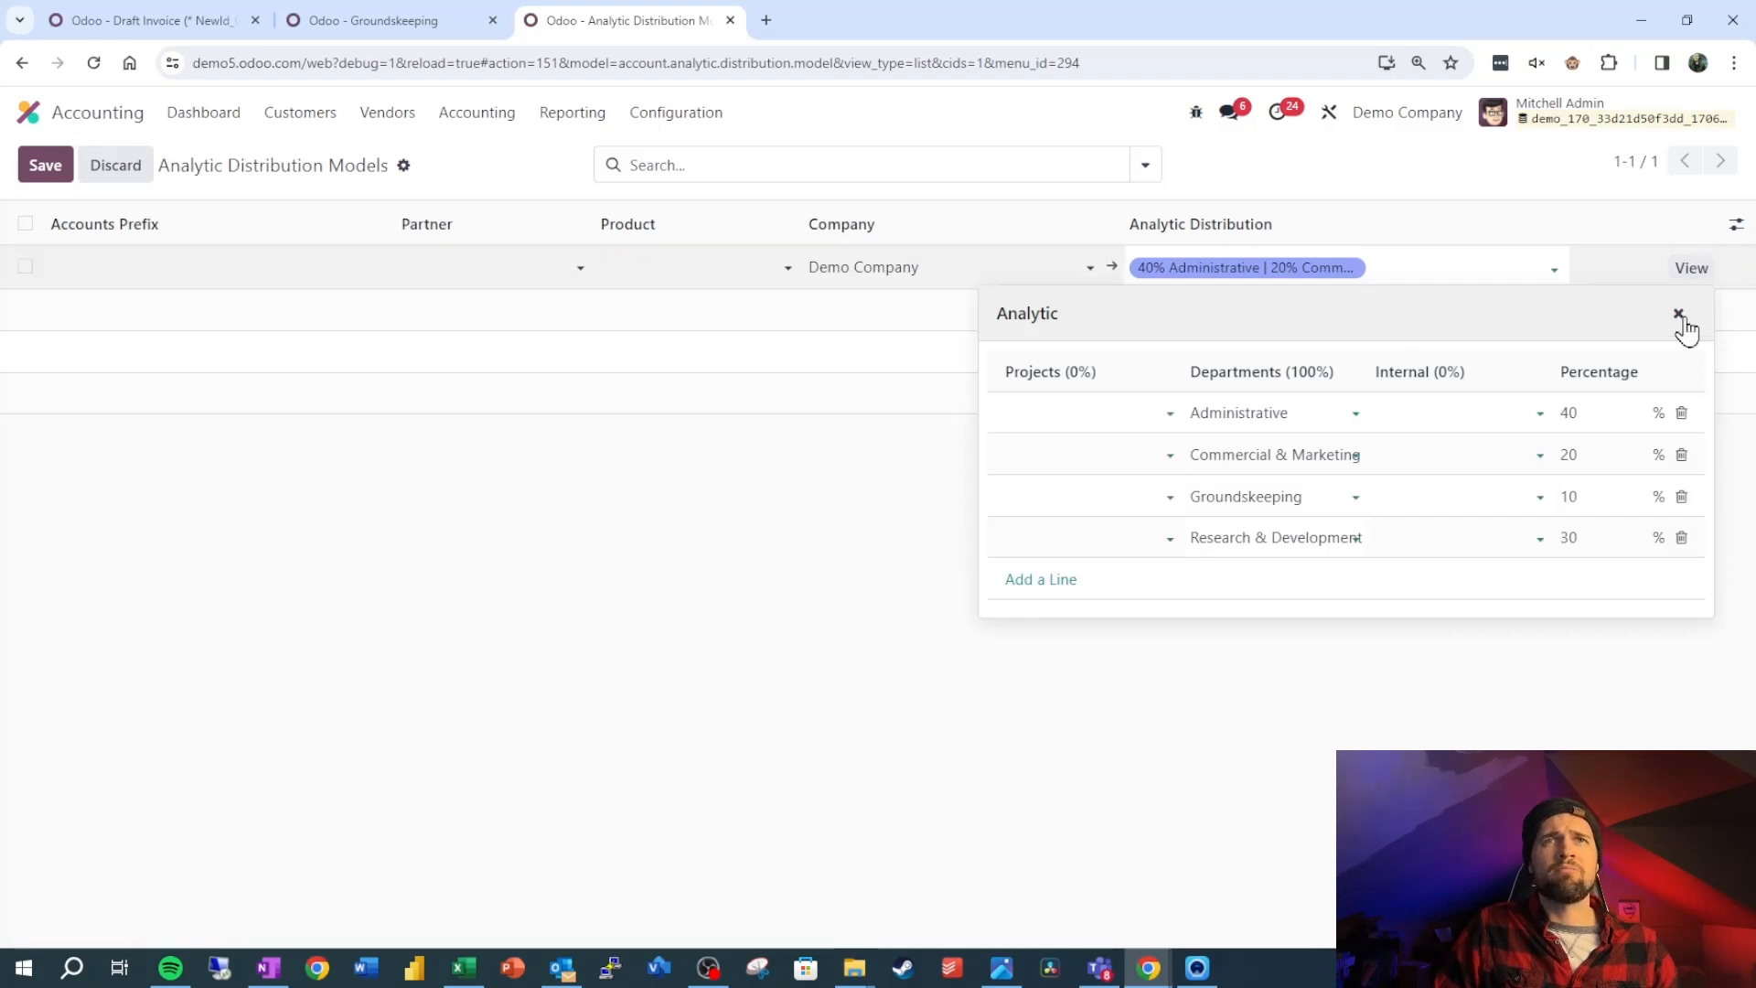
{"action": "left_click", "coordinate": [1679, 312]}
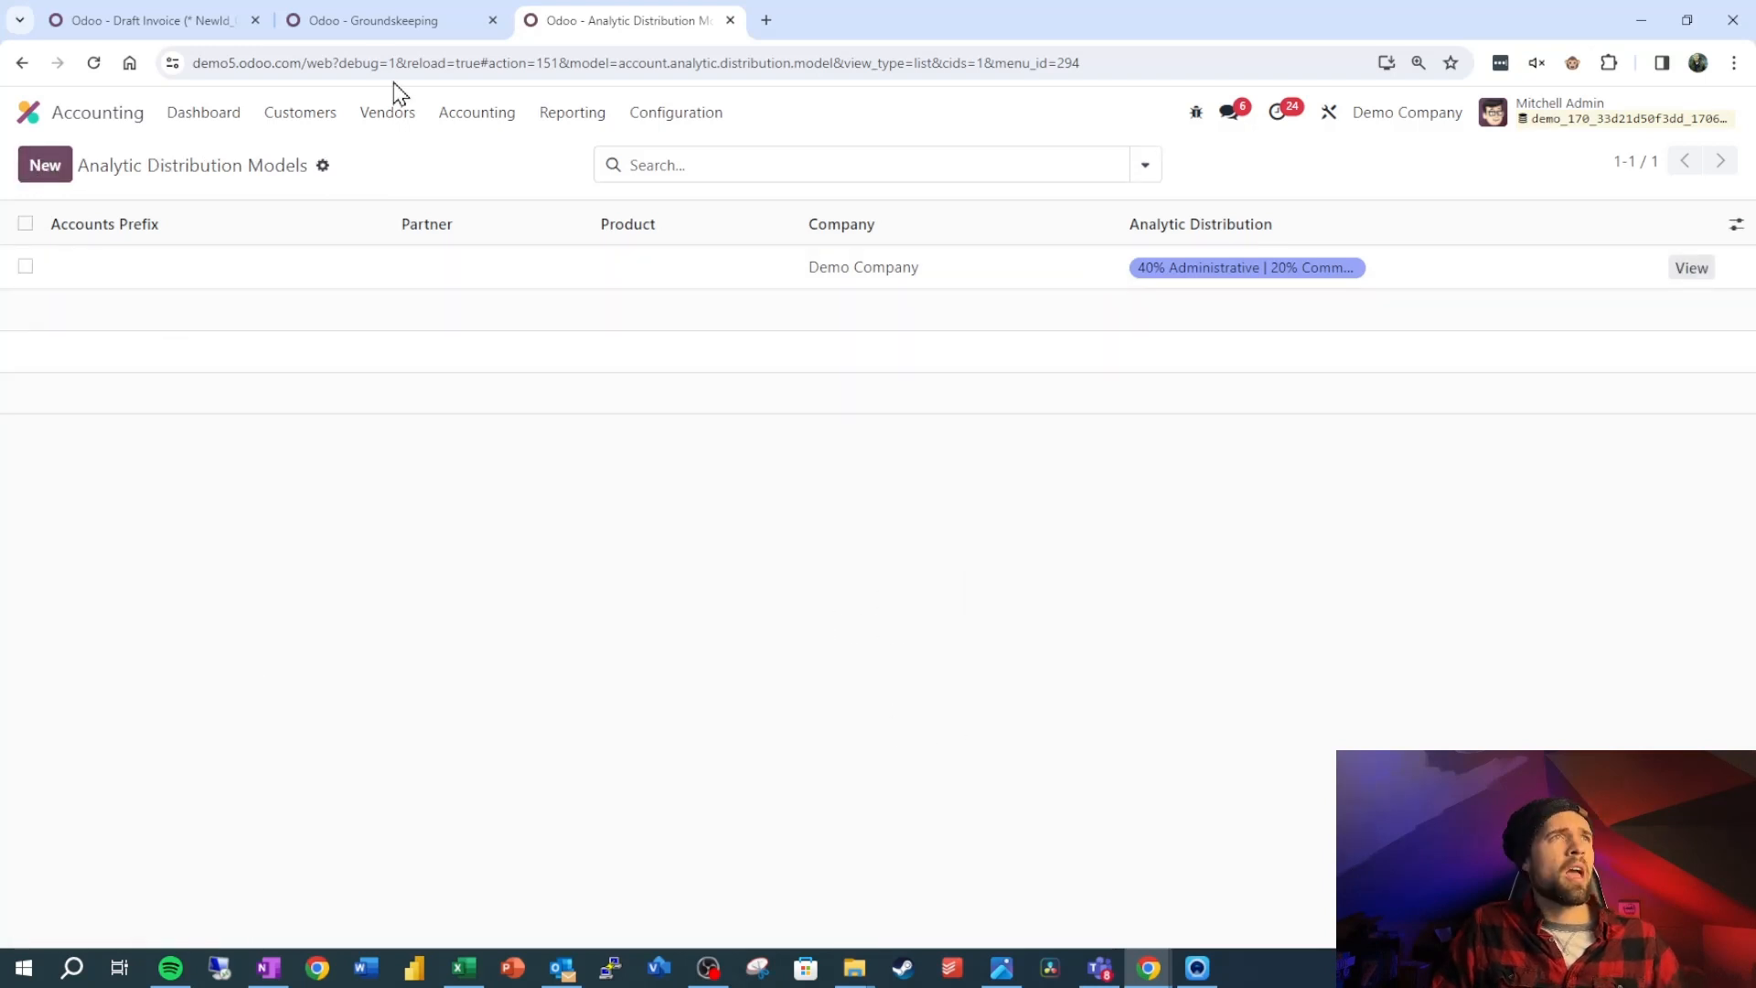
- Create an Azure Interior invoice with a product line to verify the automatic department split
{"action": "left_click", "coordinate": [151, 20]}
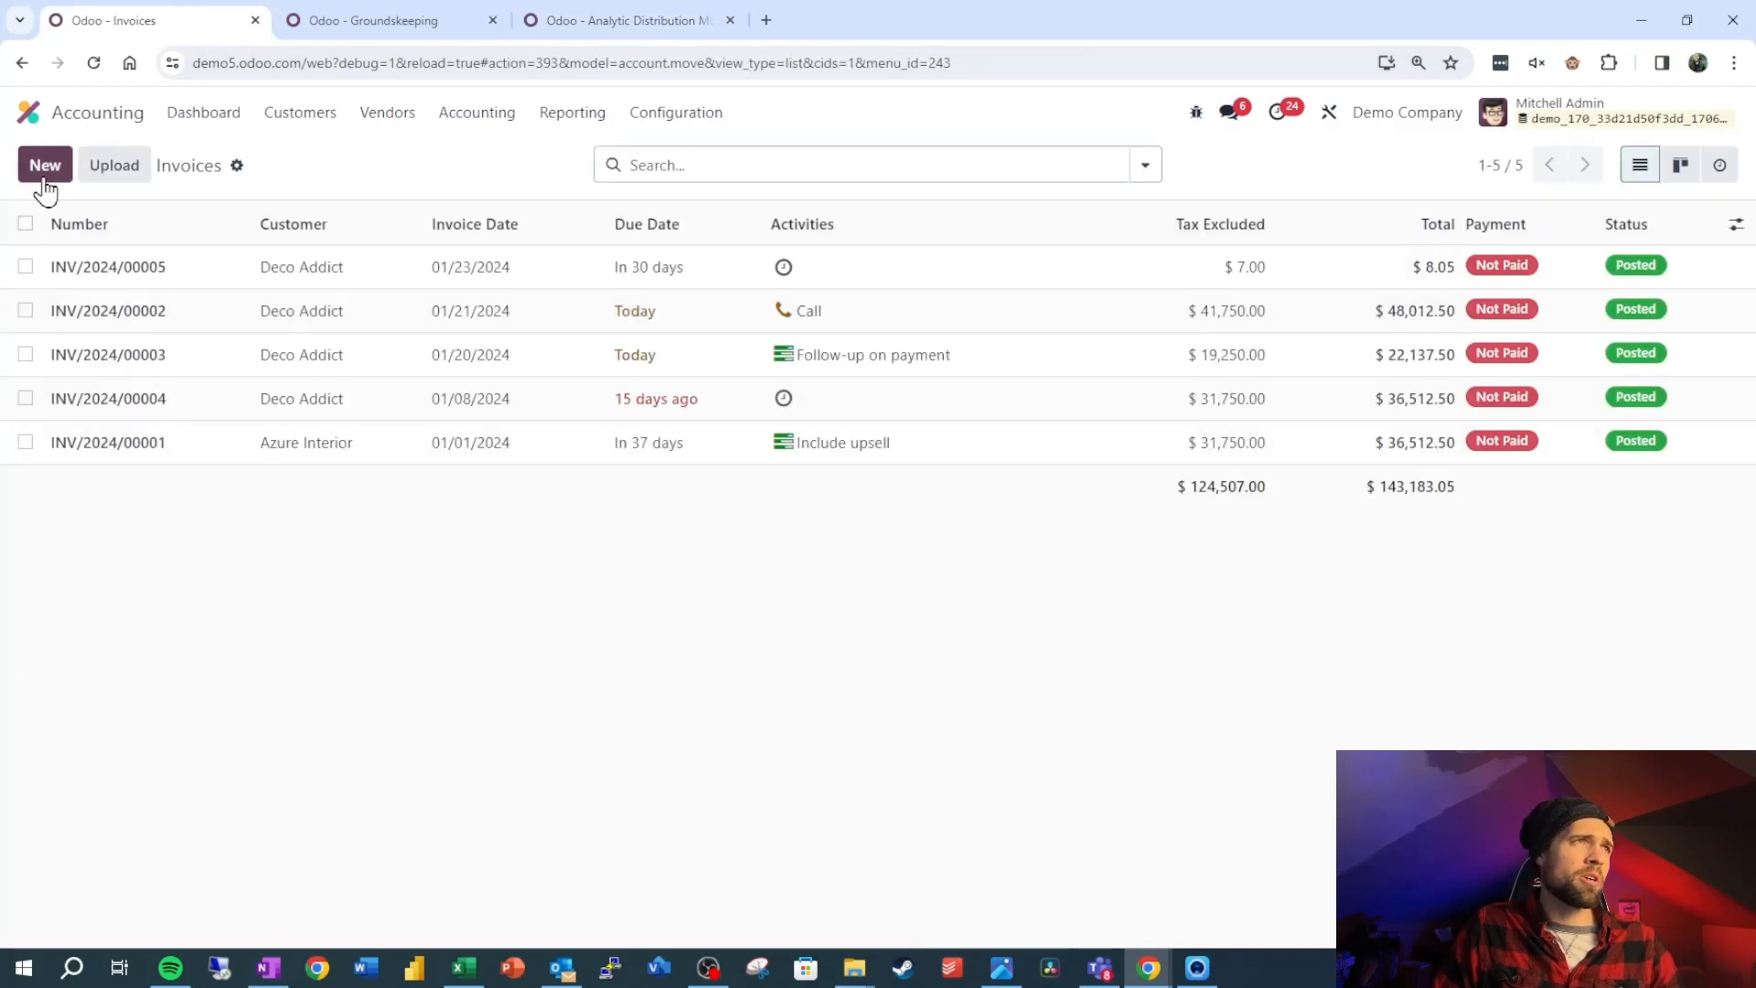
{"action": "left_click", "coordinate": [45, 164]}
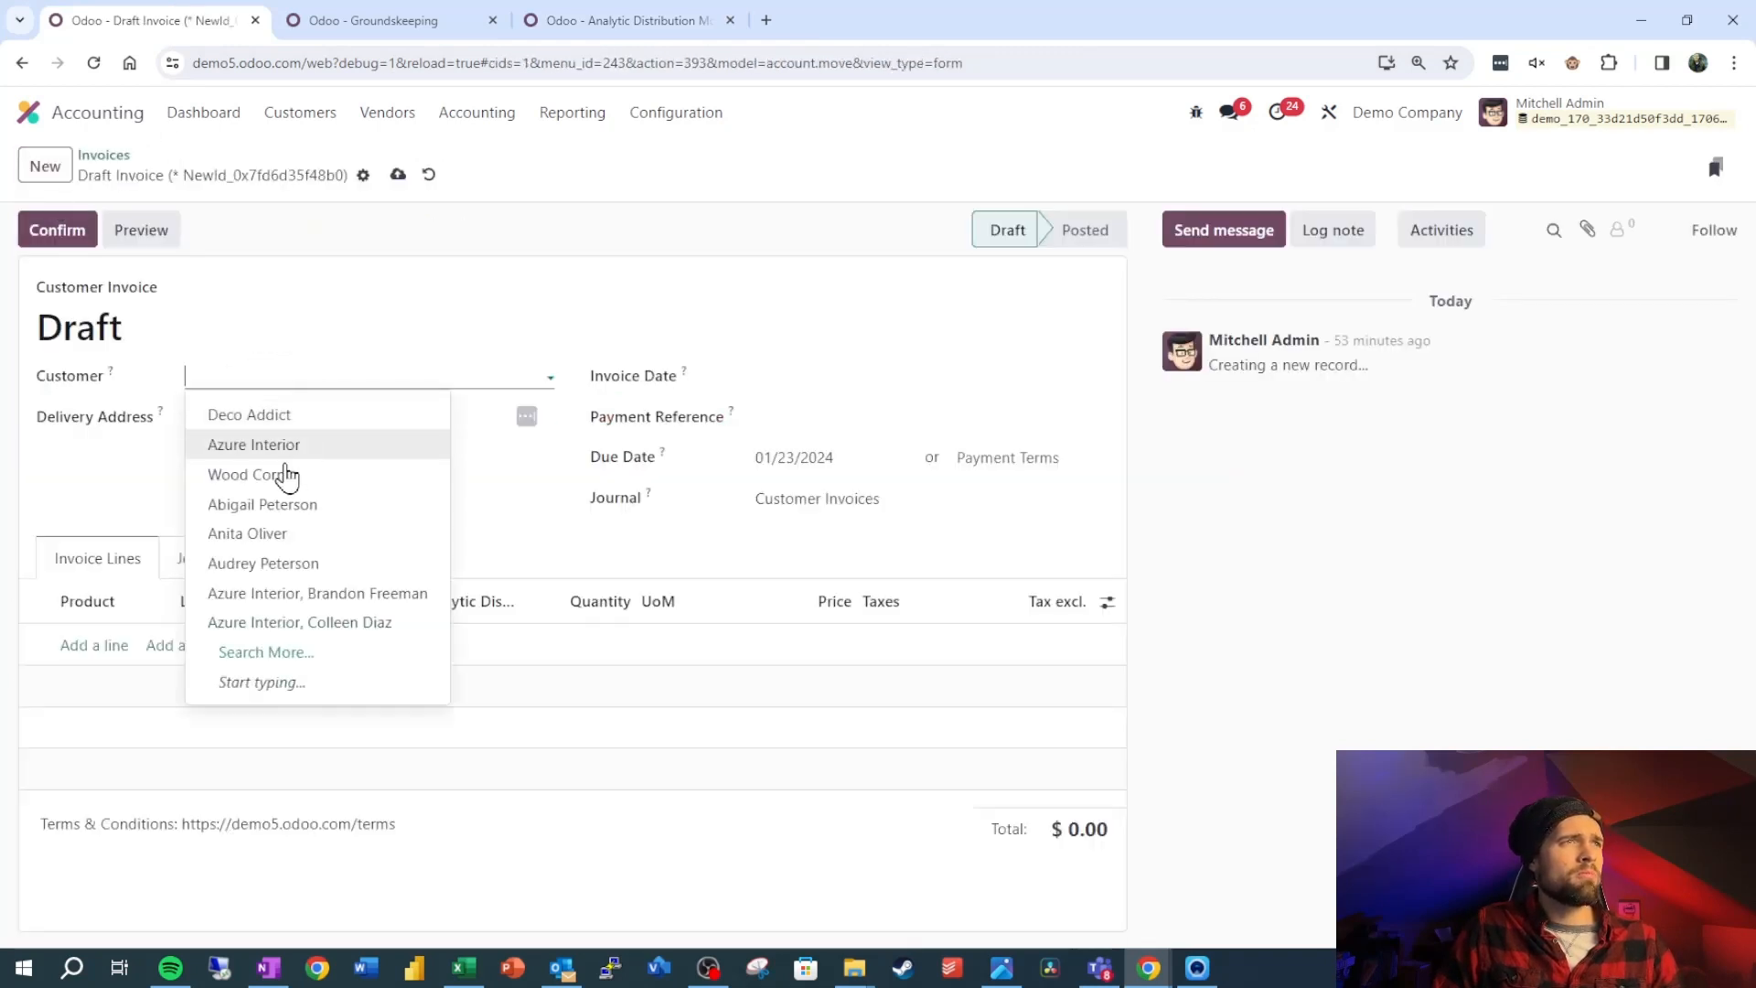
{"action": "left_click", "coordinate": [254, 444]}
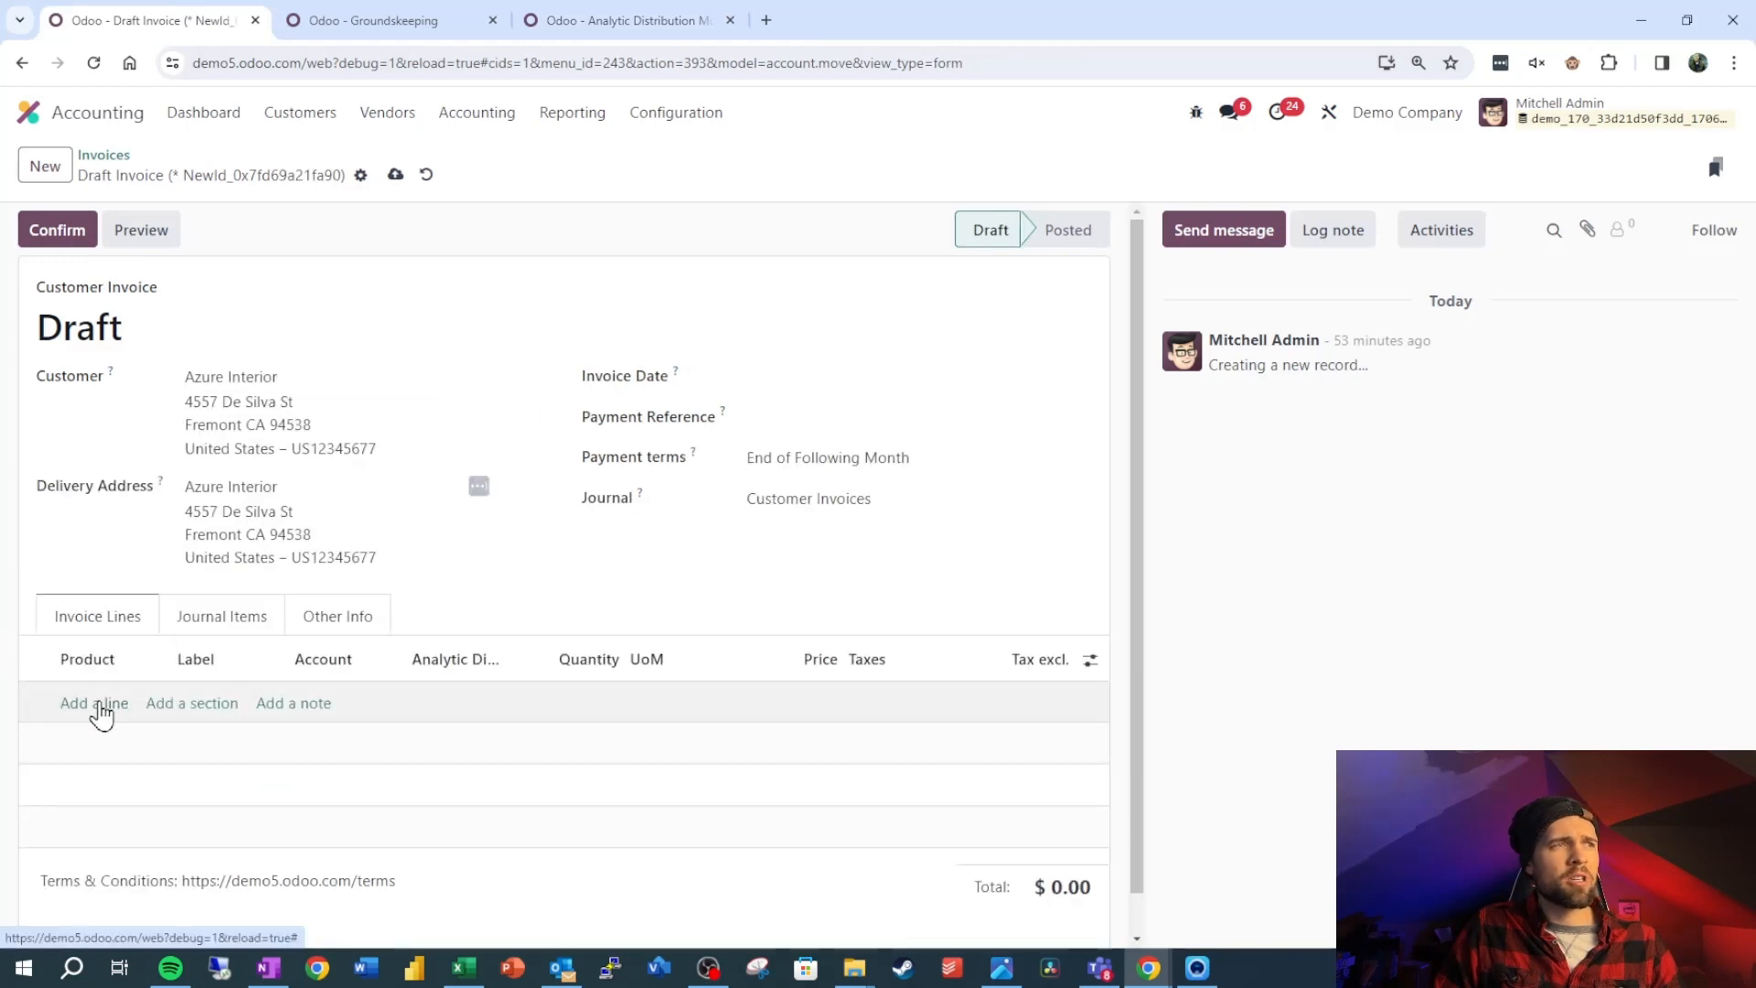
{"action": "left_click", "coordinate": [94, 702]}
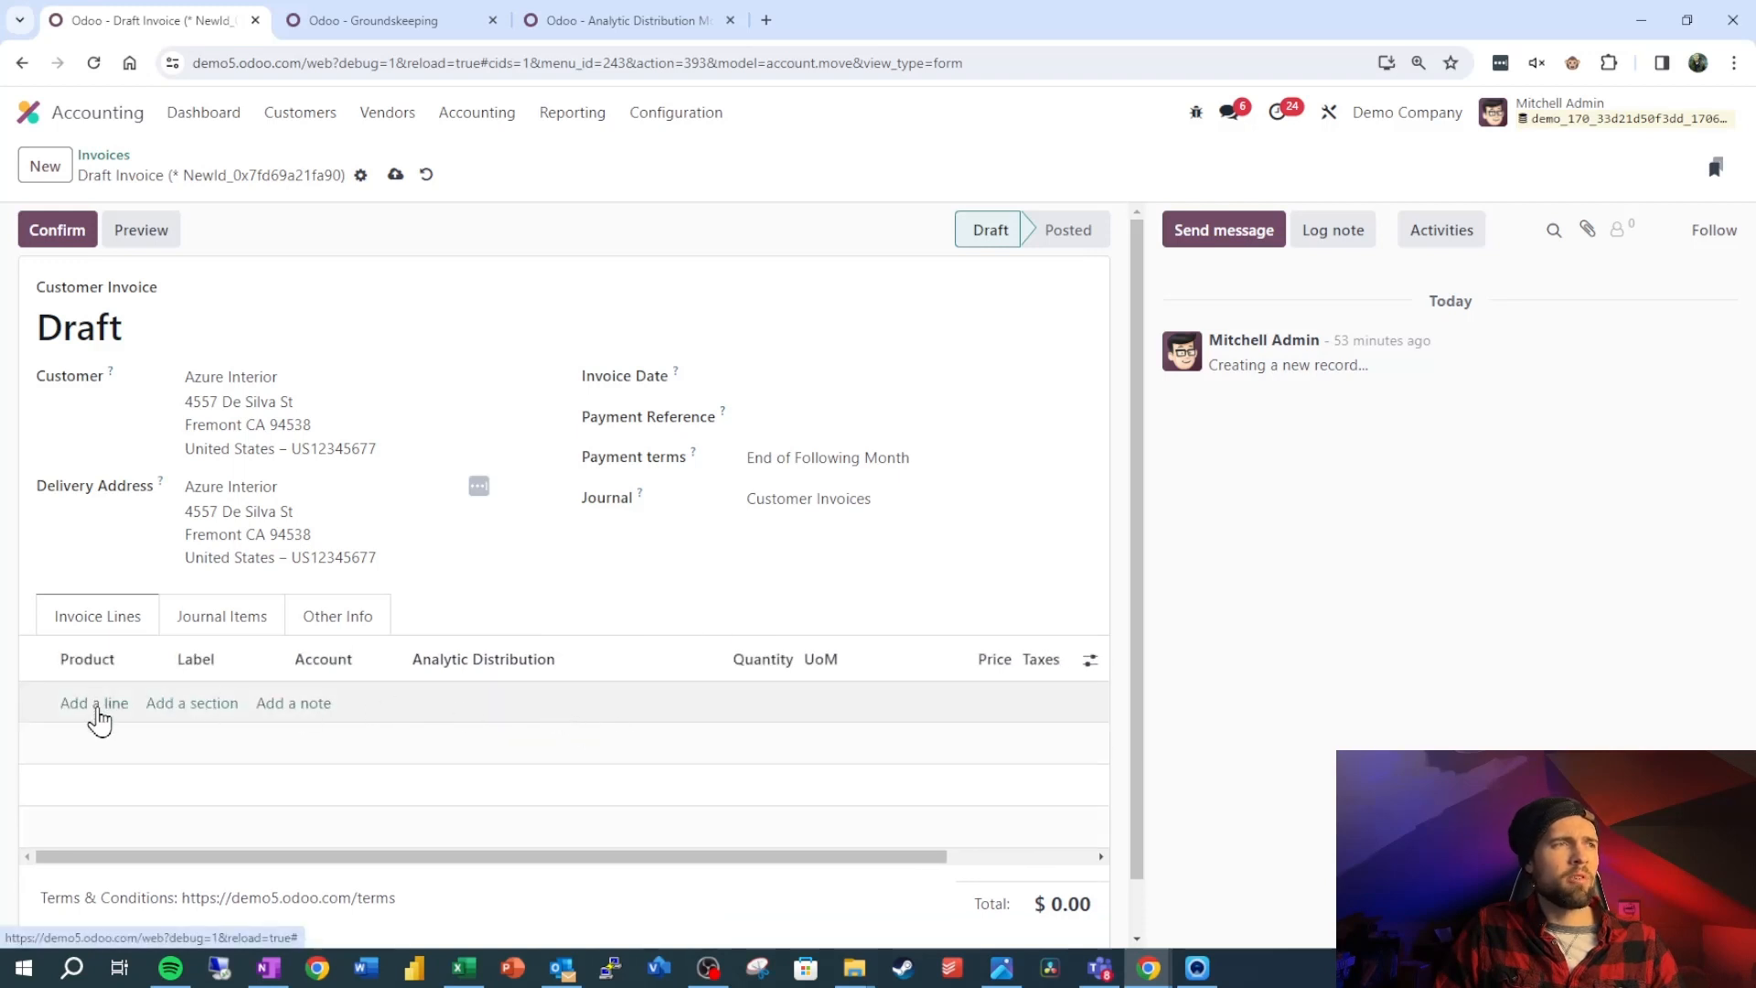
{"action": "left_click", "coordinate": [94, 702]}
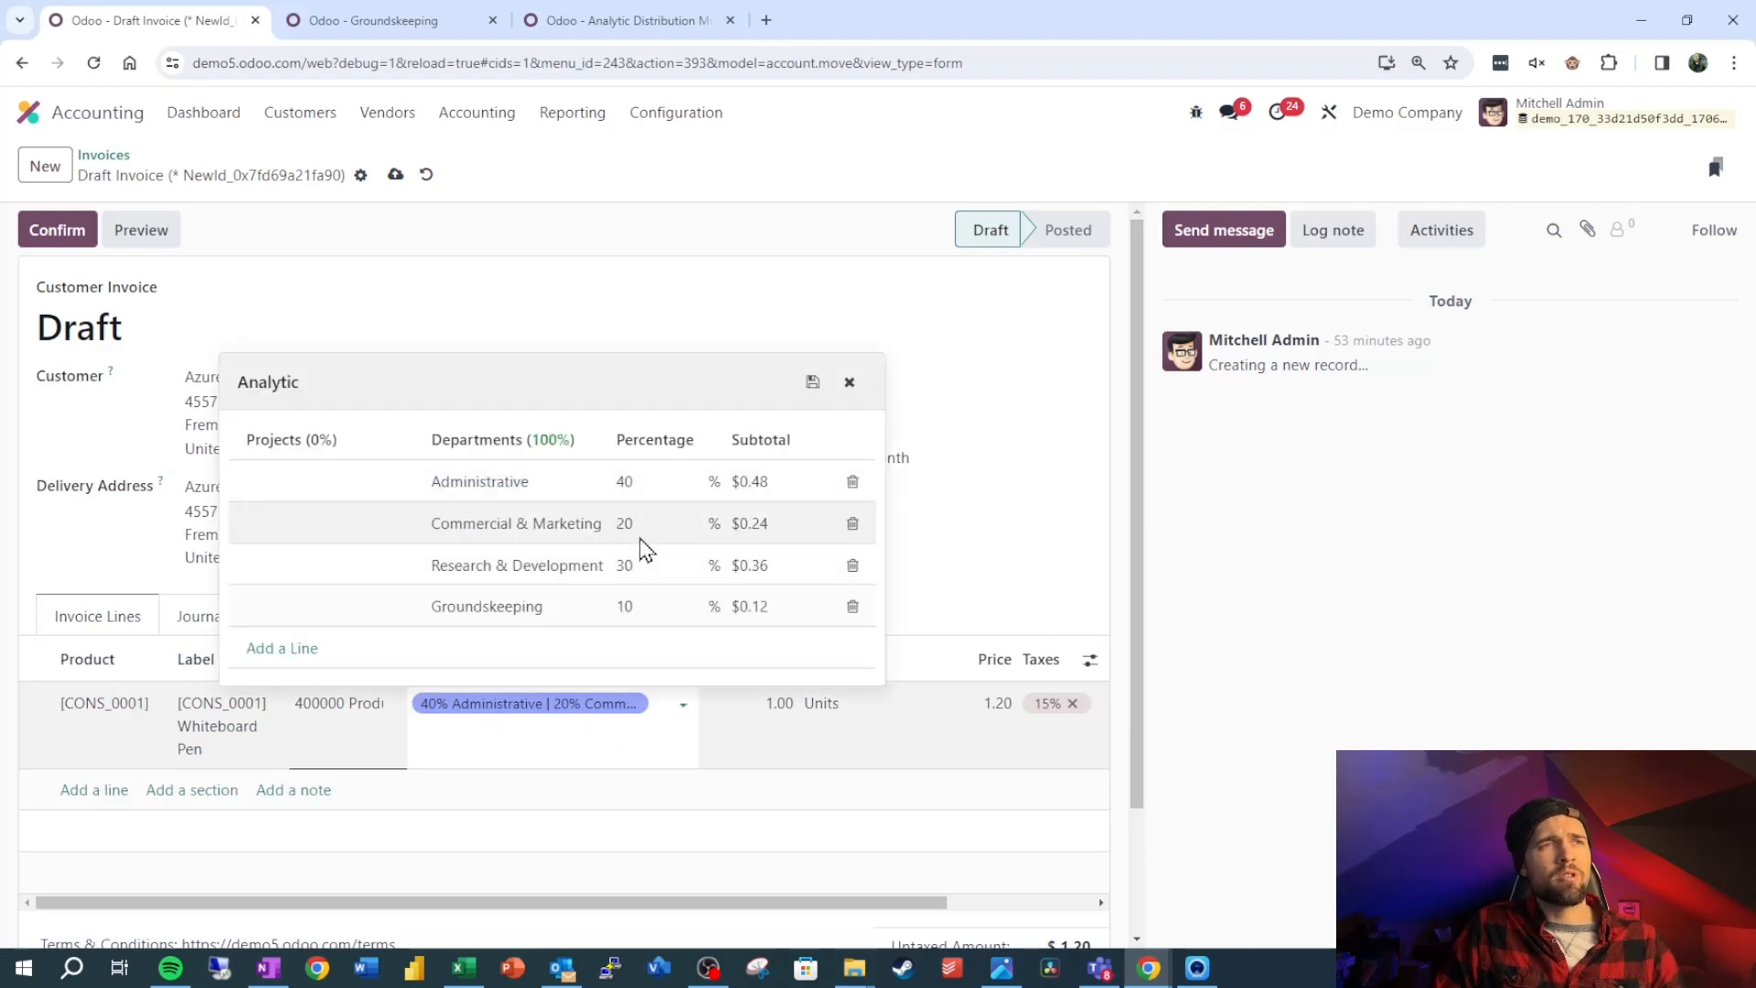
{"action": "mouse_move", "coordinate": [653, 618]}
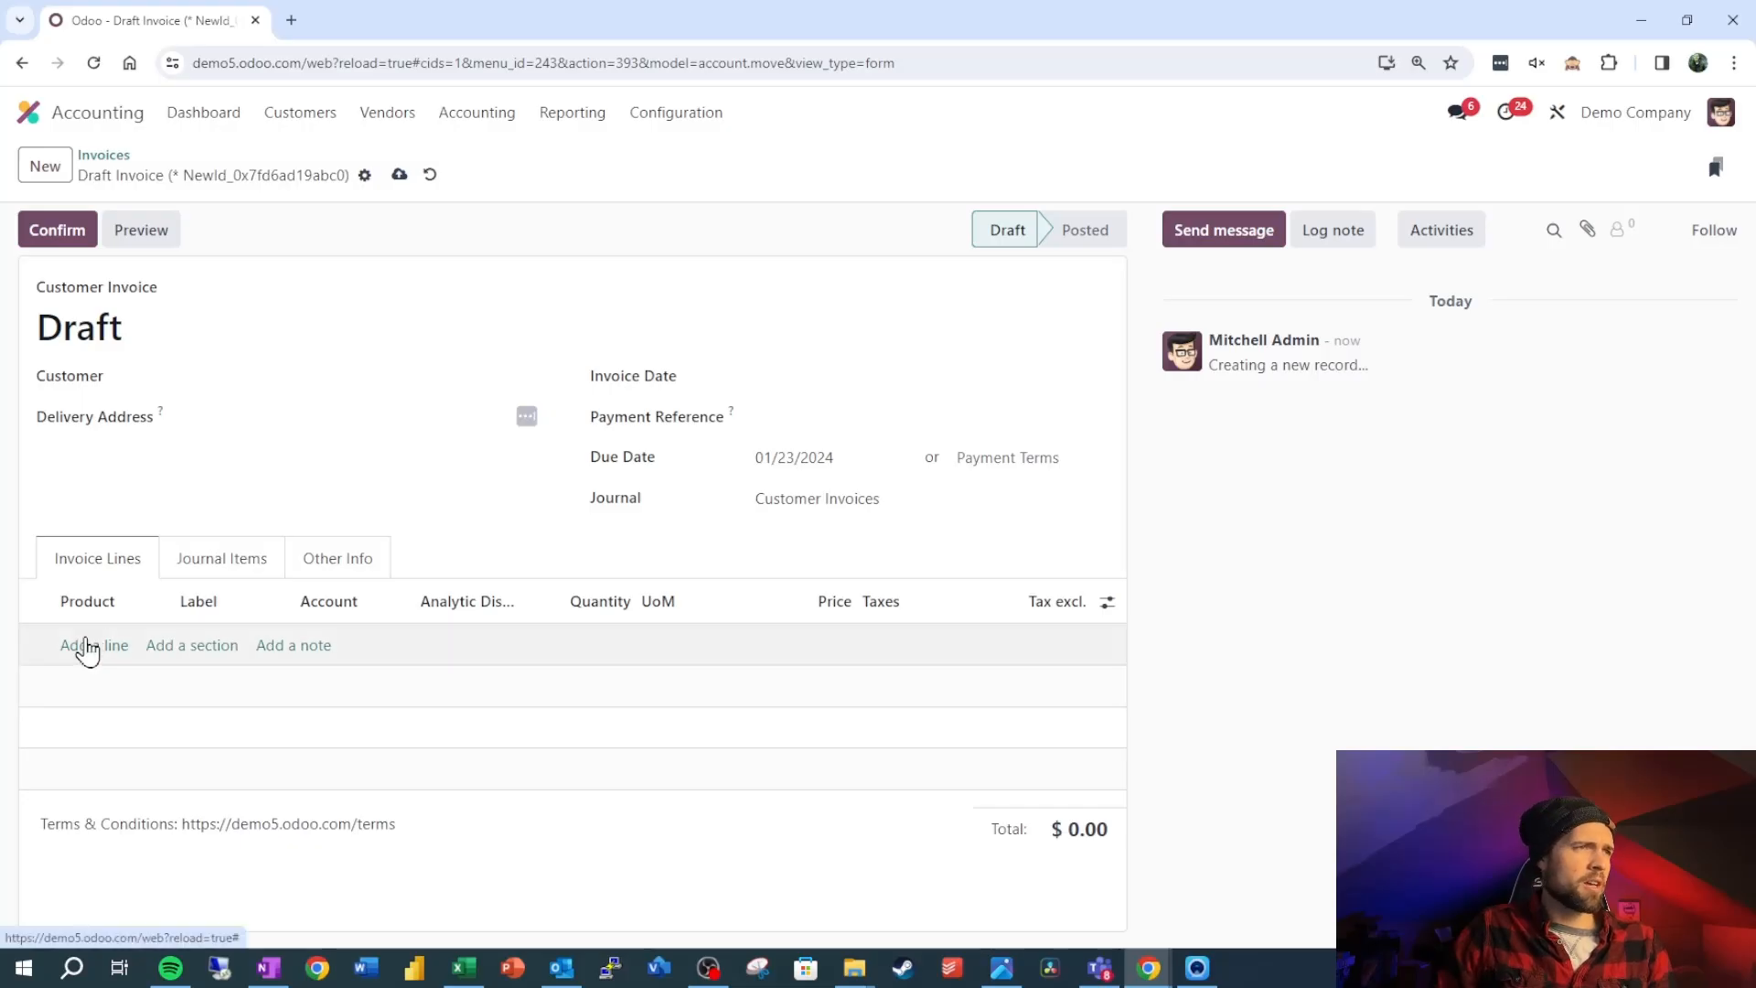
- Split a Stool (Green) line 20/20/60 with 60% Research & Development and save as a model
{"action": "left_click", "coordinate": [94, 645]}
{"action": "type", "text": "20"}
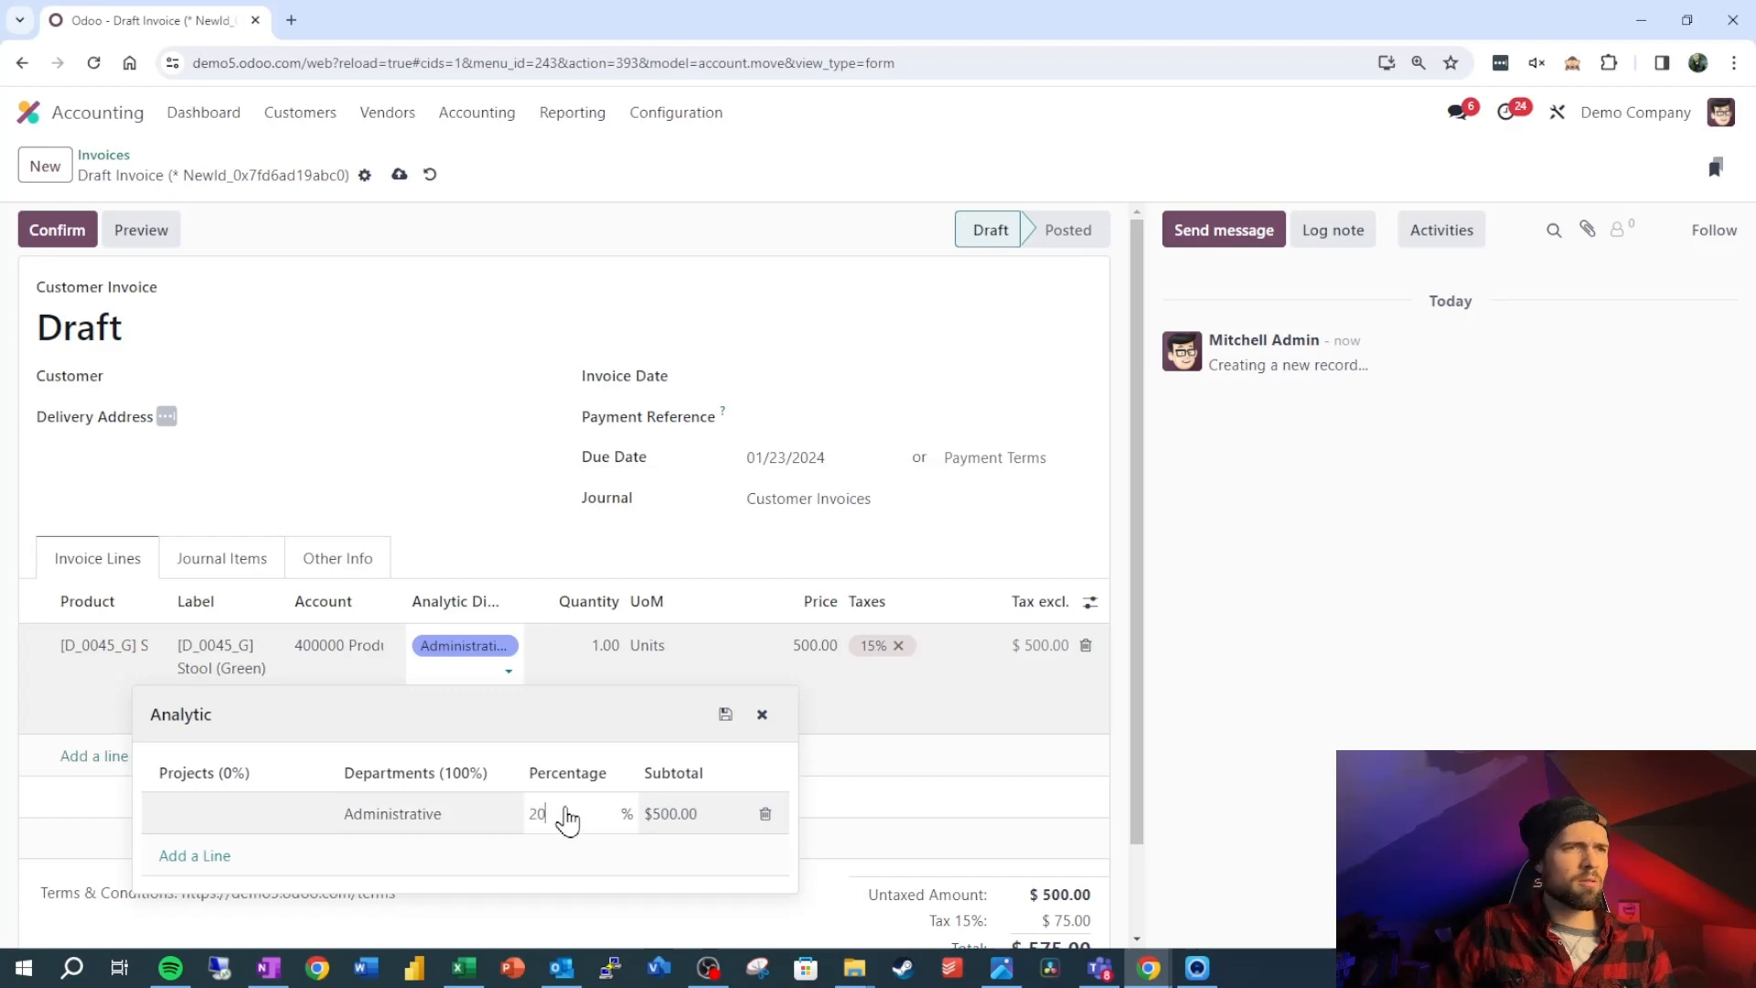
{"action": "mouse_move", "coordinate": [668, 843]}
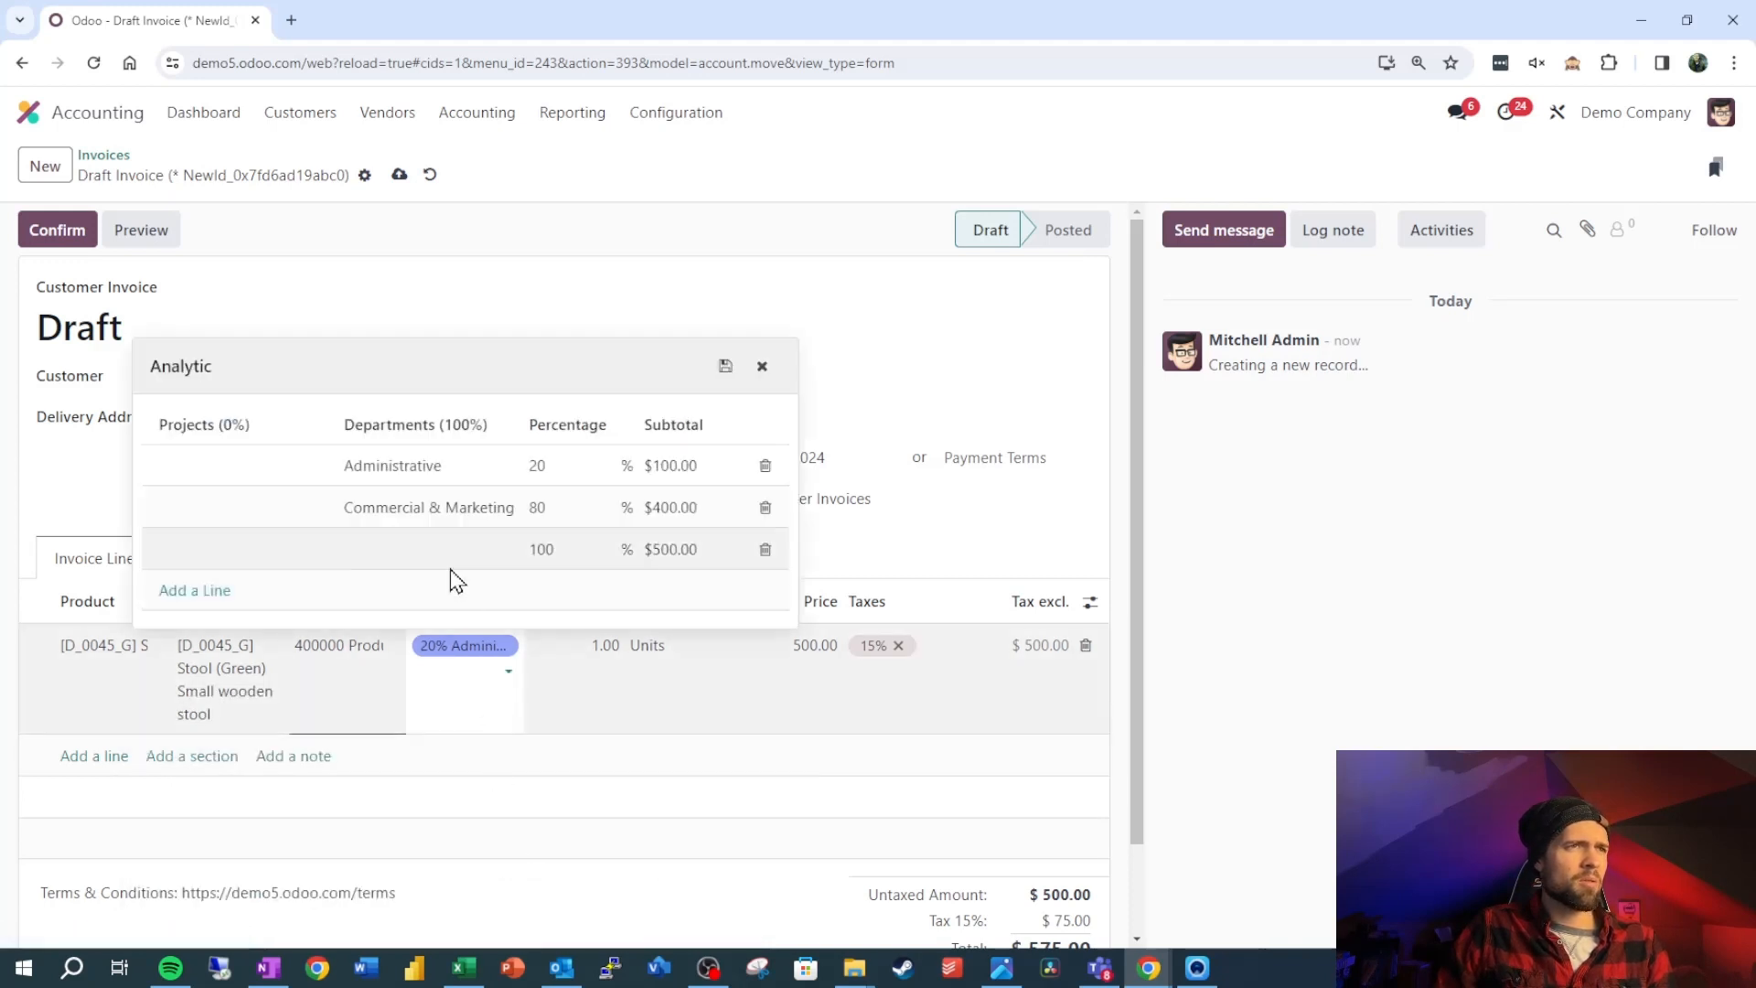
{"action": "type", "text": "Research & Development"}
{"action": "type", "text": "20"}
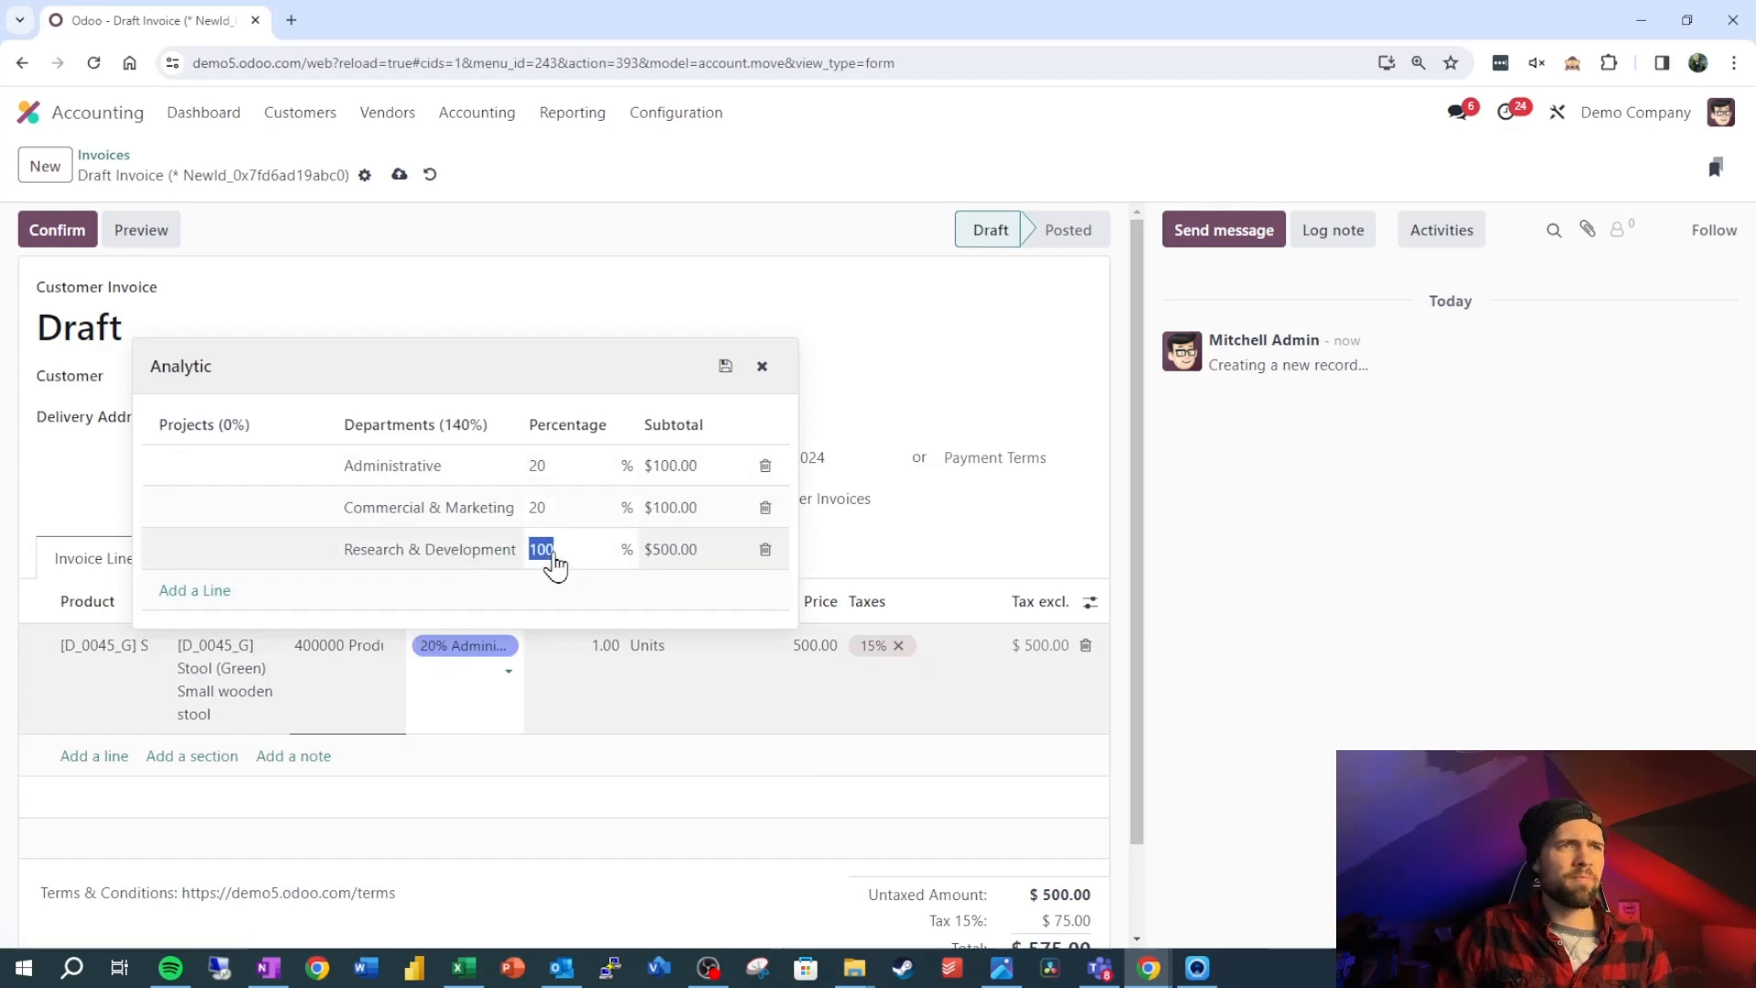
{"action": "type", "text": "60"}
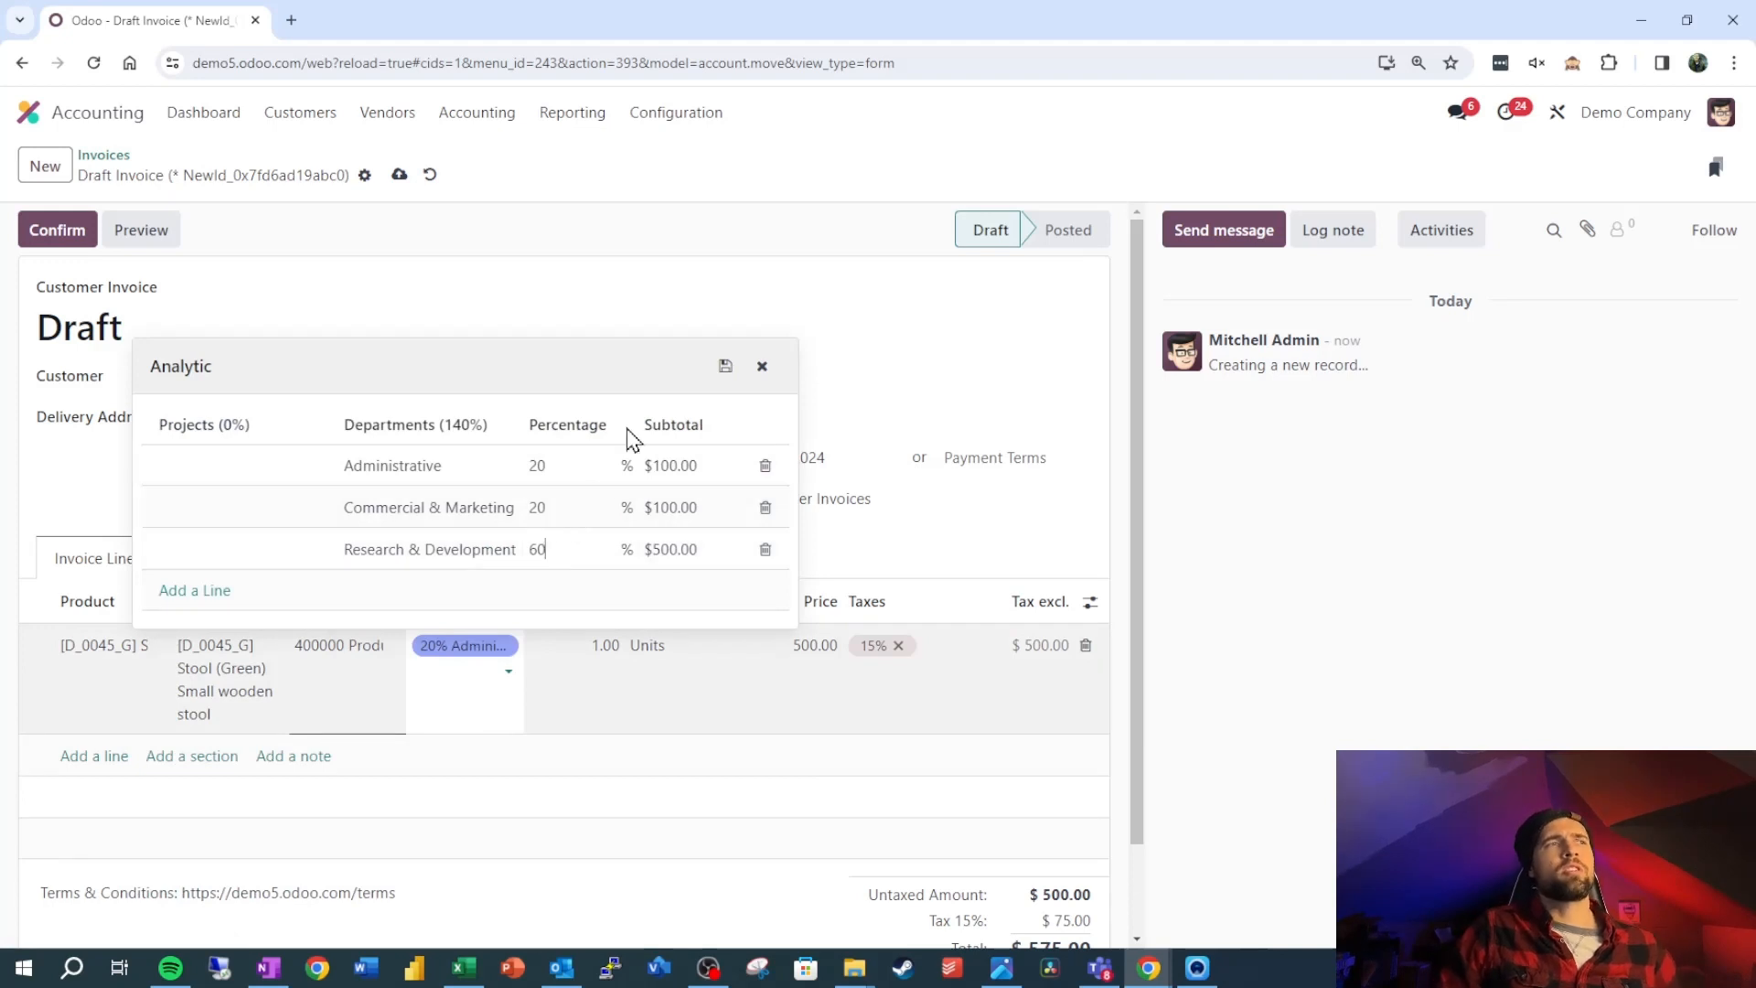
{"action": "mouse_move", "coordinate": [725, 366]}
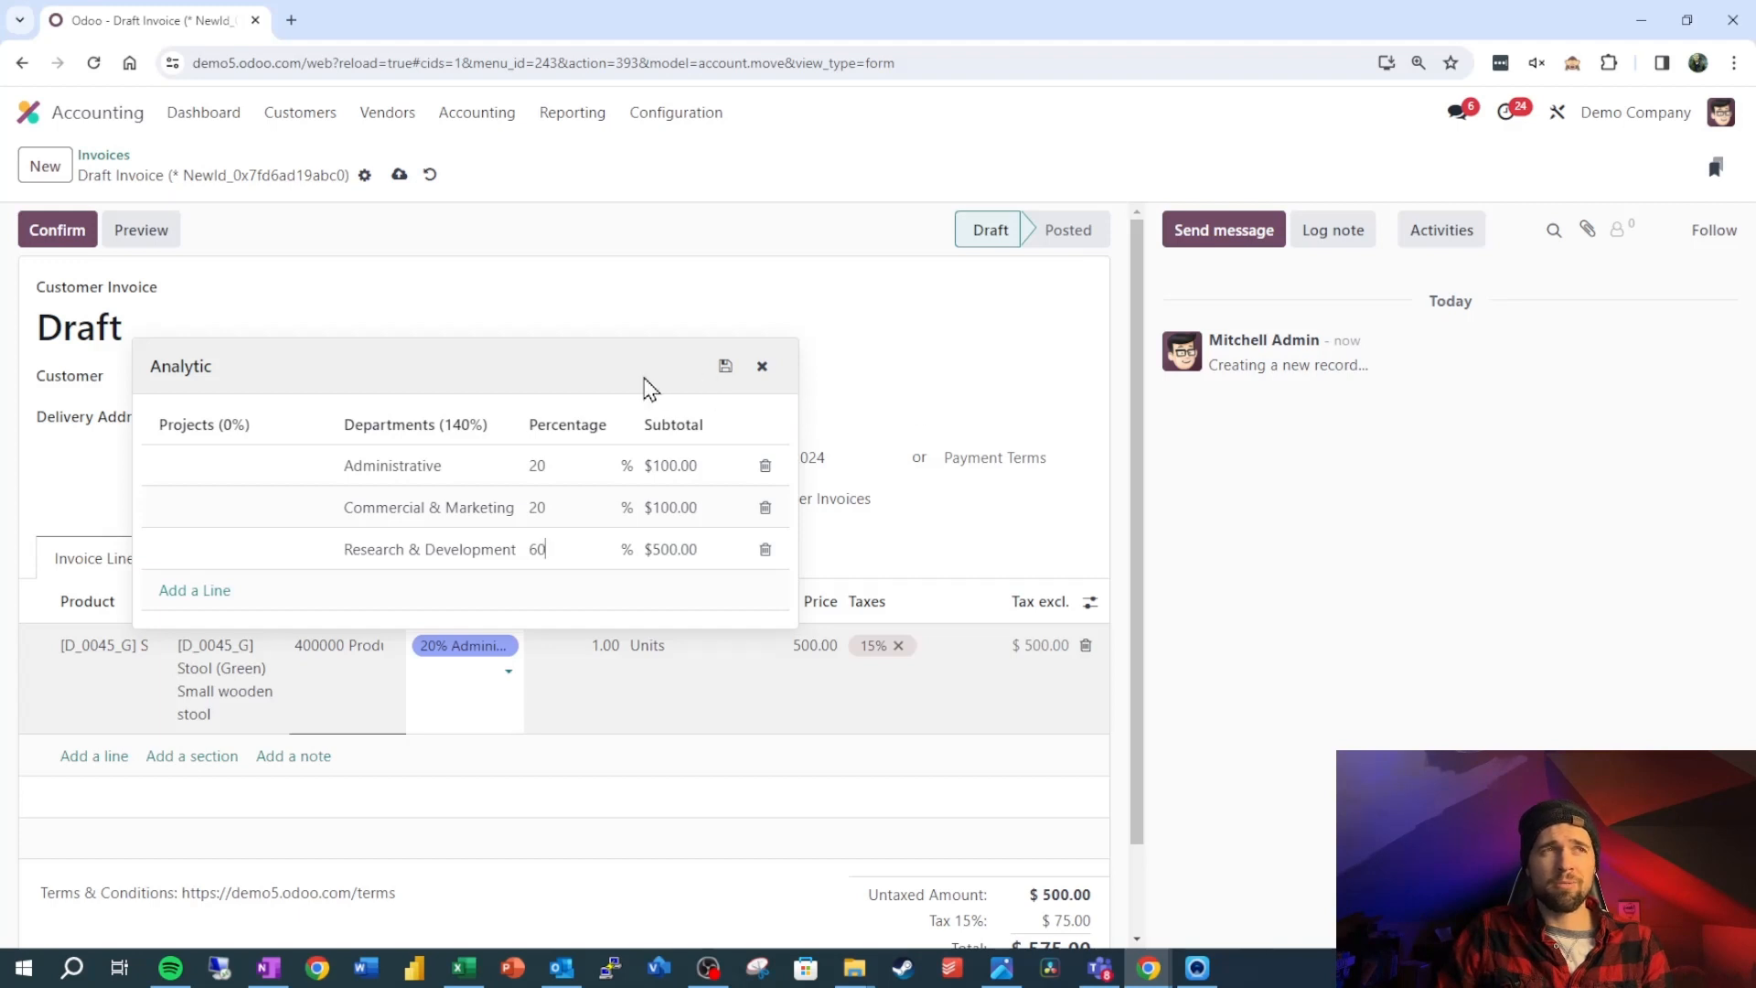
{"action": "mouse_move", "coordinate": [726, 366]}
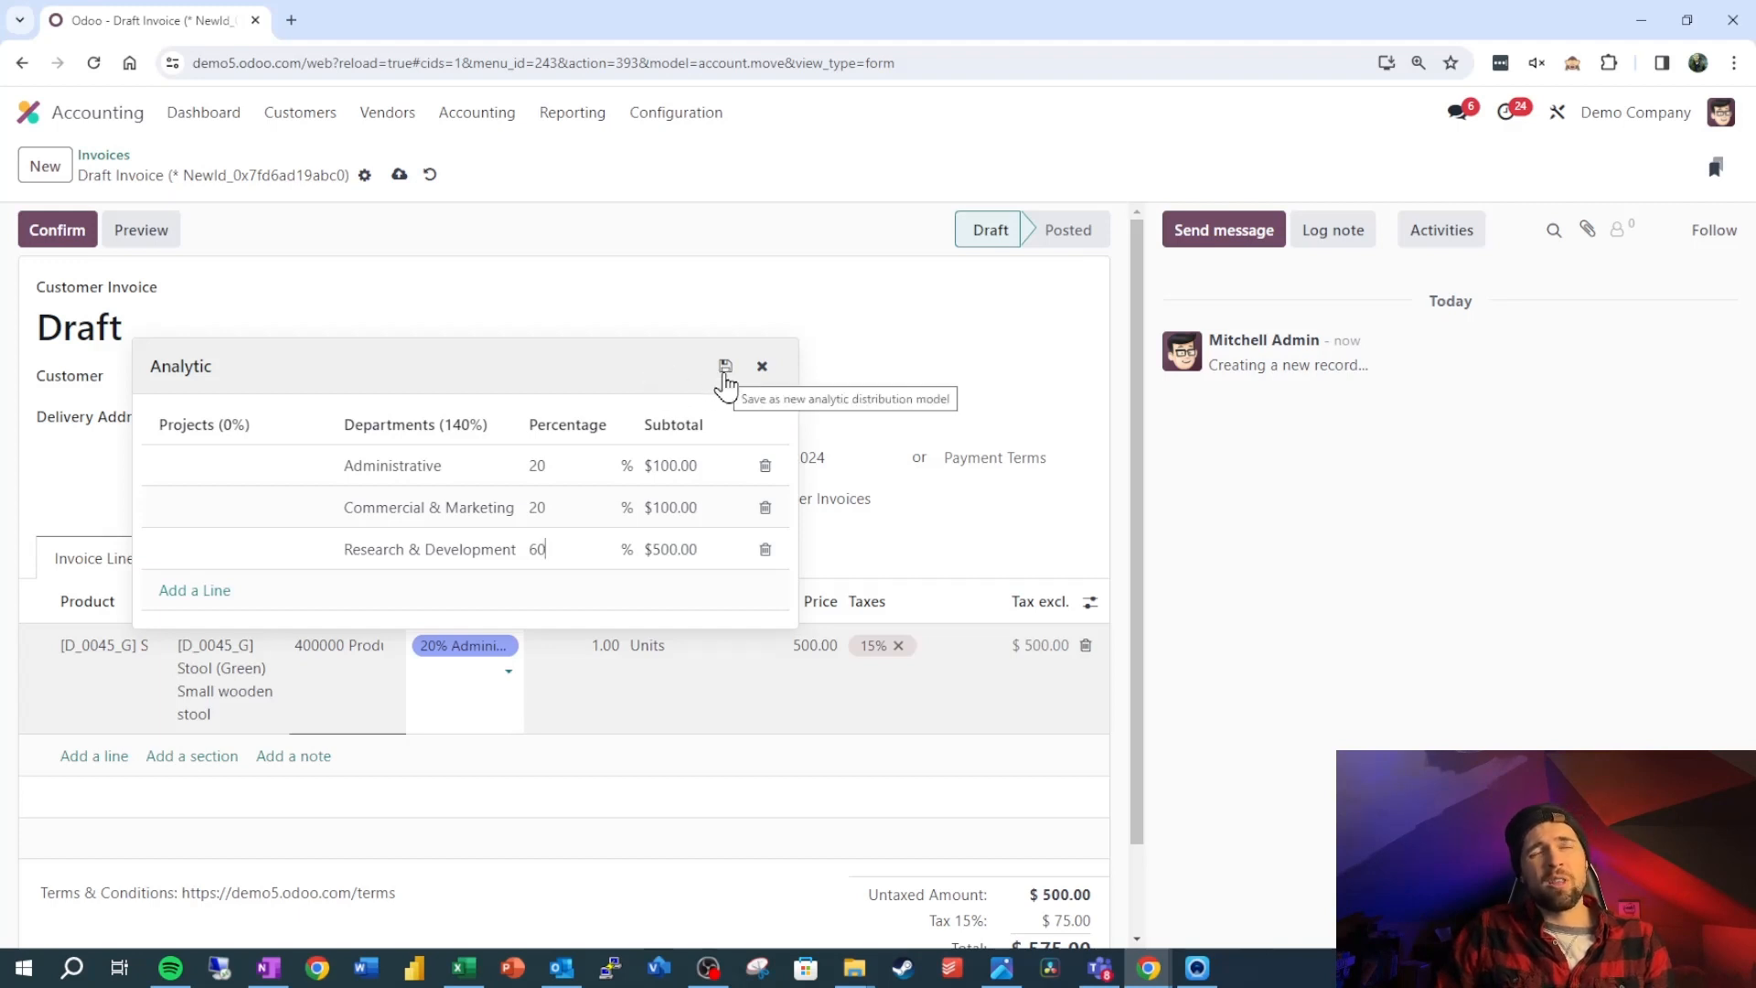
{"action": "left_click", "coordinate": [724, 366]}
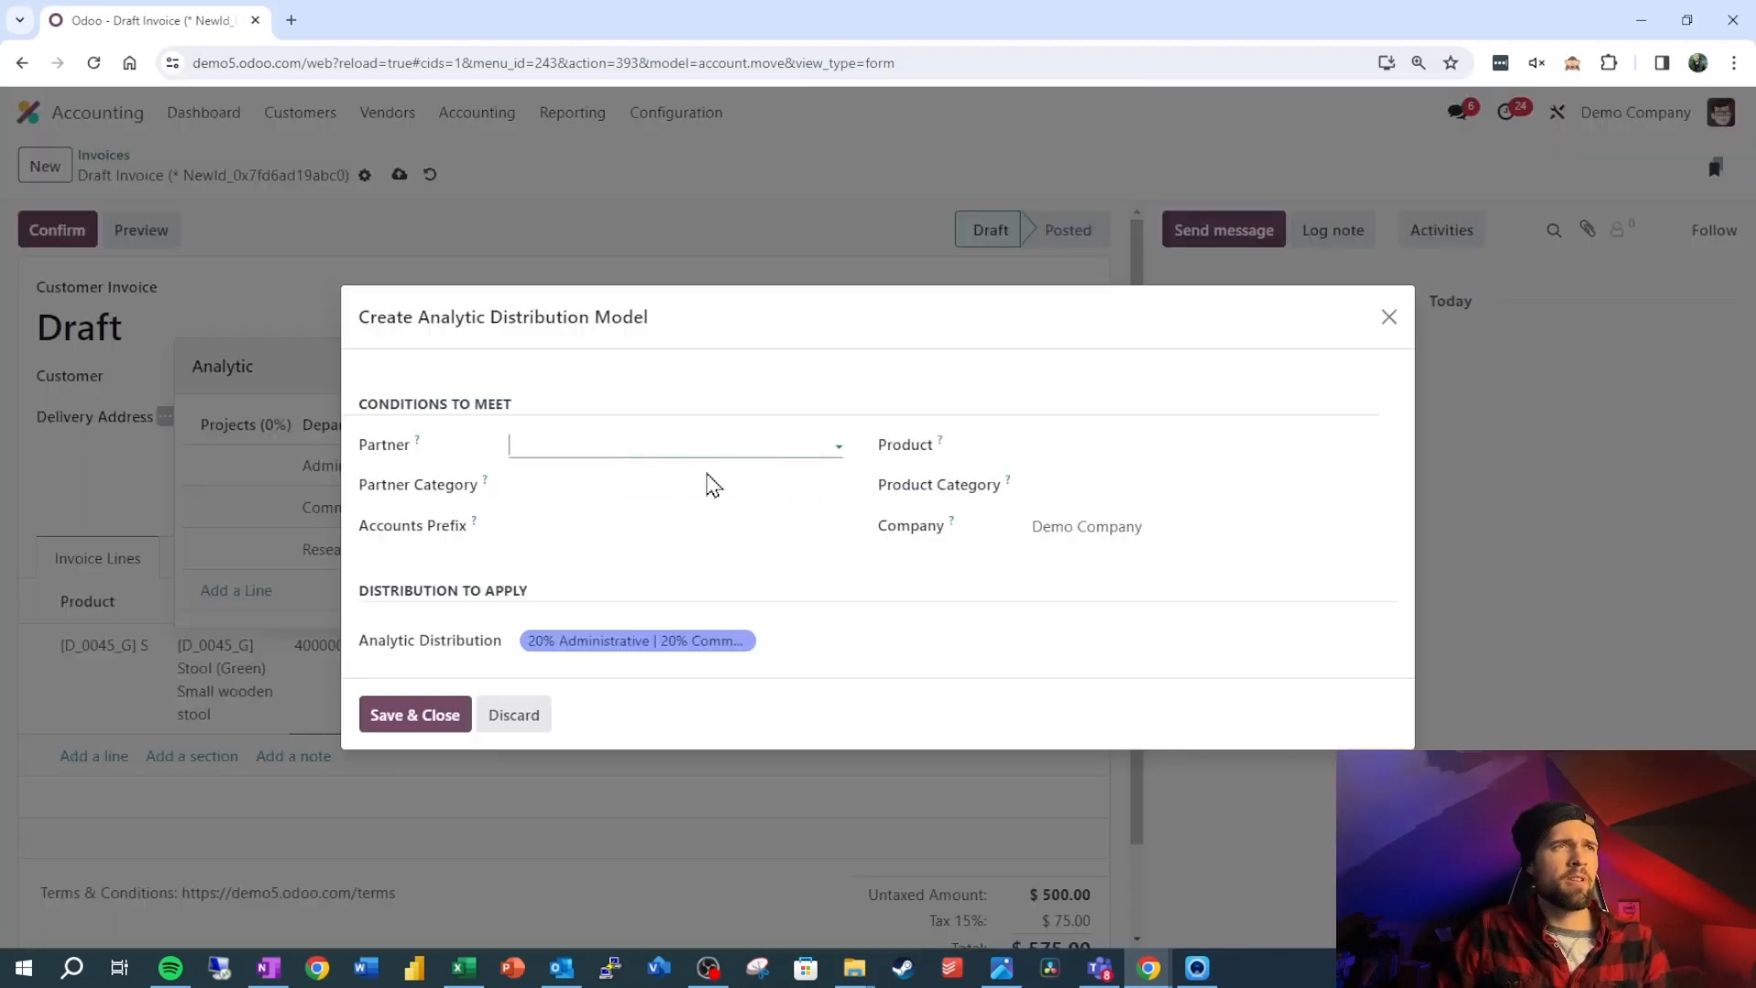